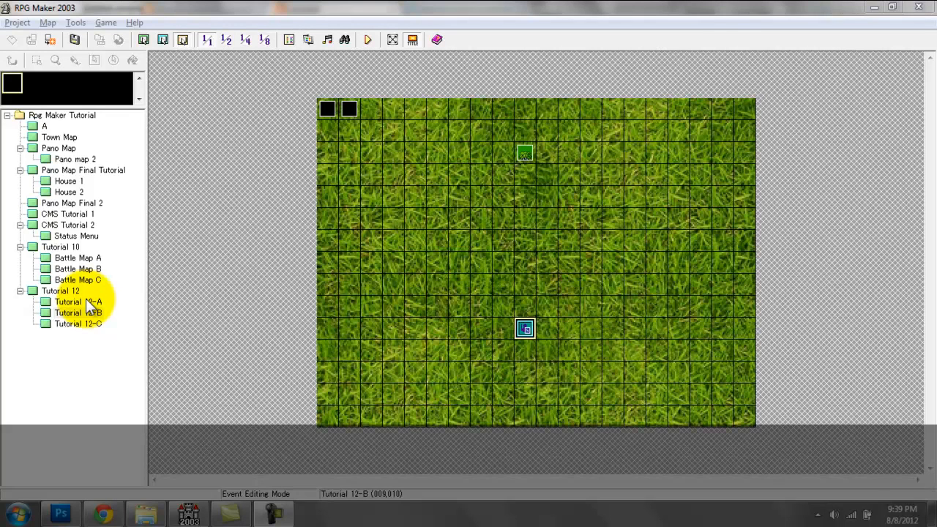
pyautogui.moveTo(66, 312)
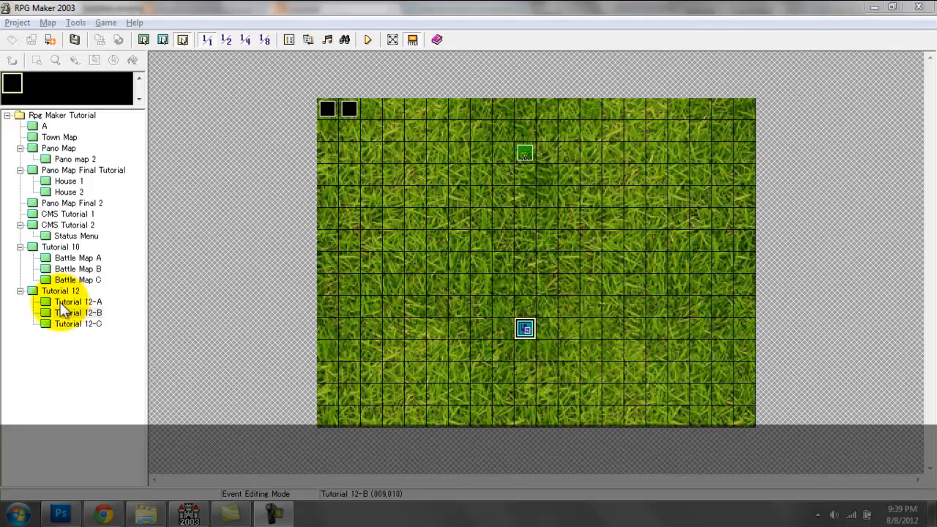
pyautogui.moveTo(73, 307)
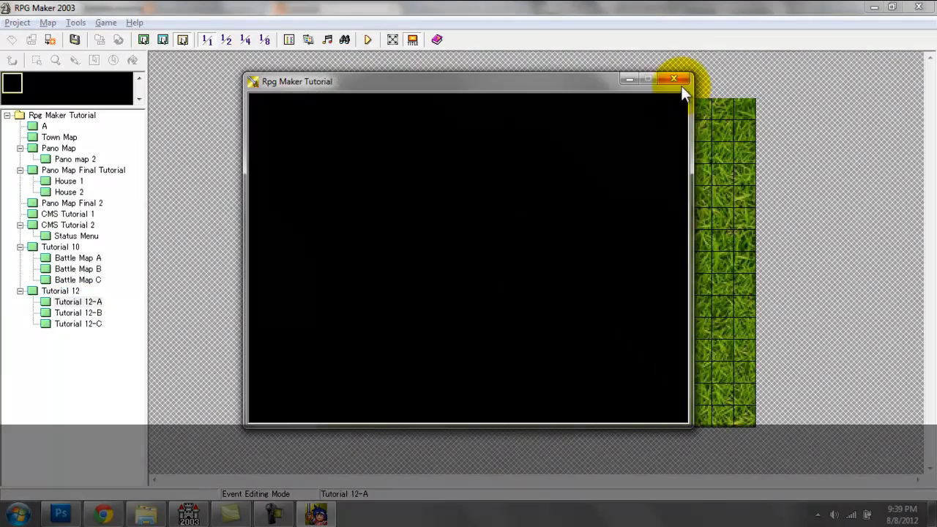
# Step: Test-play the Tutorial 12-A map, watch the hero on the grass field, then close it
pyautogui.click(674, 79)
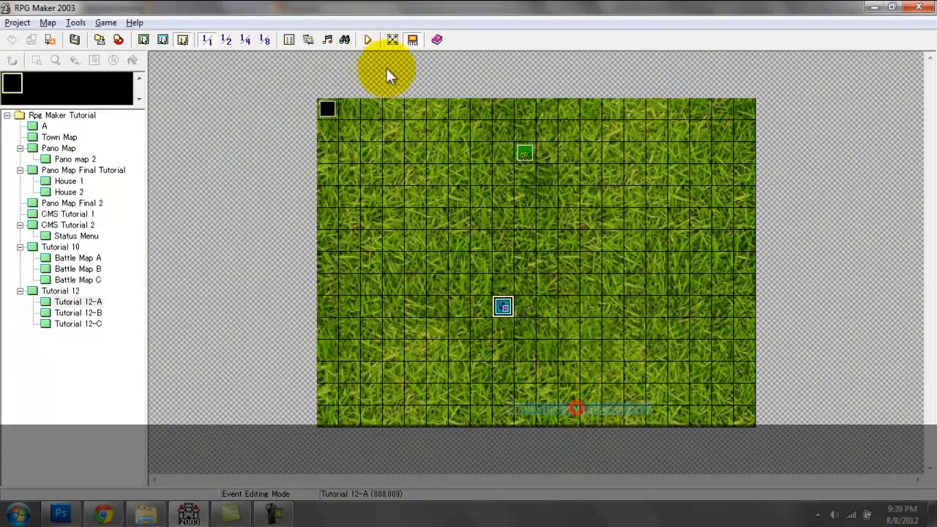
pyautogui.click(368, 40)
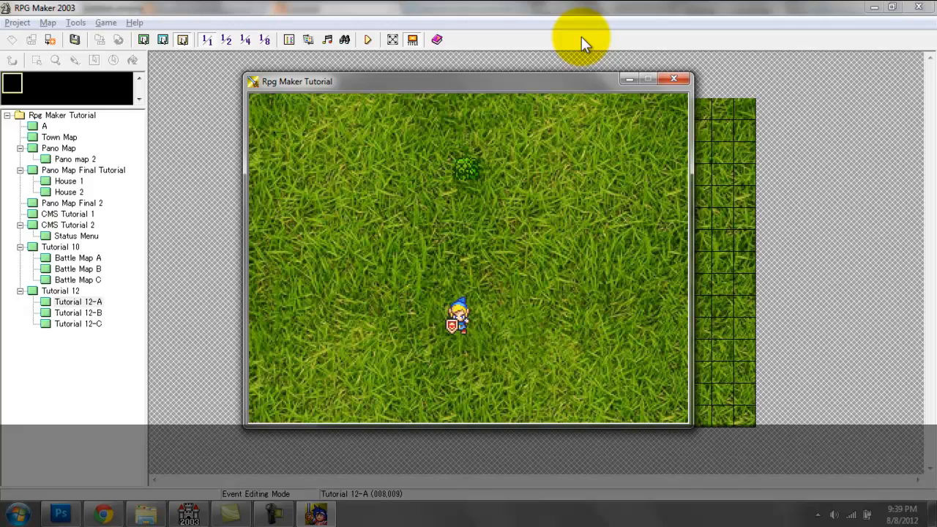
pyautogui.click(673, 78)
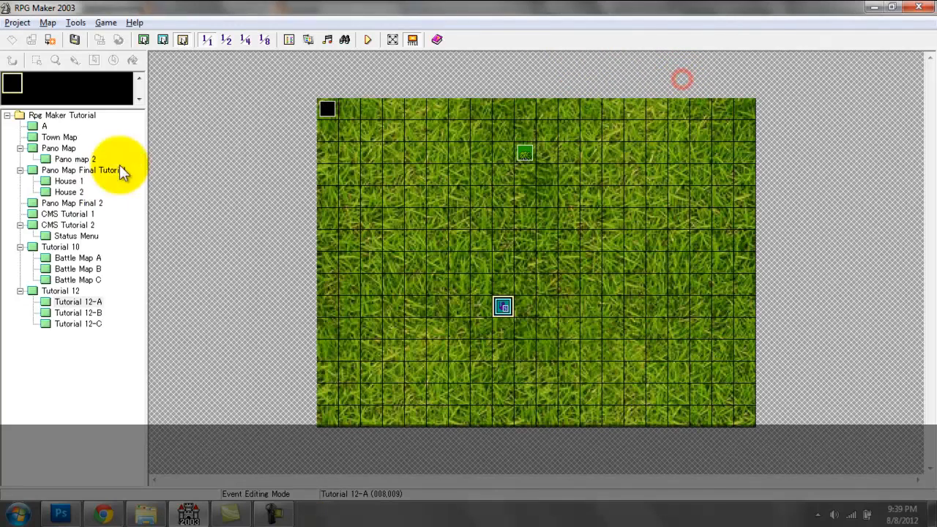
pyautogui.moveTo(186, 417)
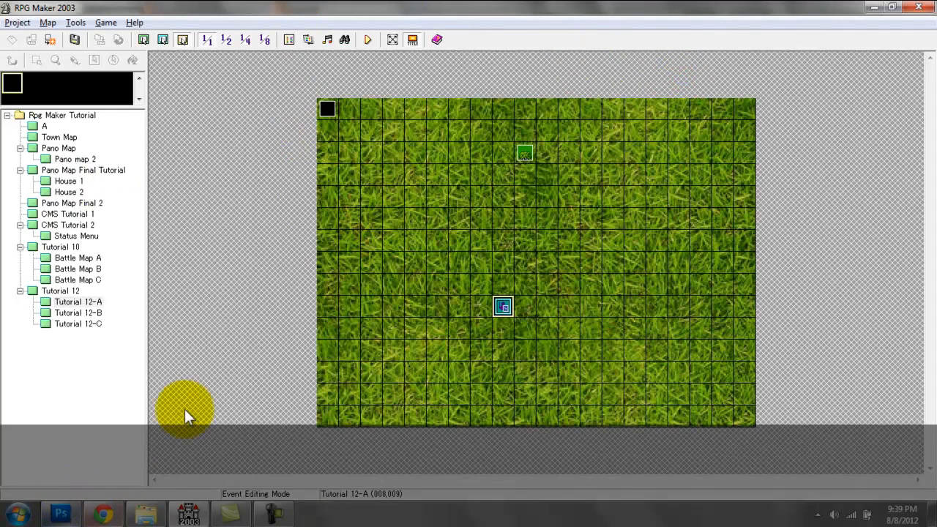
pyautogui.moveTo(558, 375)
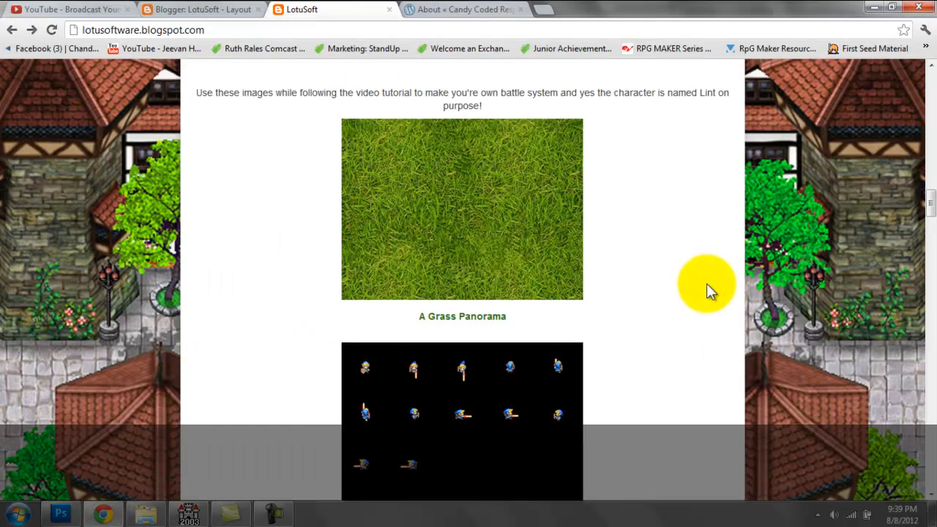
pyautogui.moveTo(699, 260)
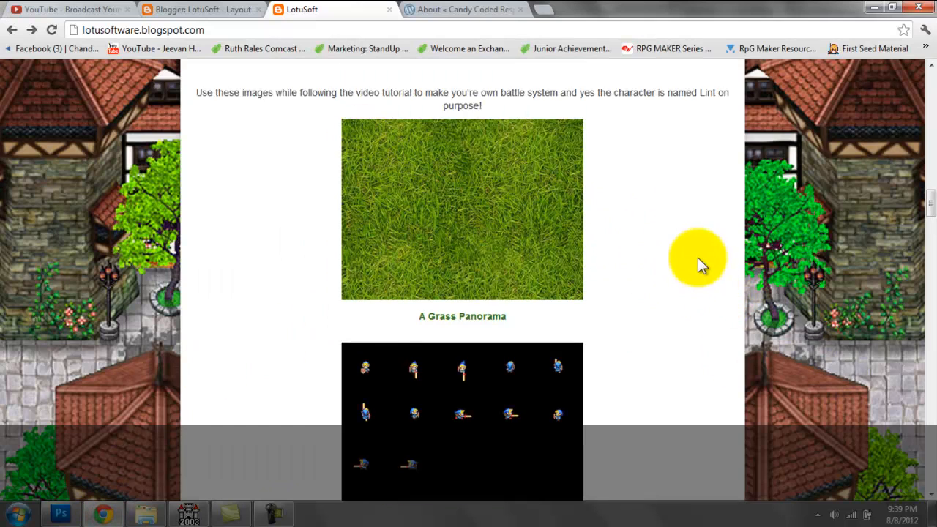
# Step: Scroll through the LotuSoft post's grass panorama and Lint battle animation images
pyautogui.scroll(-3)
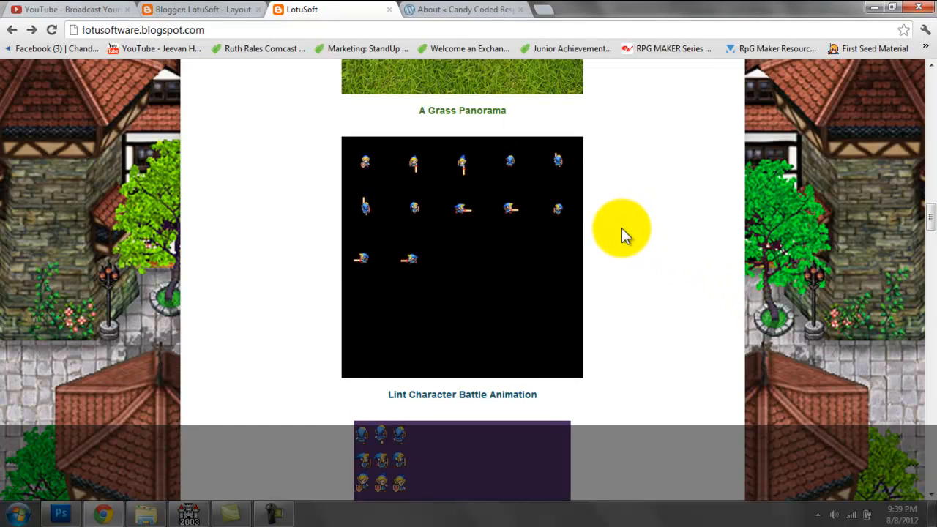
pyautogui.scroll(3)
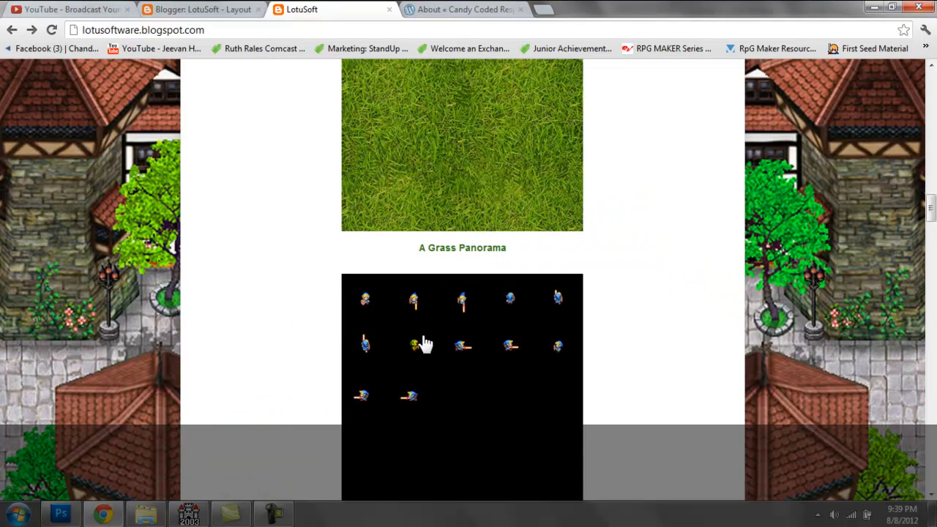
pyautogui.scroll(-3)
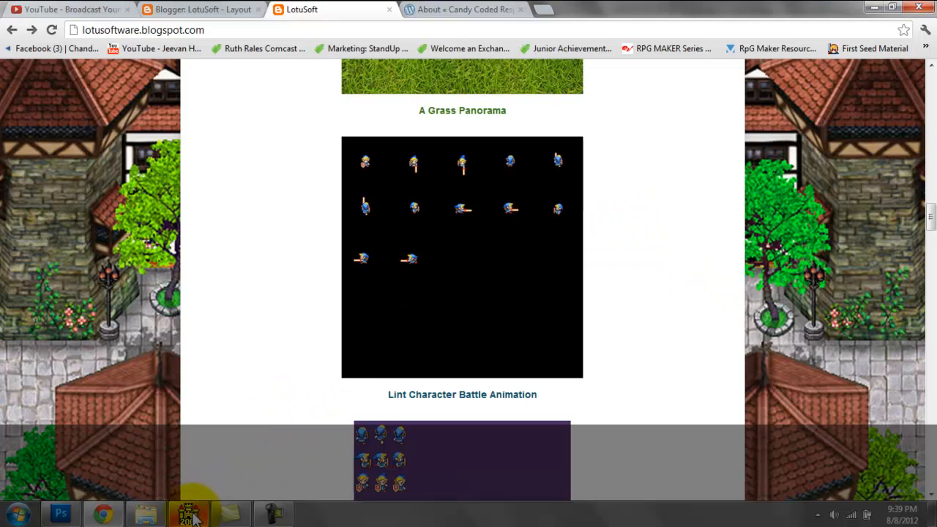
pyautogui.moveTo(209, 447)
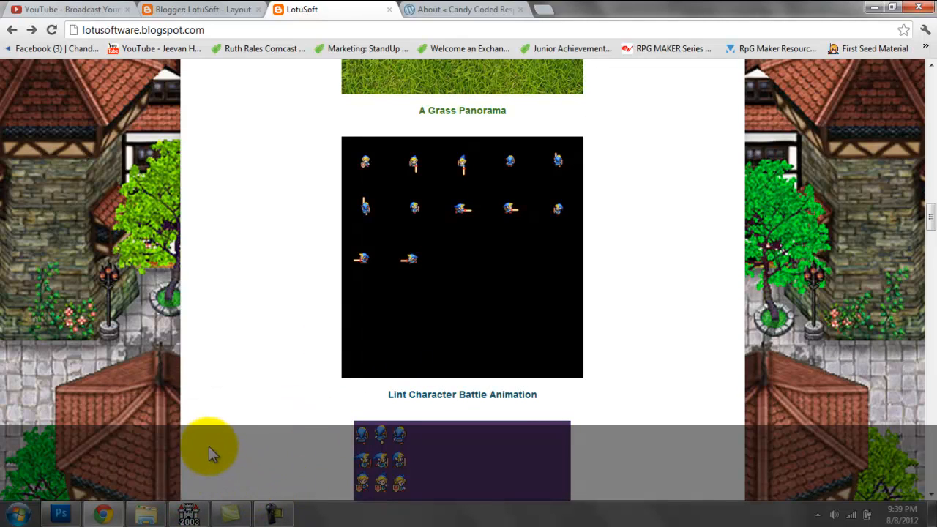
pyautogui.scroll(3)
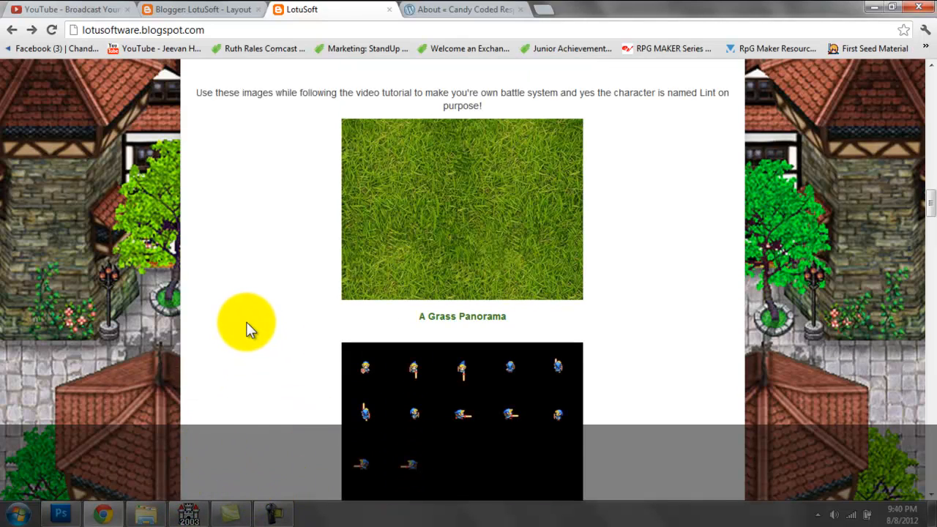
pyautogui.moveTo(188, 505)
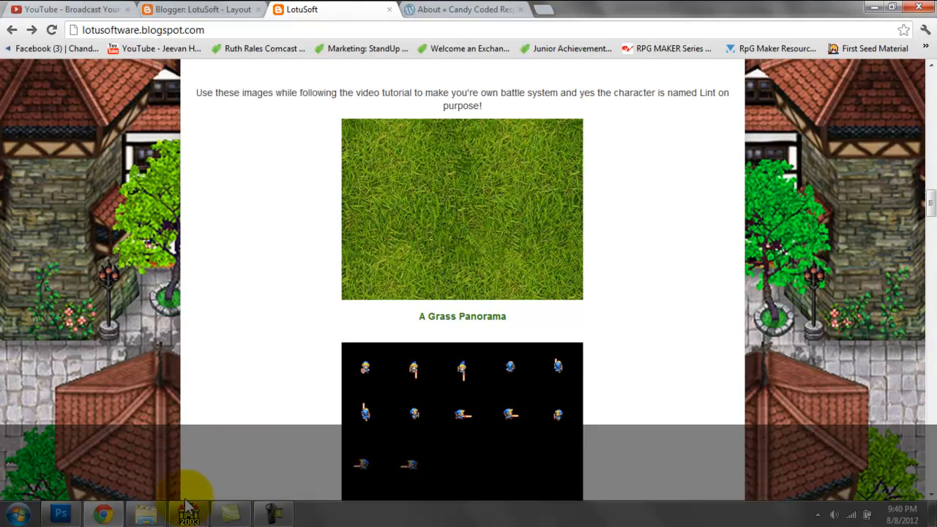
pyautogui.moveTo(216, 516)
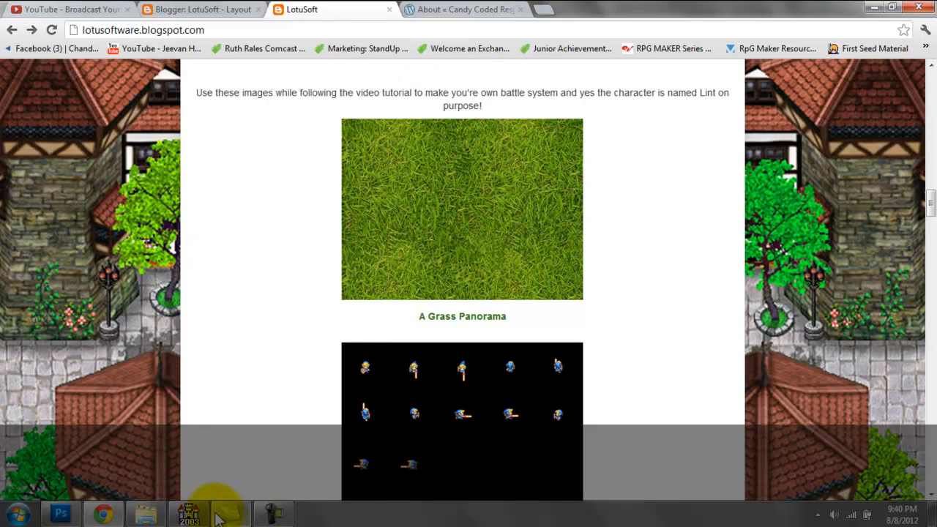
# Step: Return to RPG Maker and select common event 0042:ABS ATTACK, a Battle ON parallel process
pyautogui.click(189, 512)
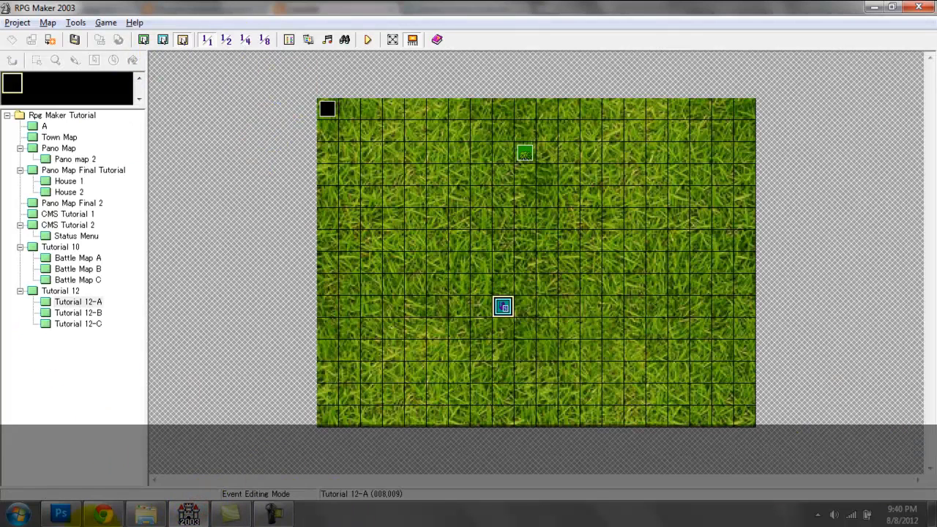
pyautogui.moveTo(291, 74)
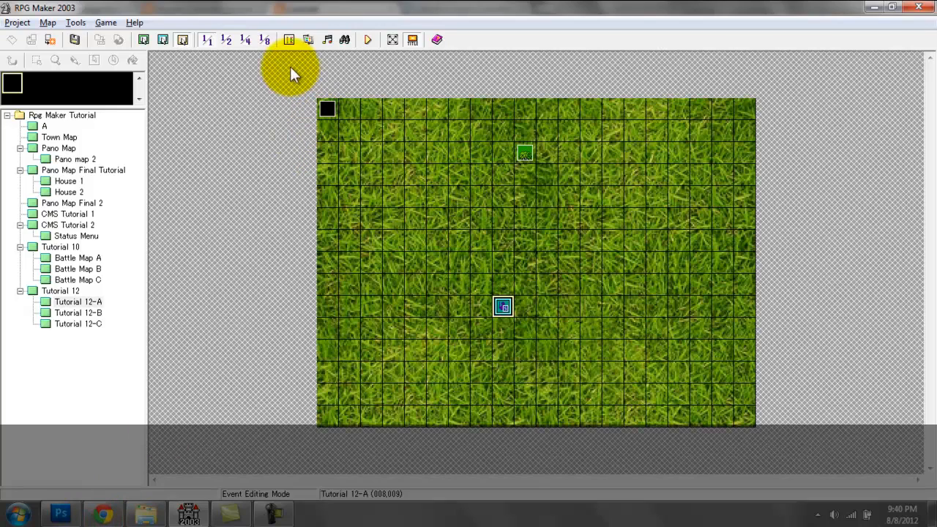
pyautogui.moveTo(289, 55)
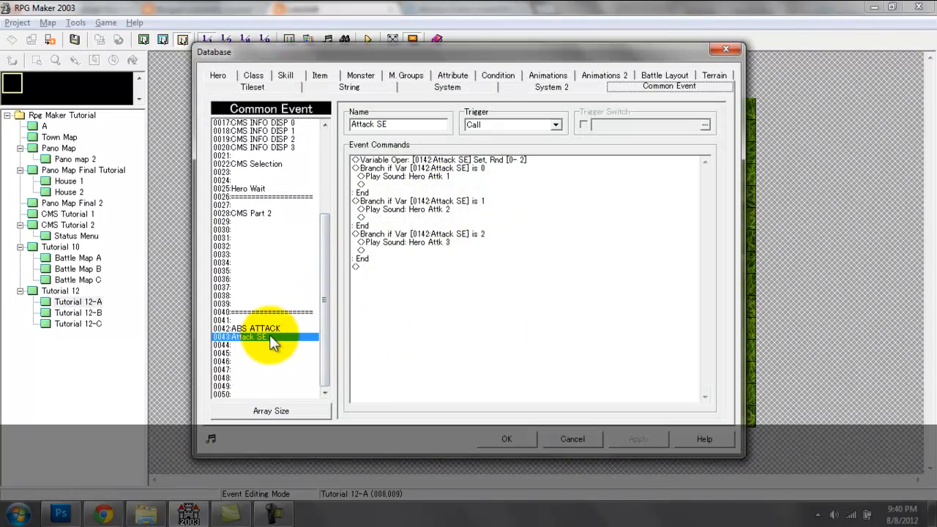
pyautogui.click(253, 328)
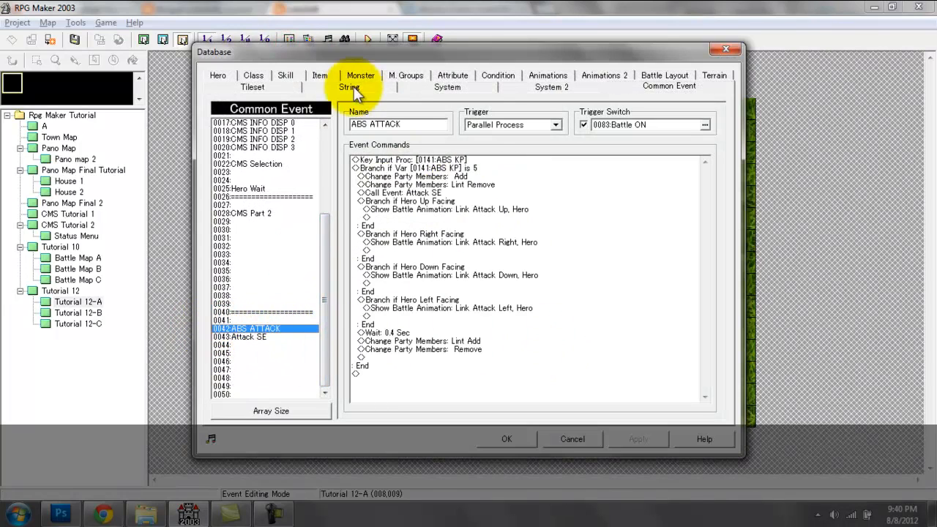
pyautogui.moveTo(252, 339)
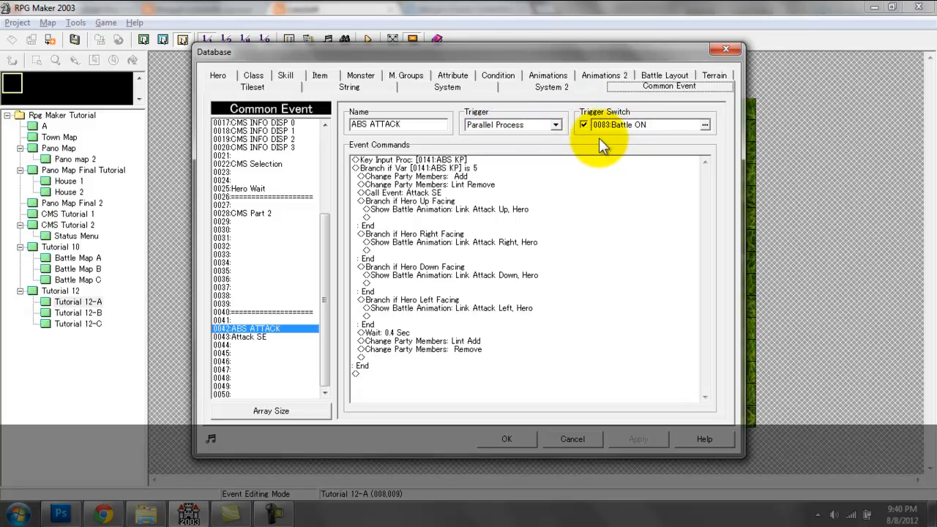
pyautogui.moveTo(629, 139)
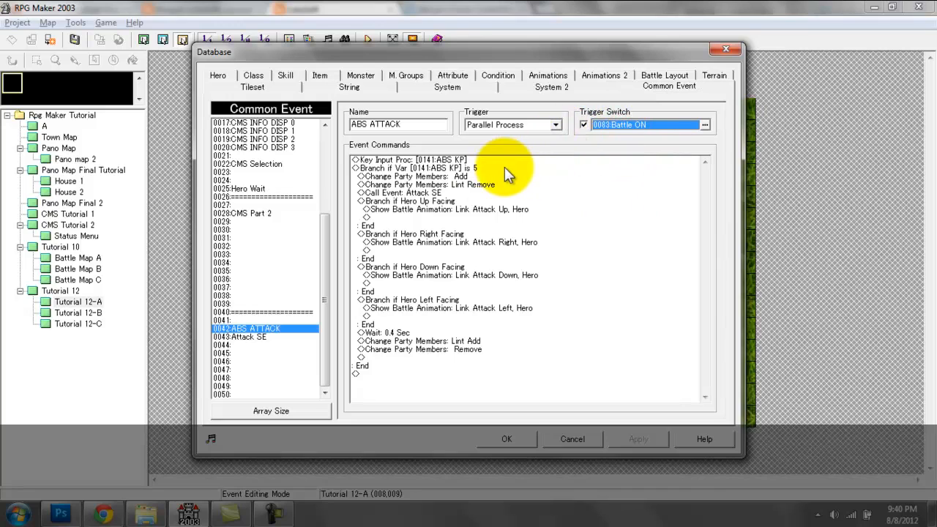
# Step: Set Key Input Proc to store the key in 0141:ABS KP and wait for a keypress
pyautogui.click(414, 160)
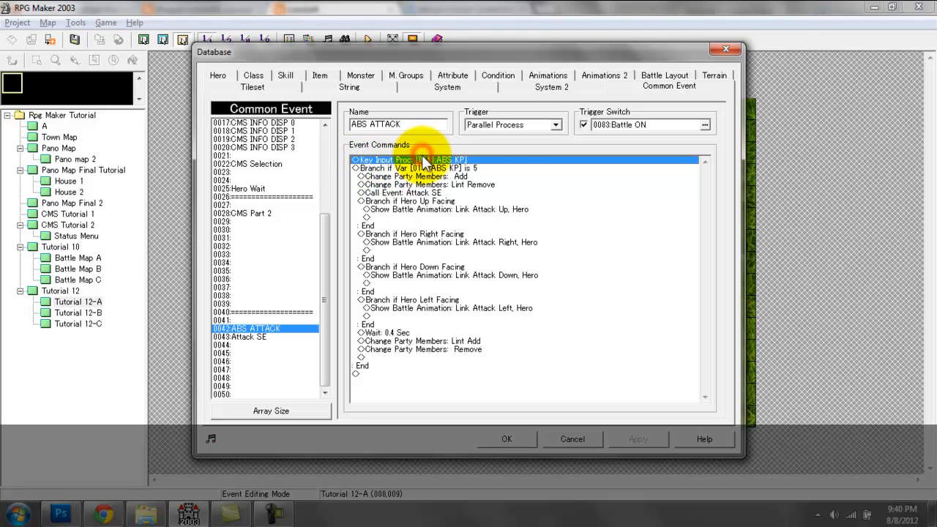
pyautogui.doubleClick(401, 159)
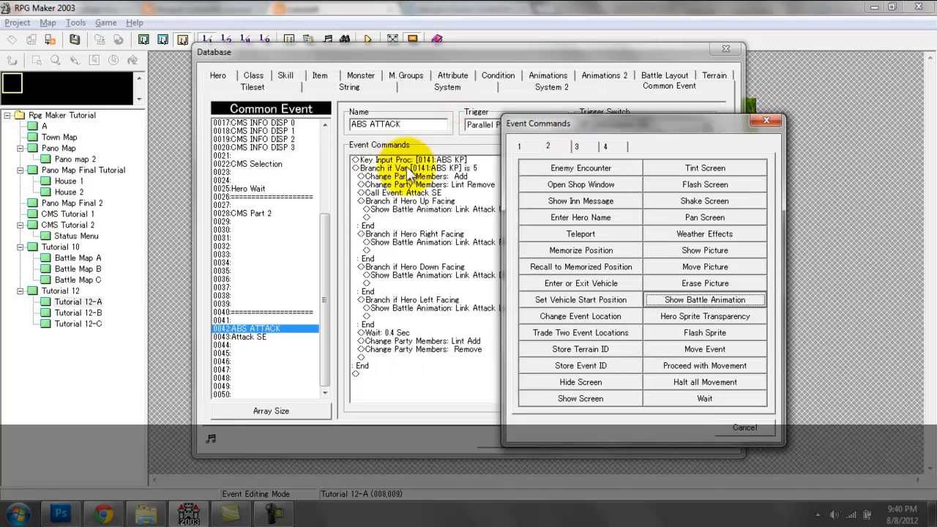
pyautogui.click(576, 146)
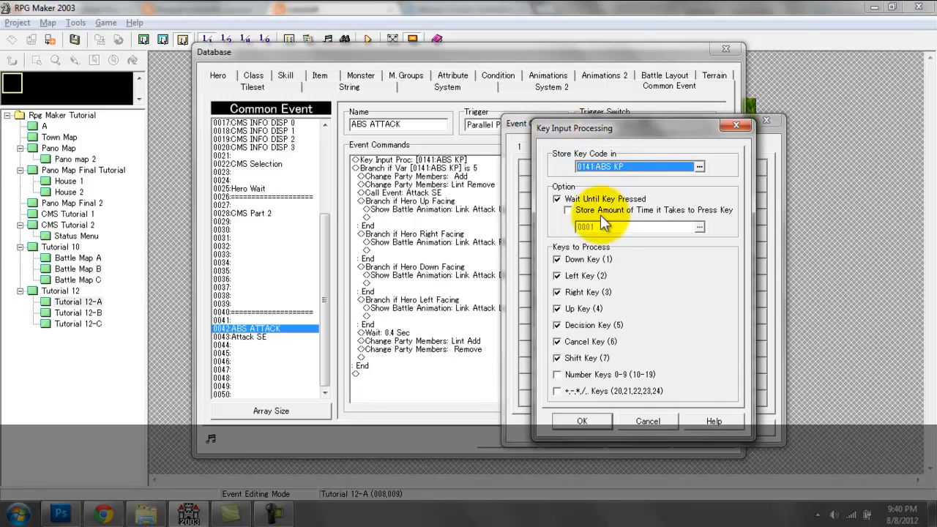
pyautogui.moveTo(642, 203)
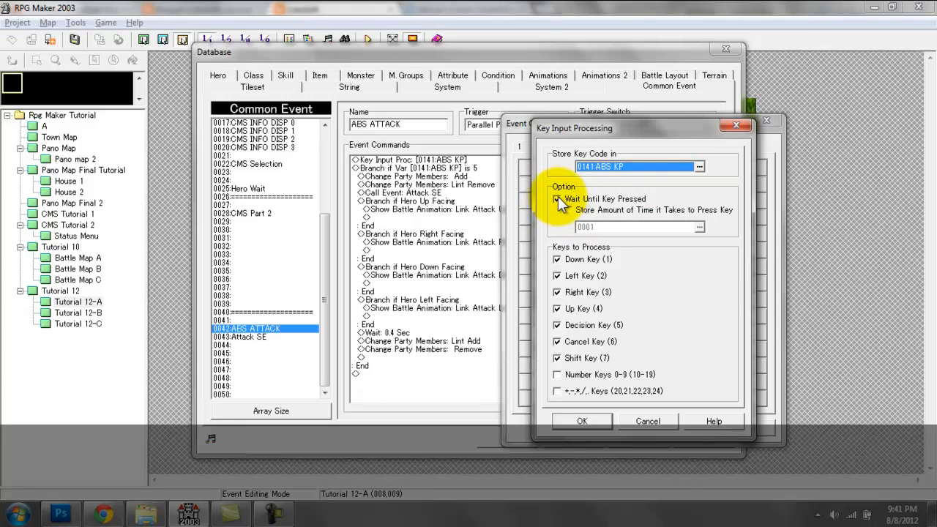
pyautogui.click(556, 199)
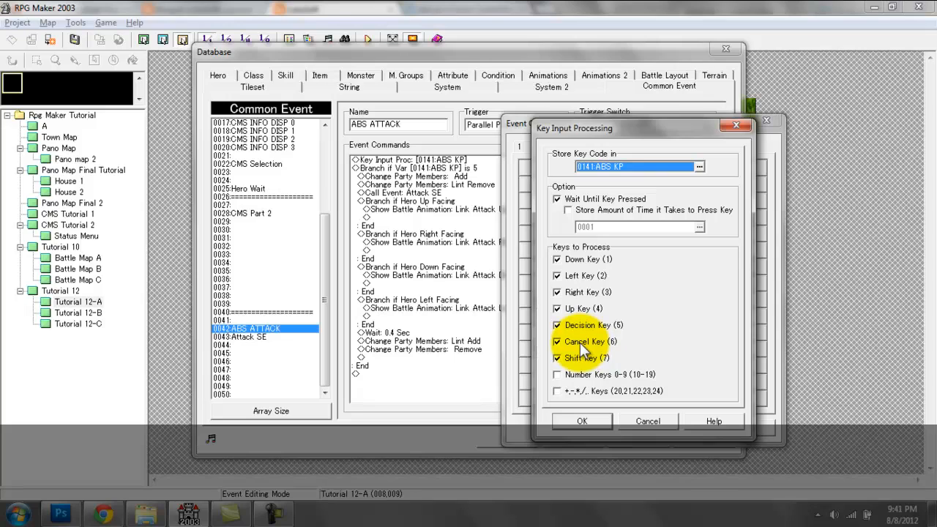
pyautogui.moveTo(579, 333)
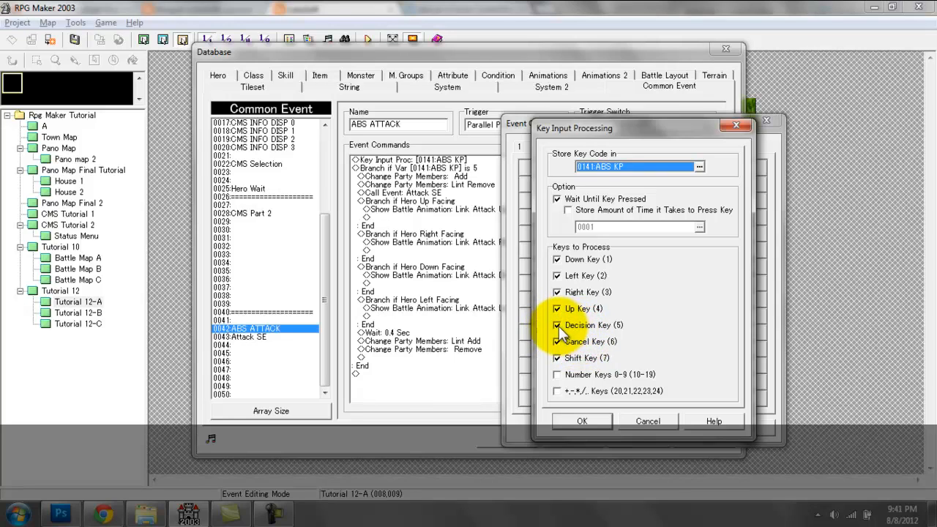
pyautogui.moveTo(633, 333)
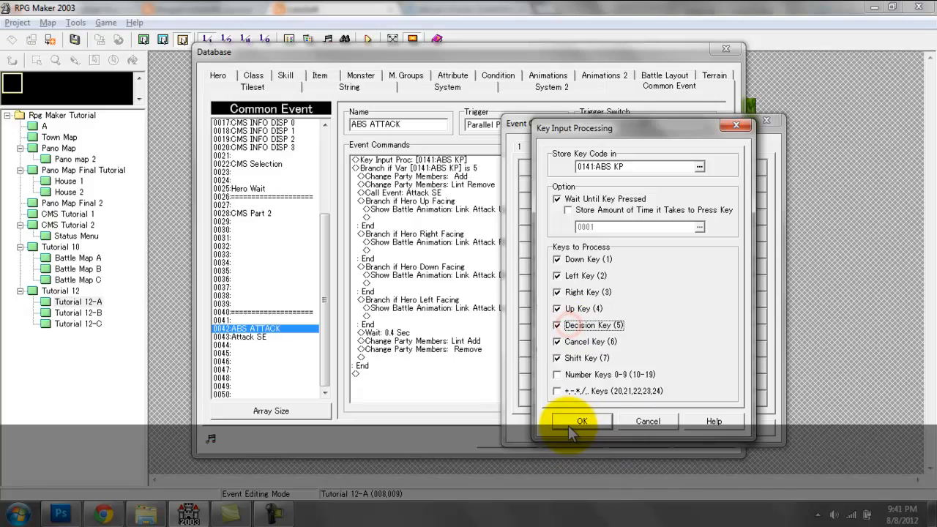
pyautogui.click(581, 420)
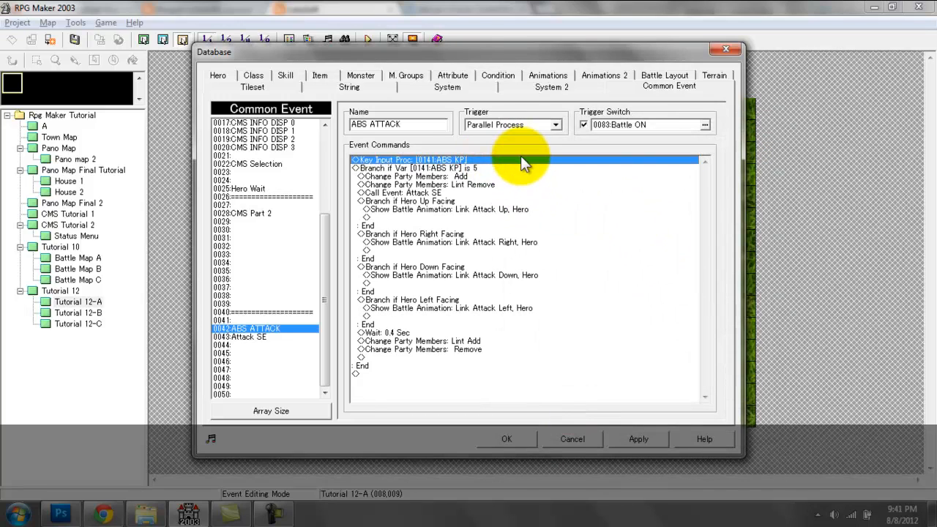
pyautogui.moveTo(532, 139)
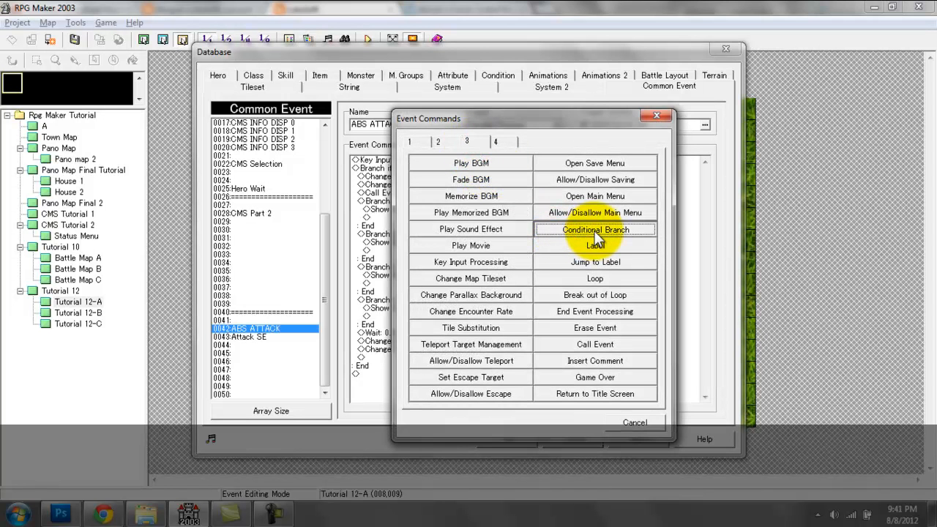
pyautogui.click(595, 230)
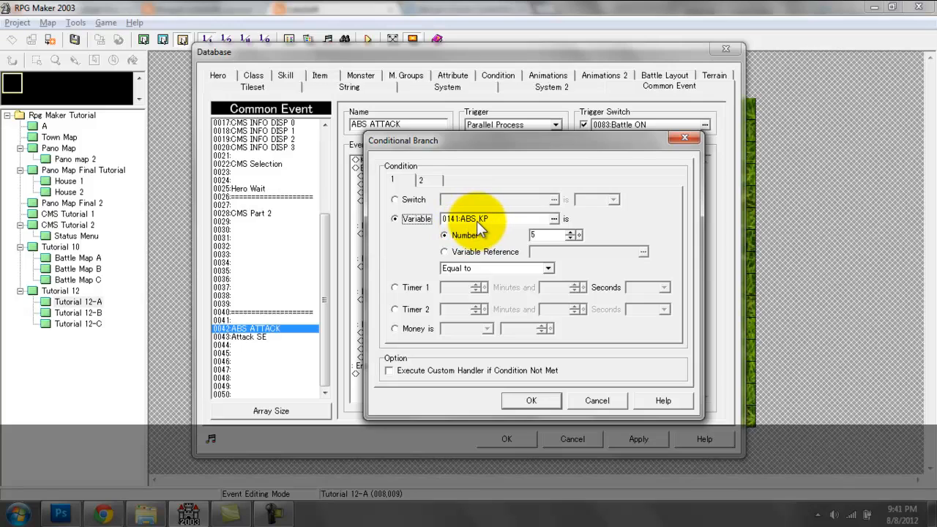
pyautogui.moveTo(469, 242)
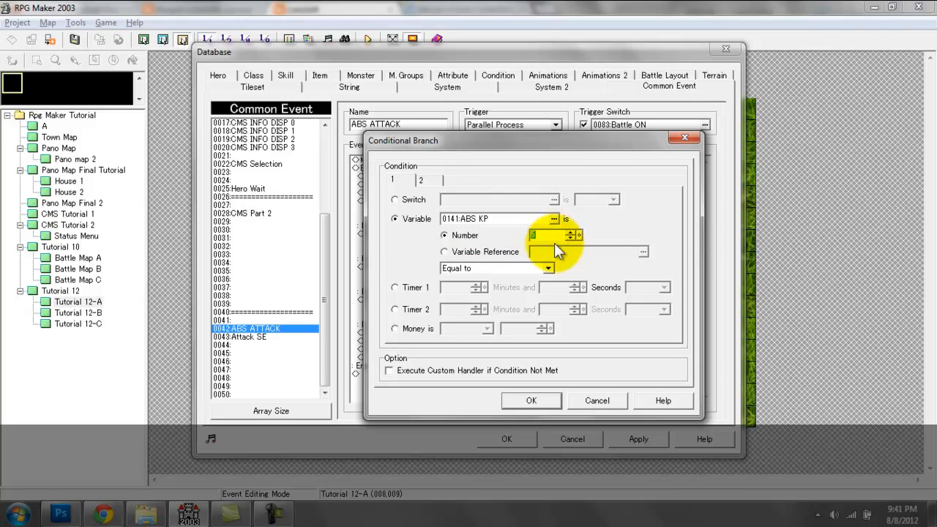
pyautogui.moveTo(562, 256)
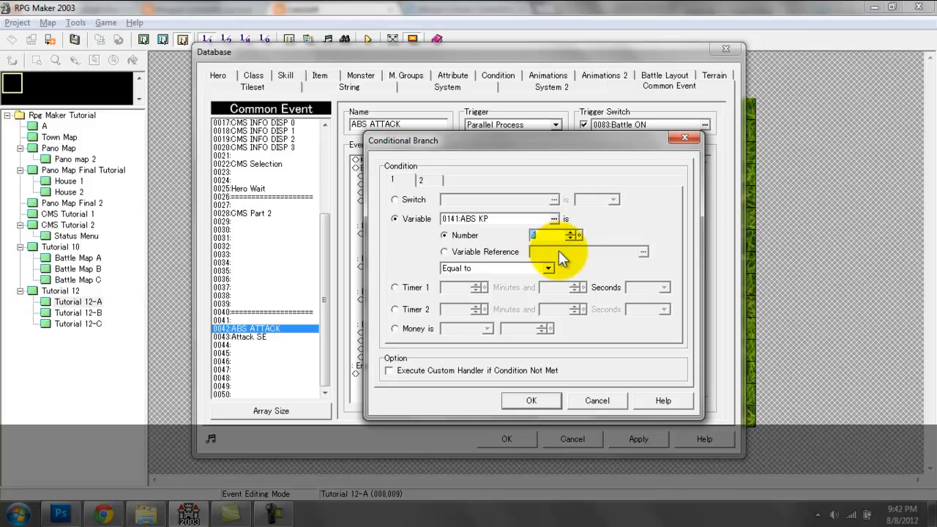
pyautogui.moveTo(540, 247)
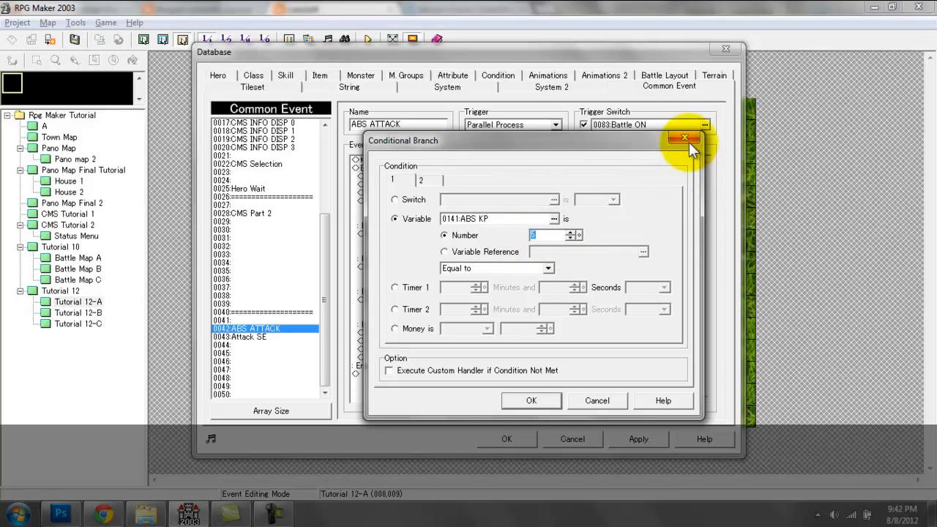
pyautogui.click(685, 139)
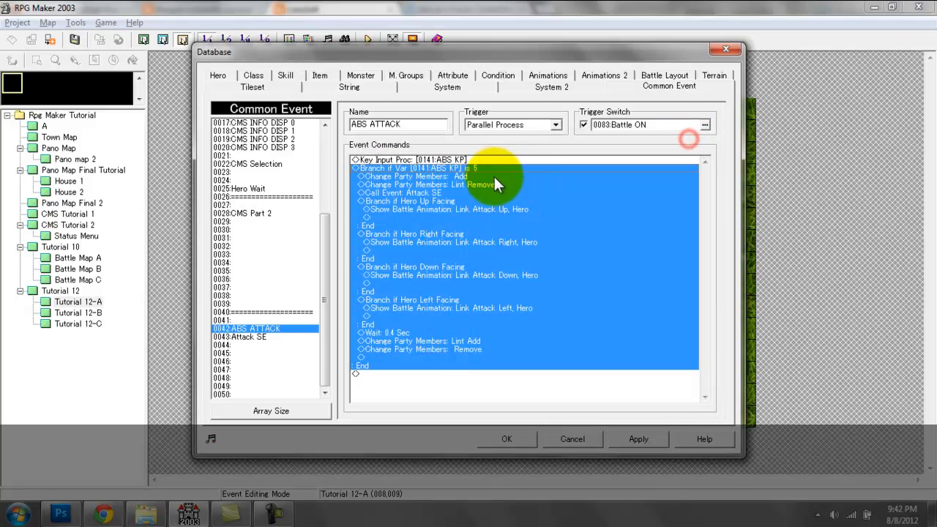
pyautogui.click(415, 176)
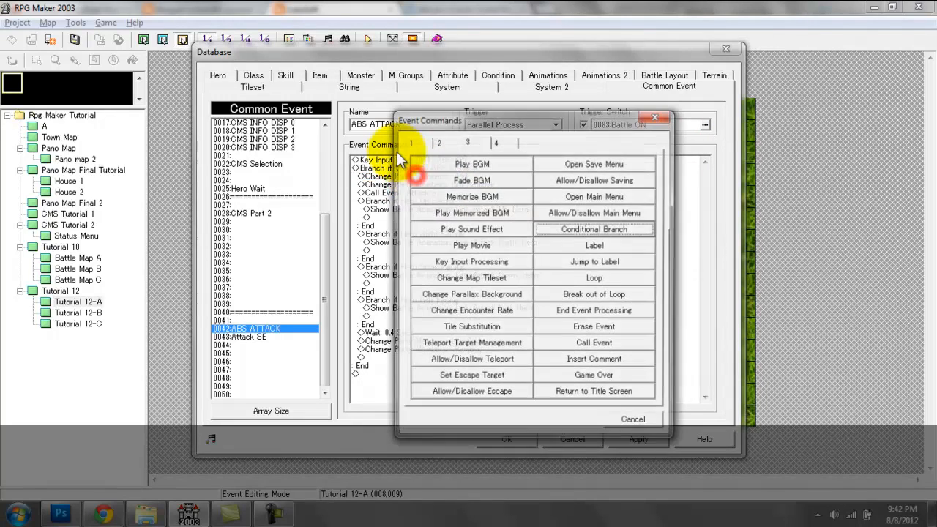
pyautogui.click(418, 142)
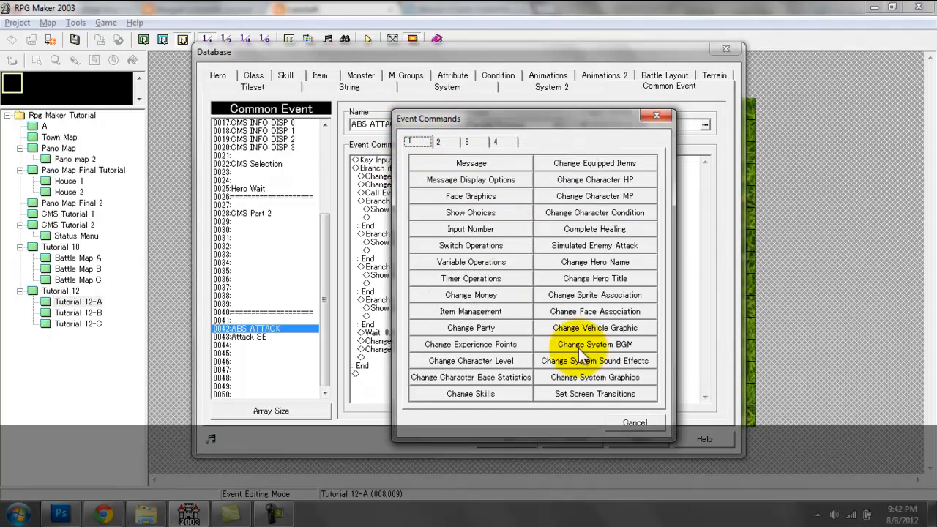
pyautogui.moveTo(594, 311)
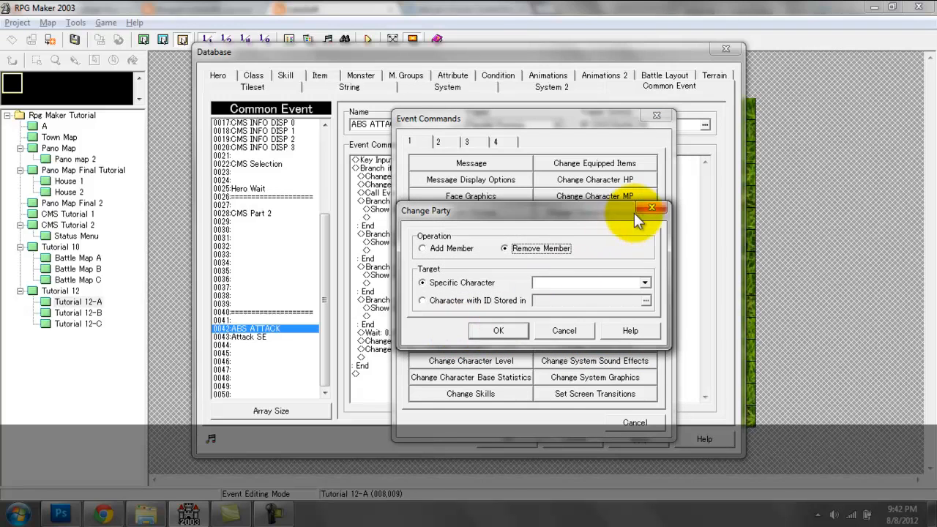
pyautogui.click(649, 209)
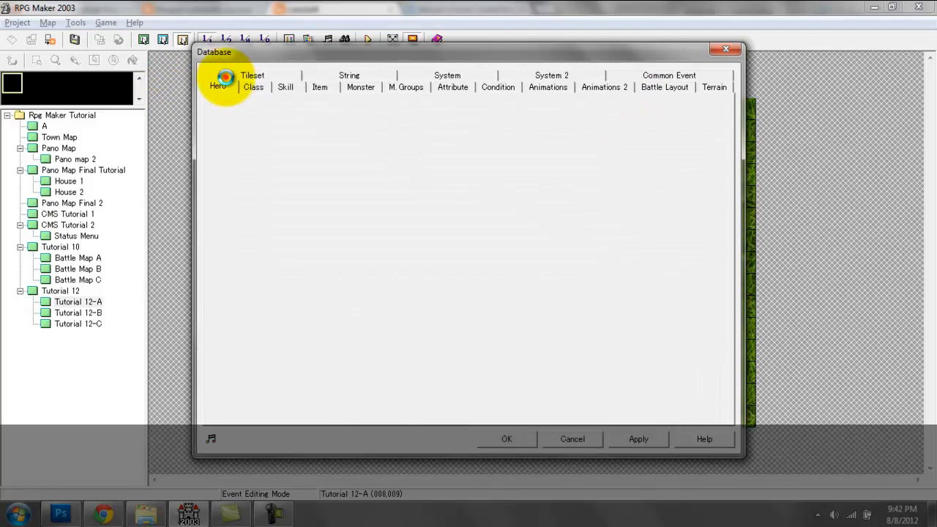
pyautogui.click(217, 80)
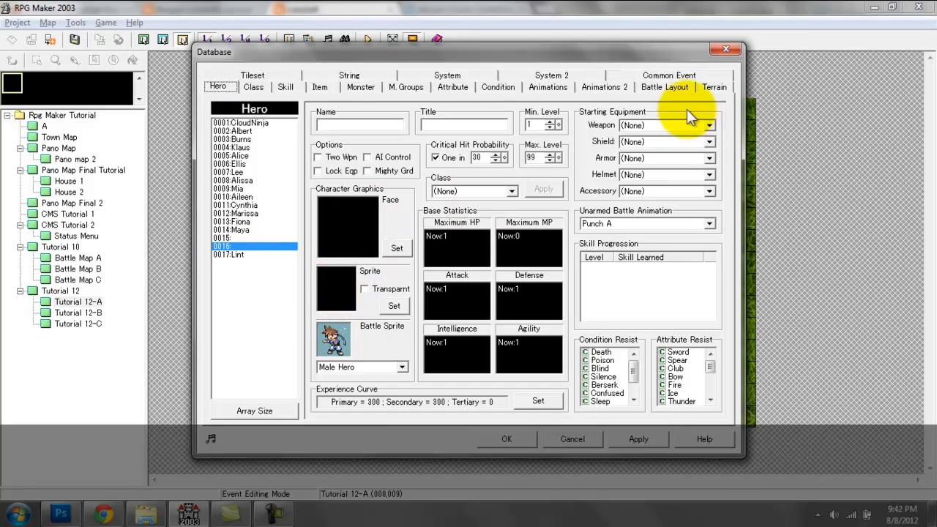
pyautogui.click(668, 75)
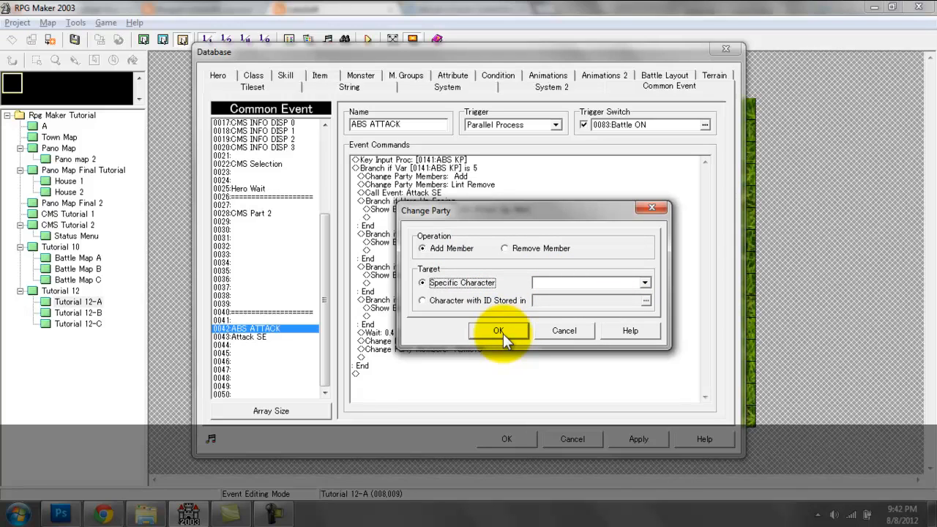
pyautogui.click(498, 330)
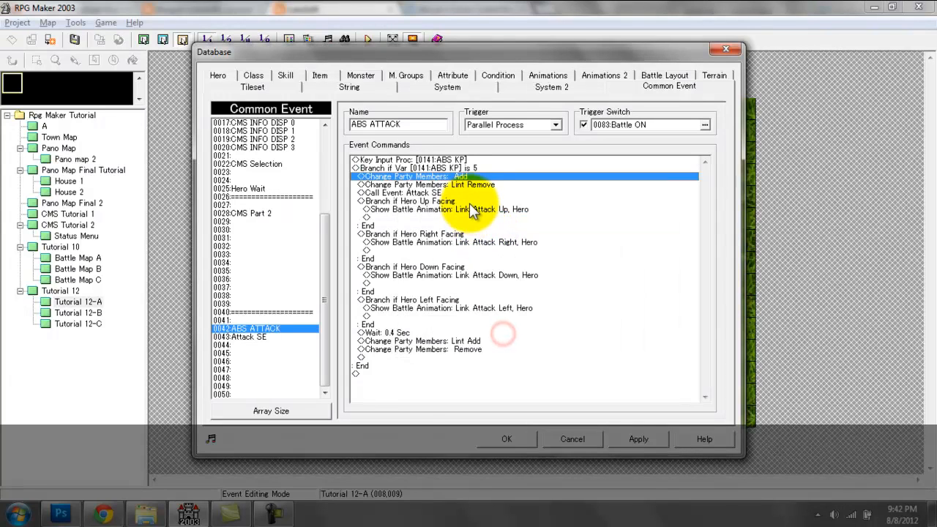
pyautogui.doubleClick(427, 176)
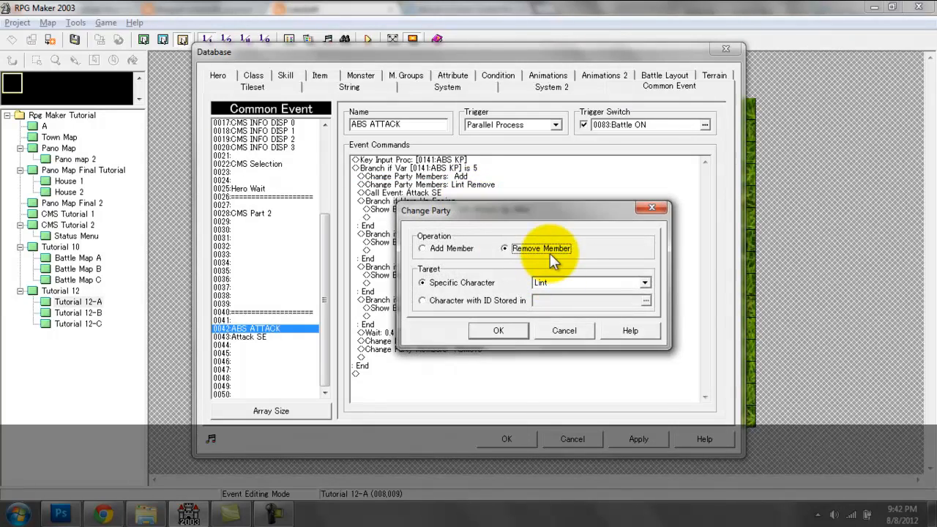
pyautogui.moveTo(570, 294)
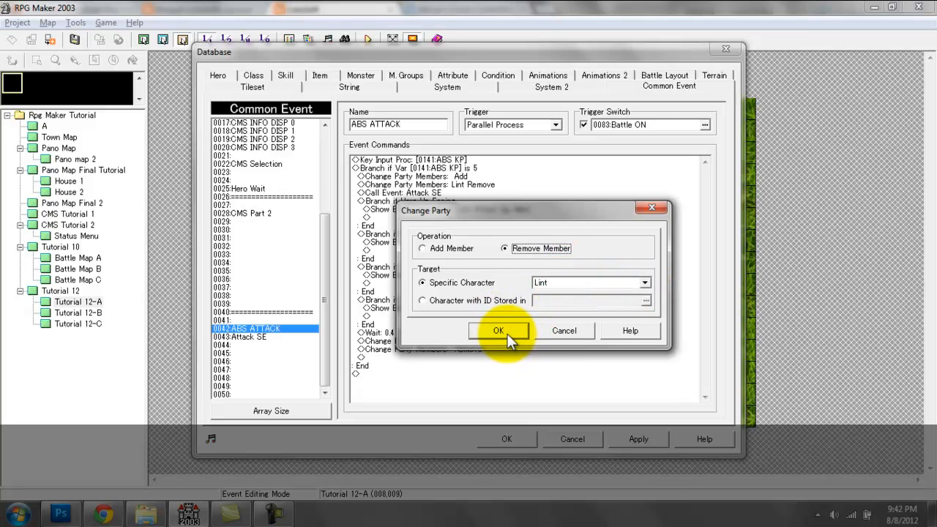
pyautogui.moveTo(560, 293)
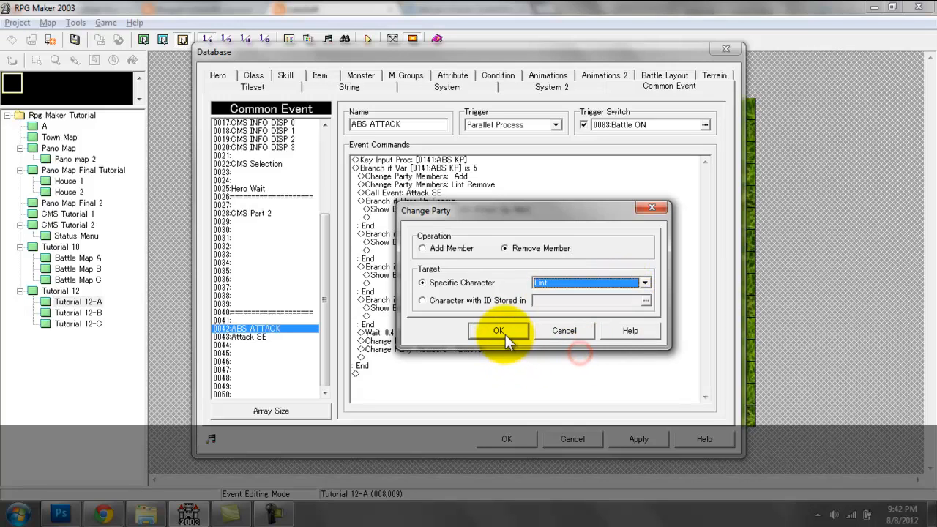
pyautogui.click(498, 330)
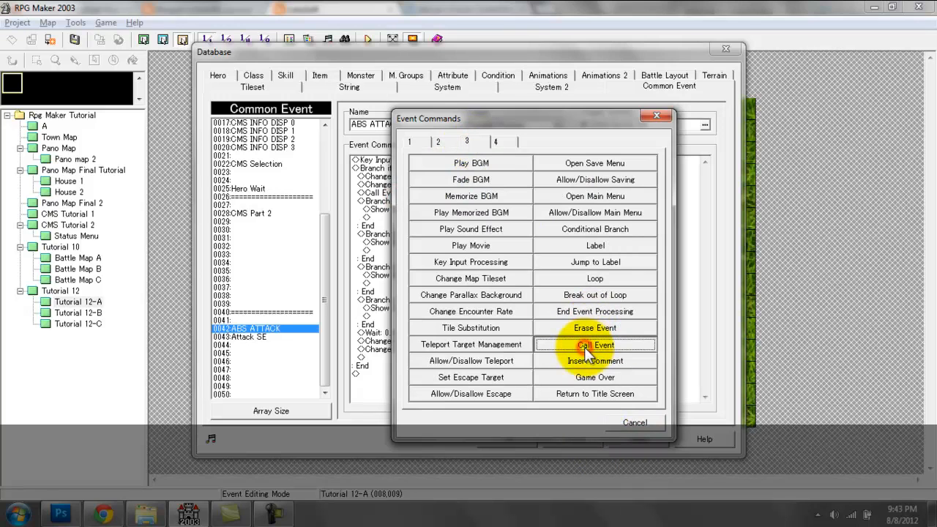
# Step: Add a Call Event for common event Attack SE, then view Attack SE's sound commands
pyautogui.click(594, 345)
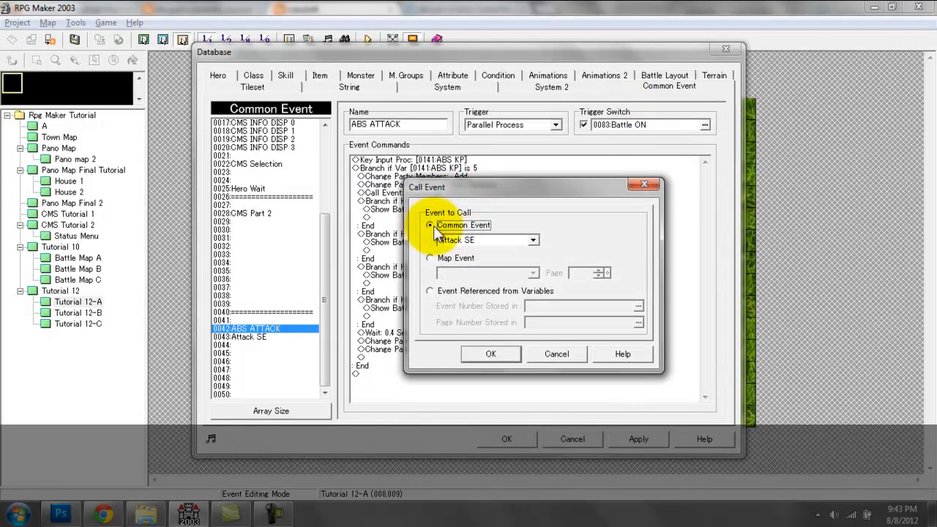
pyautogui.moveTo(505, 257)
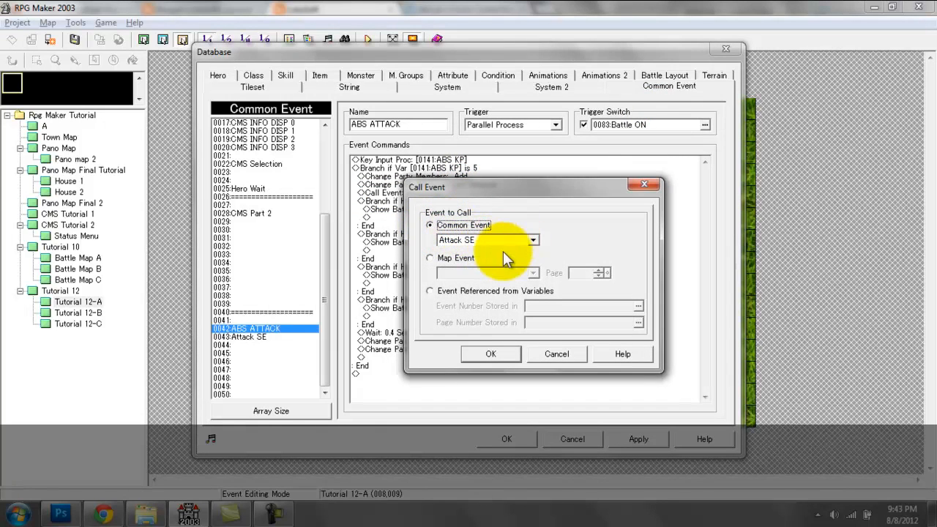
pyautogui.click(431, 258)
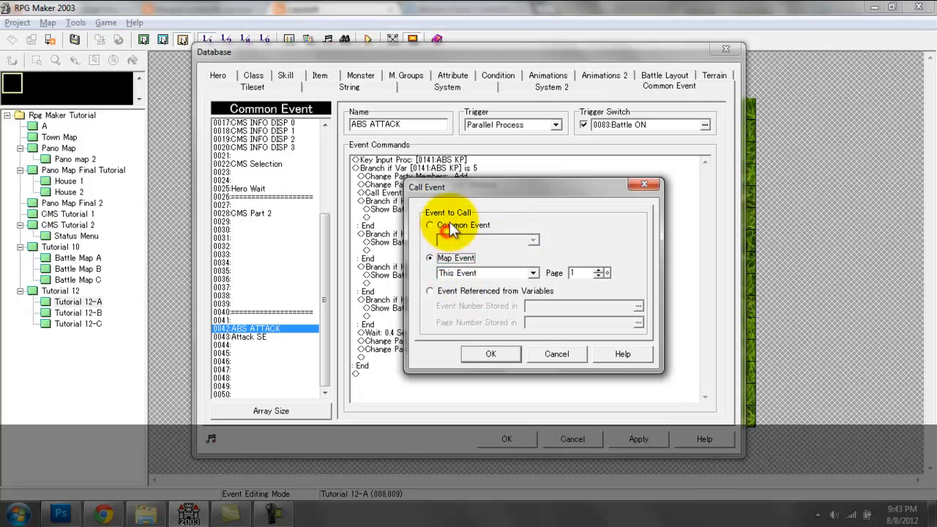
pyautogui.click(430, 225)
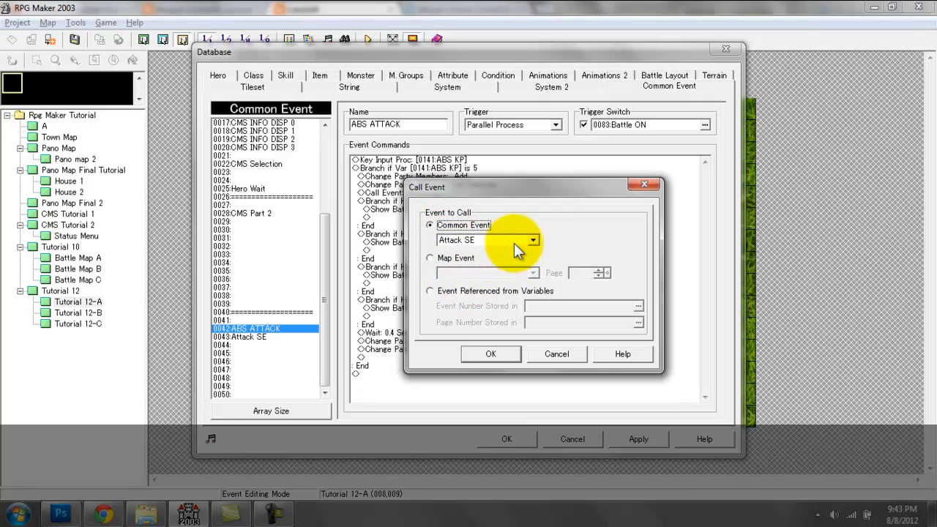
pyautogui.click(532, 240)
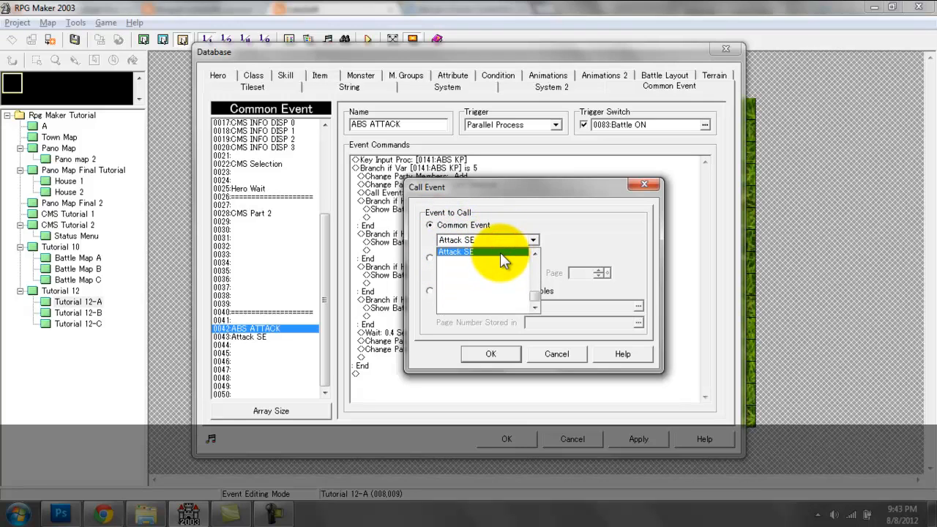
pyautogui.moveTo(468, 260)
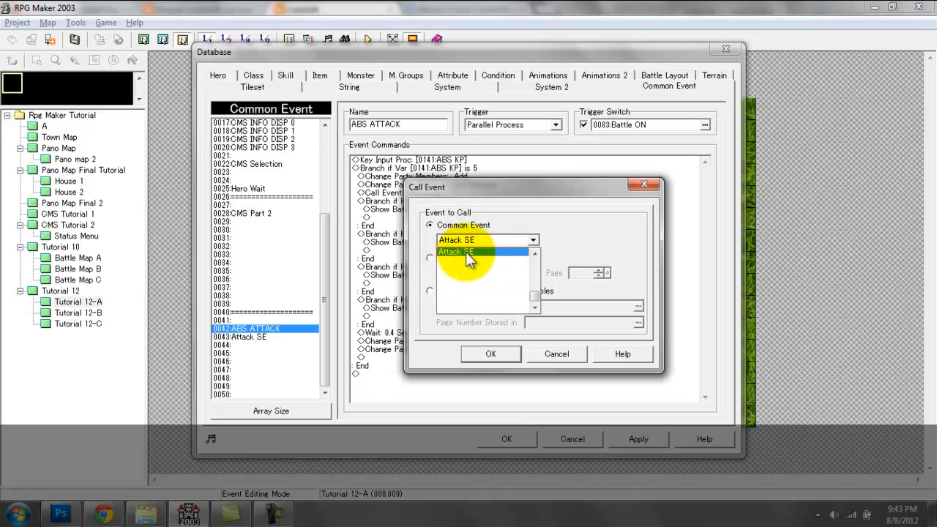
pyautogui.click(468, 252)
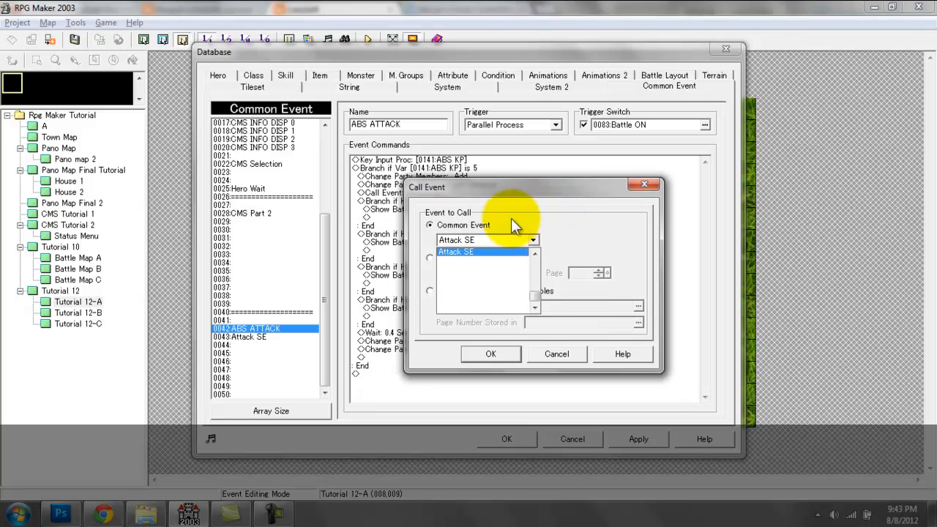
pyautogui.click(490, 353)
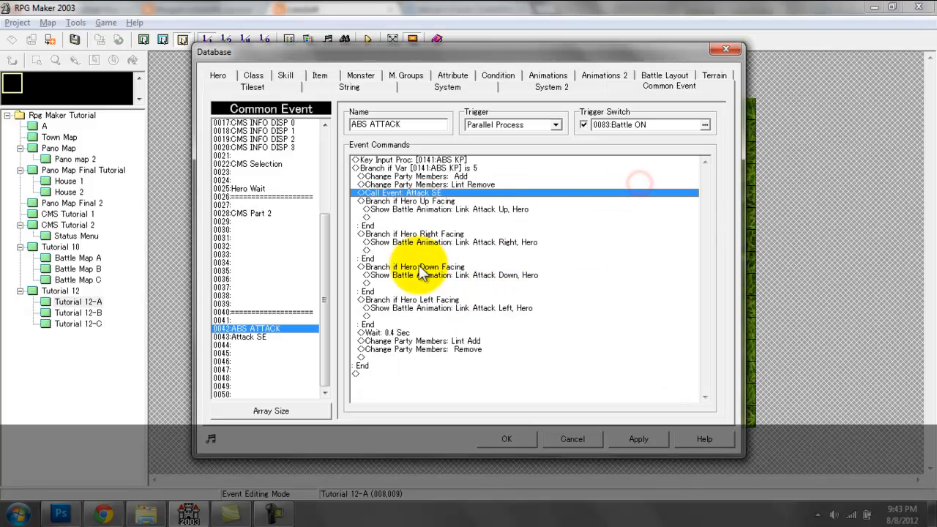
pyautogui.click(240, 337)
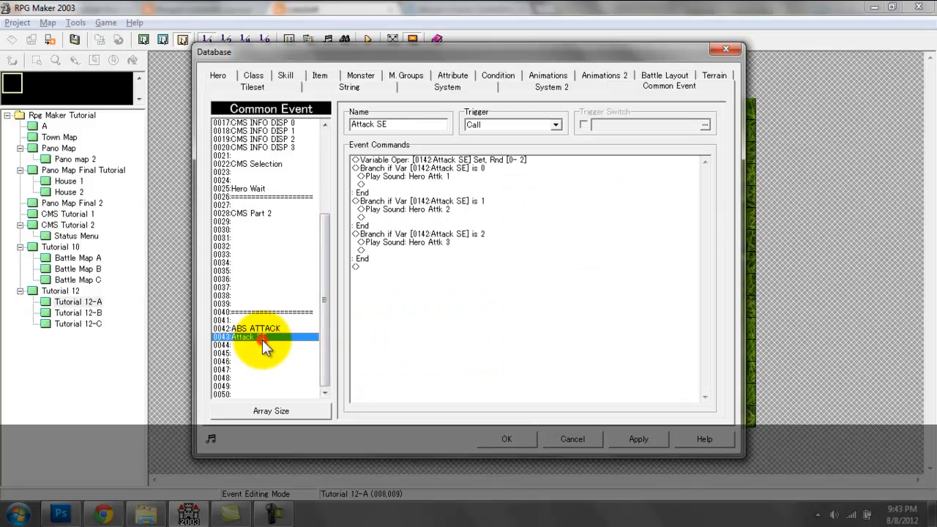
# Step: Review ABS ATTACK's up, right and left facing branches and open the facing-up condition
pyautogui.click(260, 328)
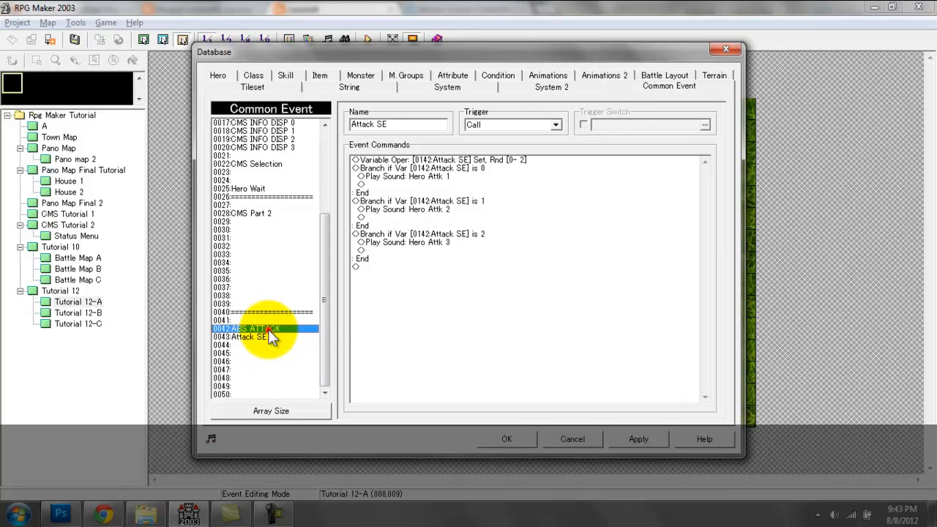
pyautogui.click(256, 328)
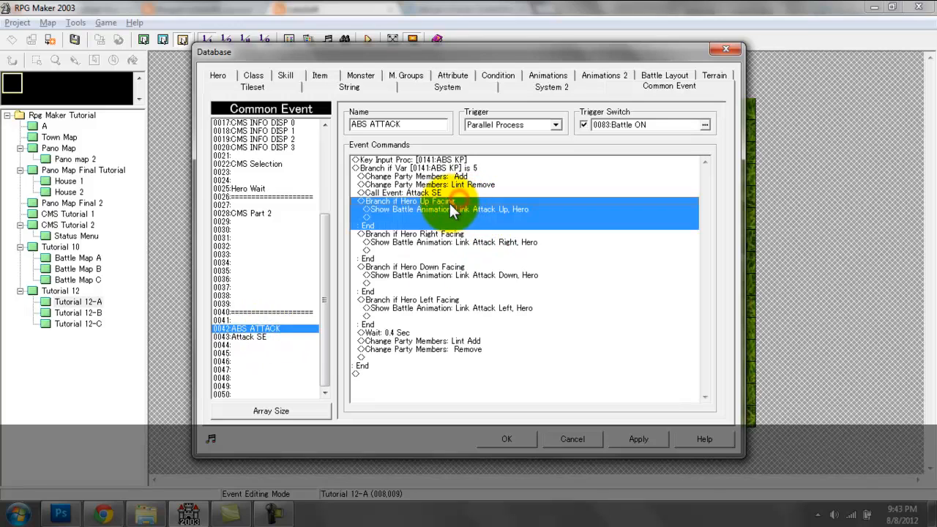
pyautogui.click(454, 242)
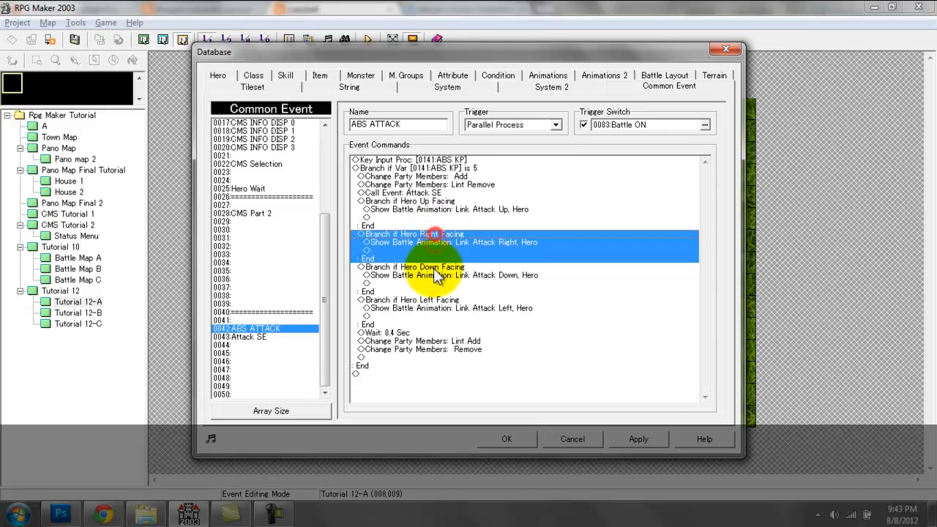
pyautogui.click(411, 300)
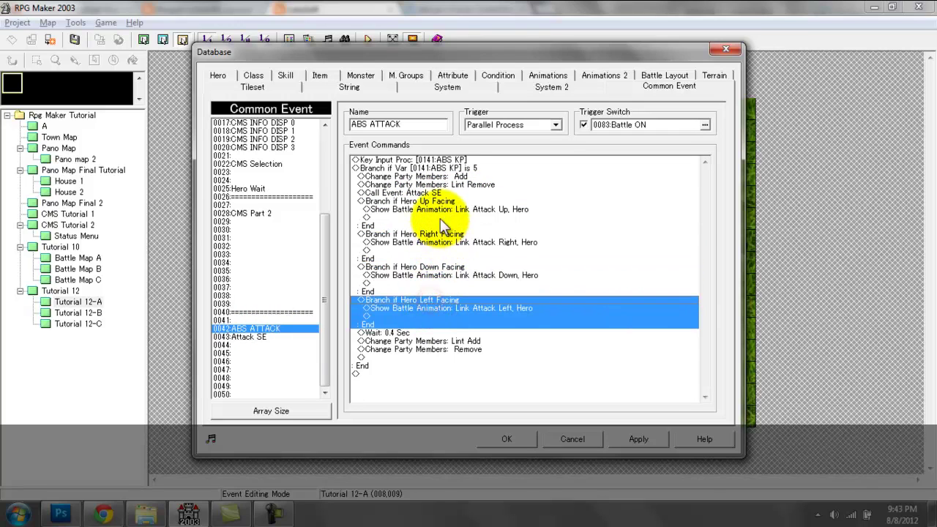
pyautogui.click(410, 201)
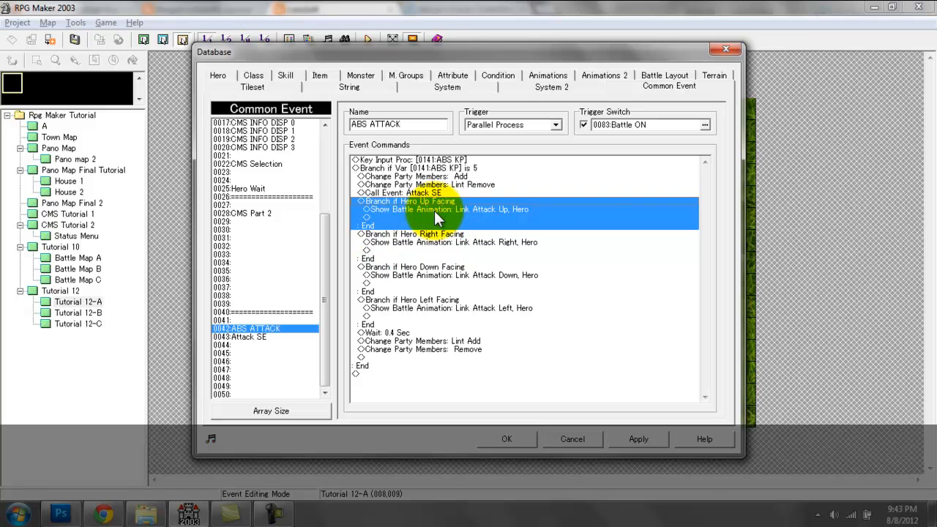
pyautogui.doubleClick(410, 202)
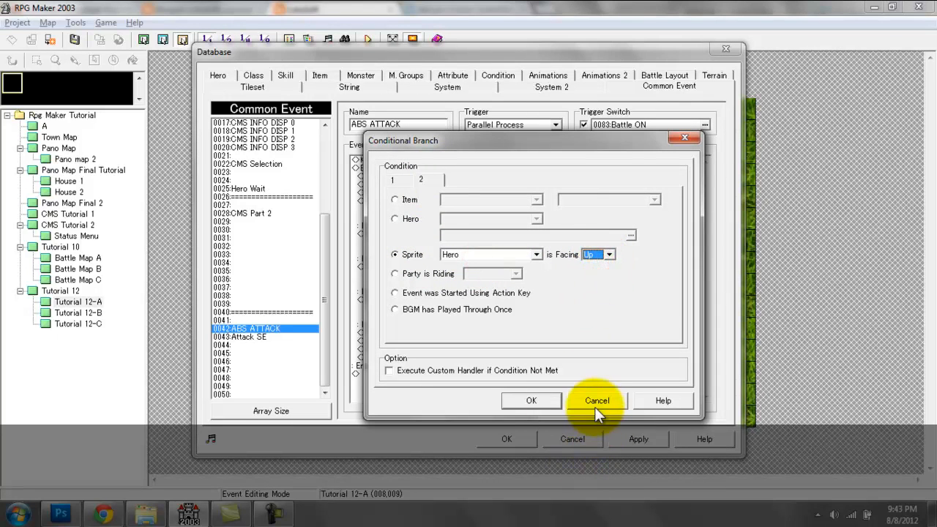
# Step: Look at the Show Battle Animation command without adding it, then go to Animations
pyautogui.click(597, 400)
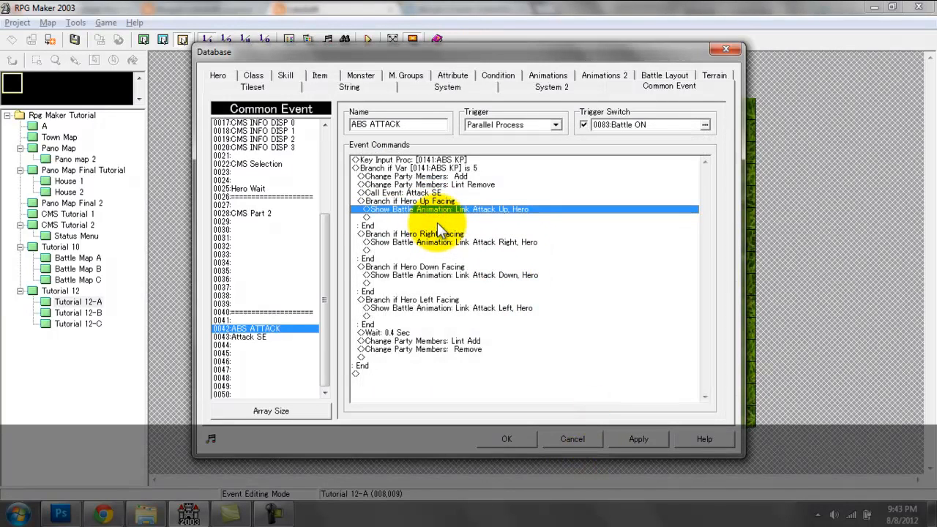
pyautogui.doubleClick(449, 208)
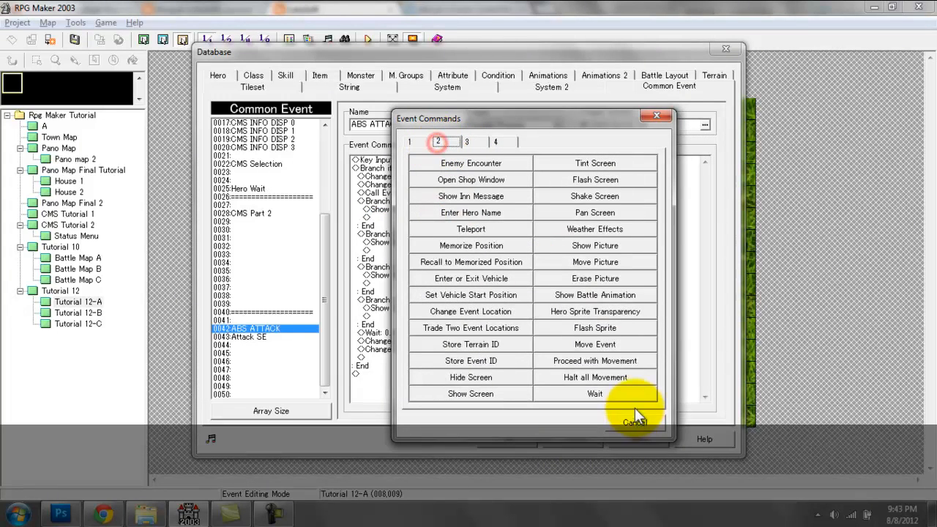
pyautogui.click(594, 294)
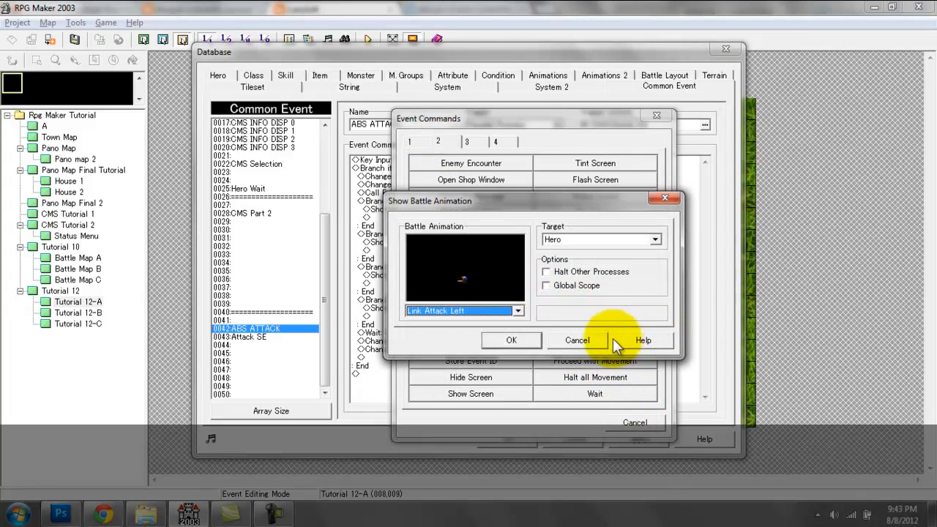
pyautogui.click(510, 340)
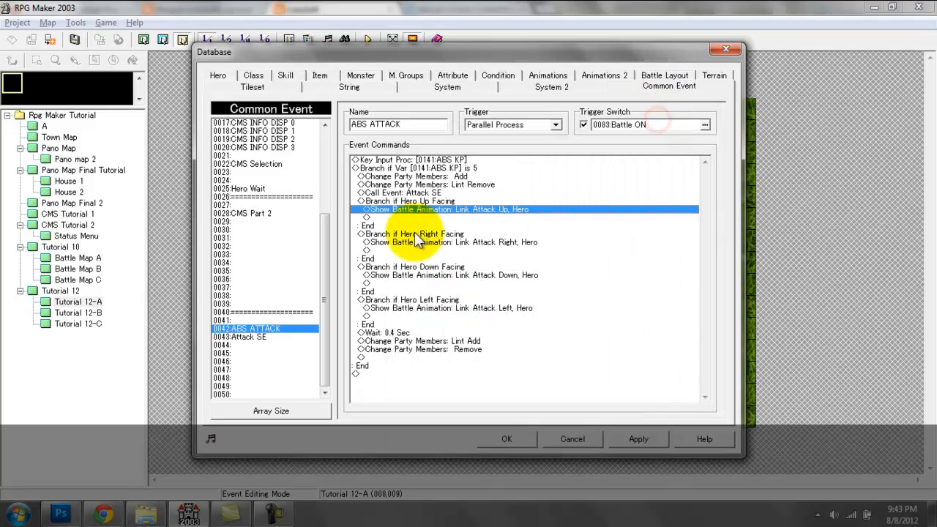
pyautogui.click(451, 242)
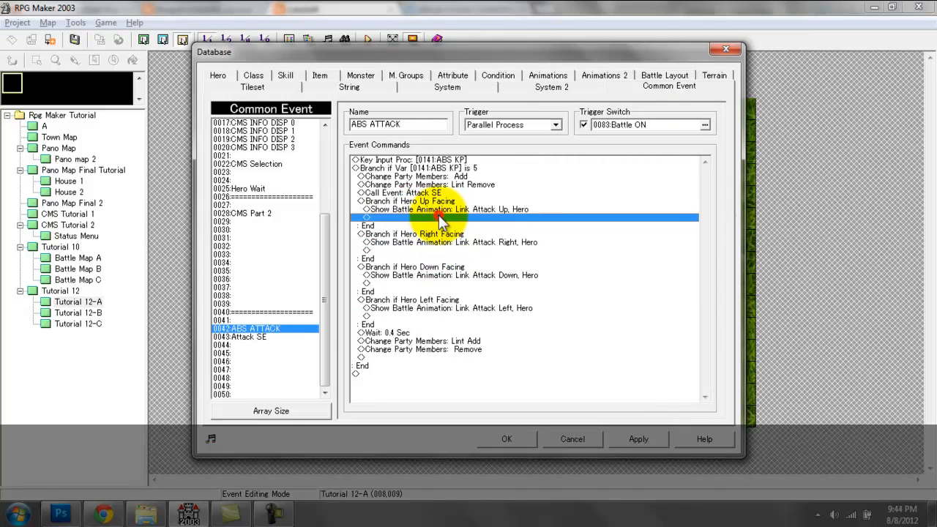
pyautogui.click(547, 86)
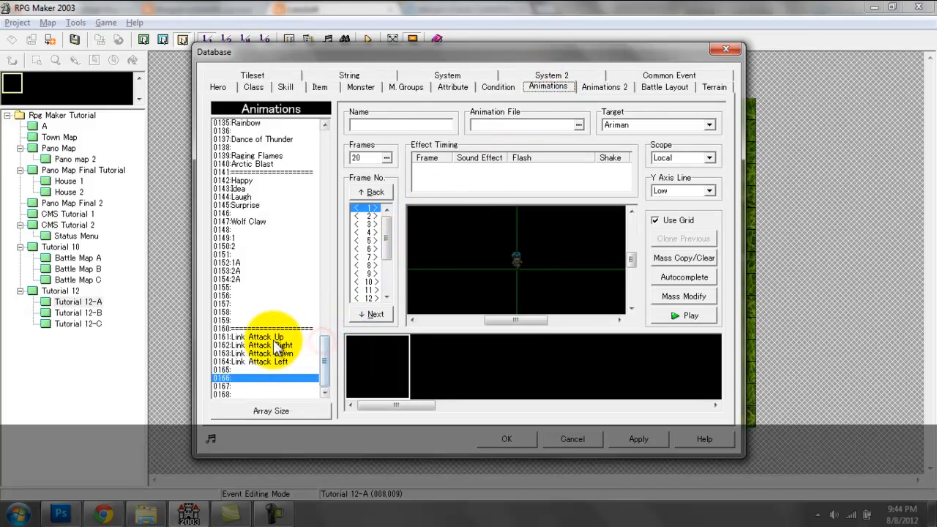
# Step: Assign the Link Attack graphic as animation 0167's file after checking the sprite sheet
pyautogui.click(260, 361)
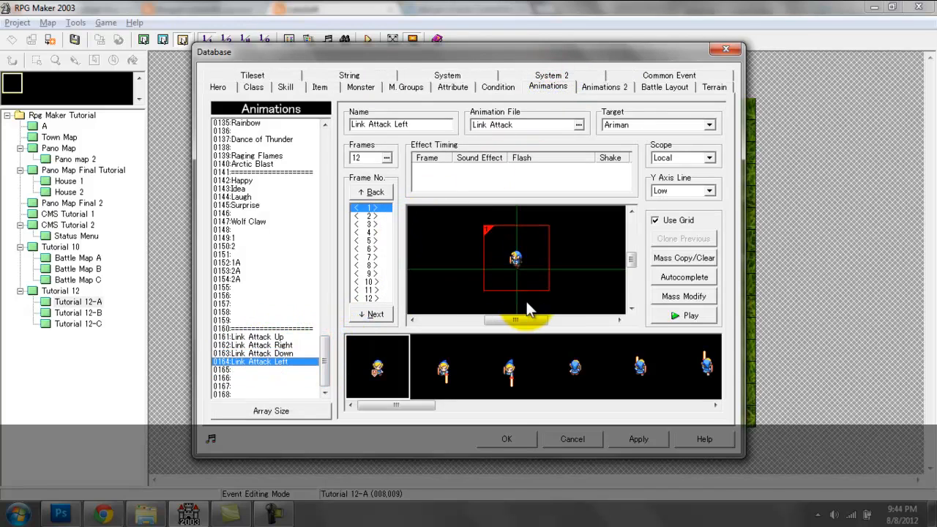
pyautogui.click(242, 386)
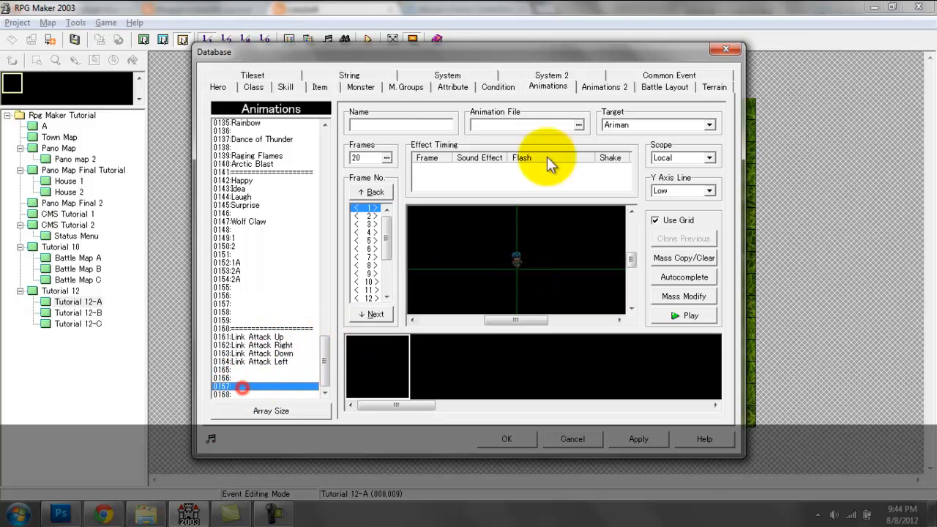
pyautogui.moveTo(223, 386)
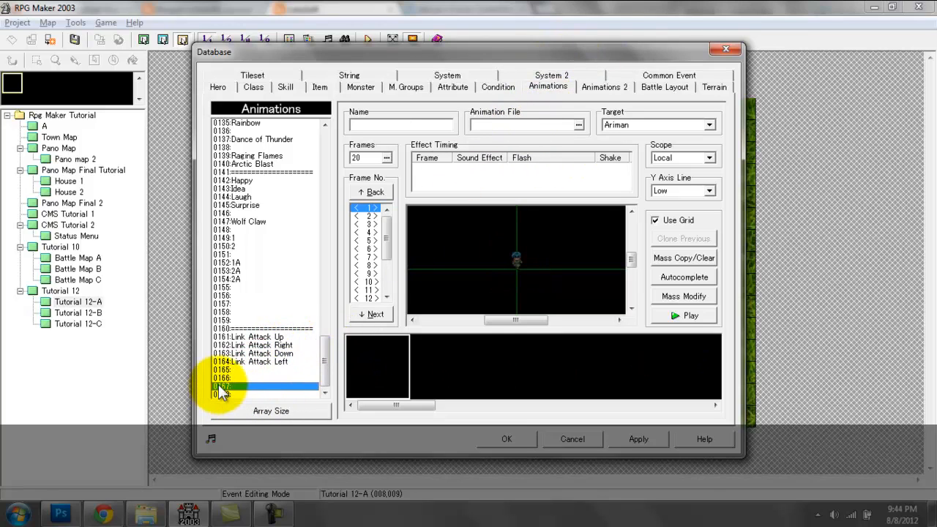
pyautogui.click(578, 125)
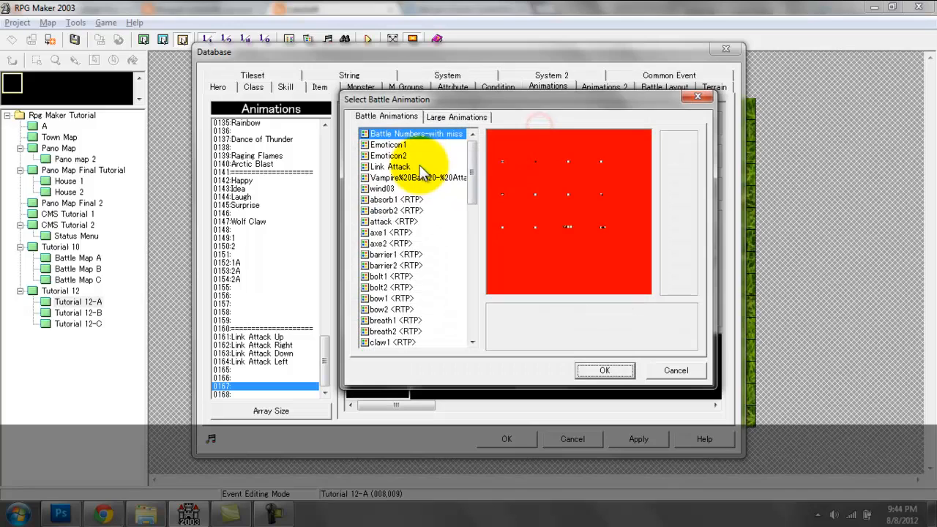
pyautogui.click(390, 166)
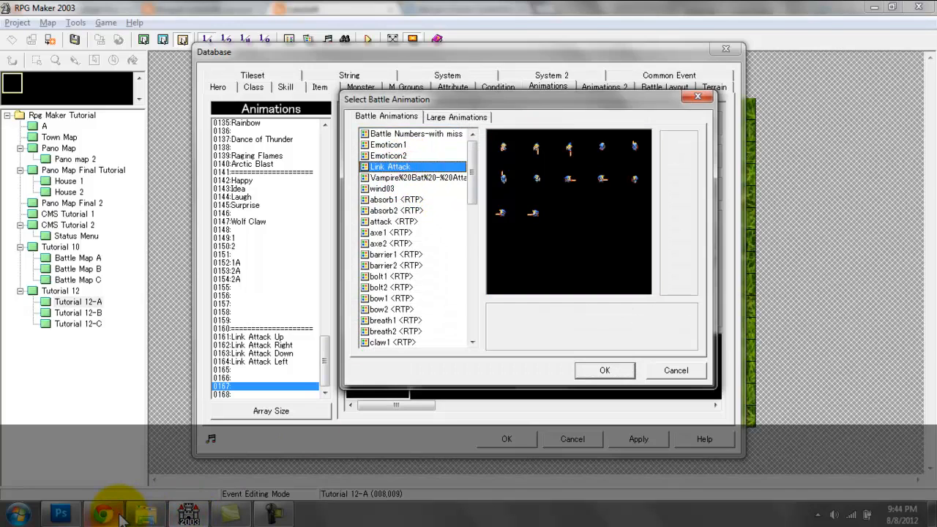
pyautogui.click(103, 512)
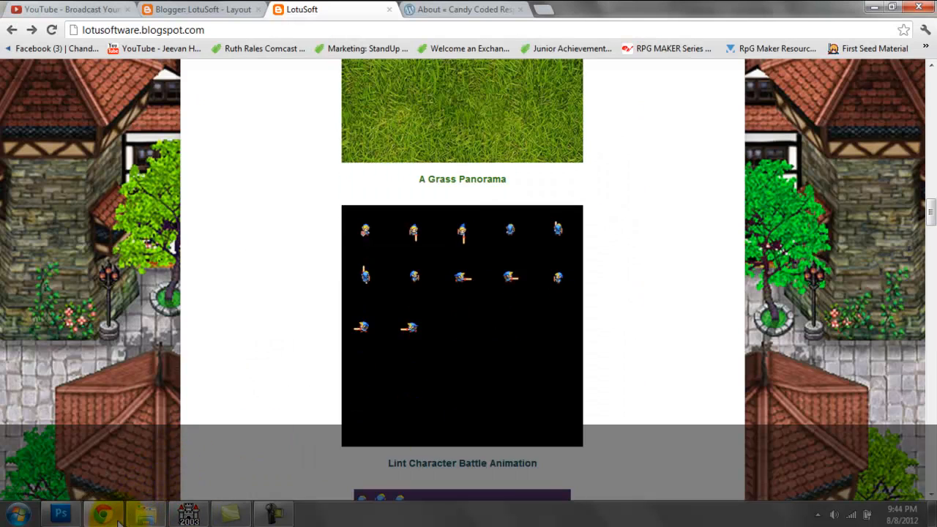
pyautogui.click(188, 512)
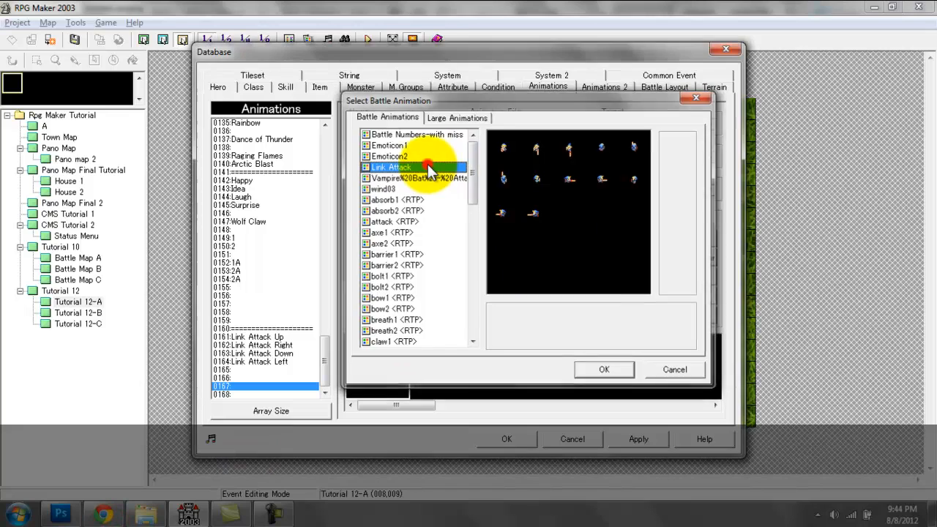
pyautogui.click(604, 369)
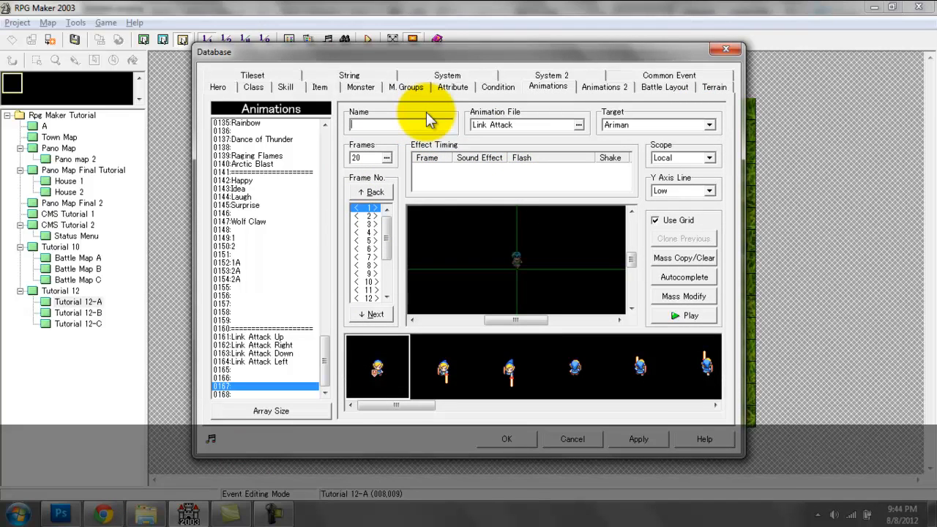
# Step: Name animation 0167 'Up' and place a Link Attack cell in frame 1
pyautogui.write('U')
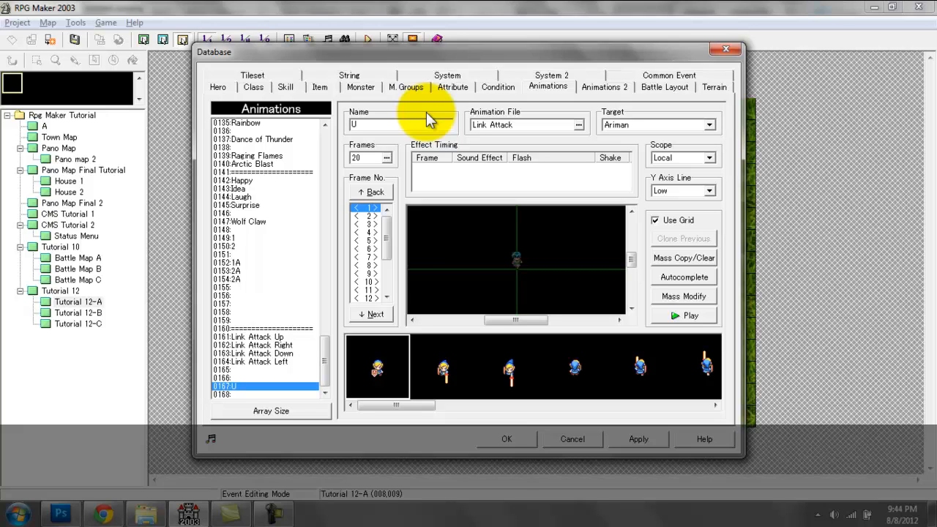
pyautogui.write('p')
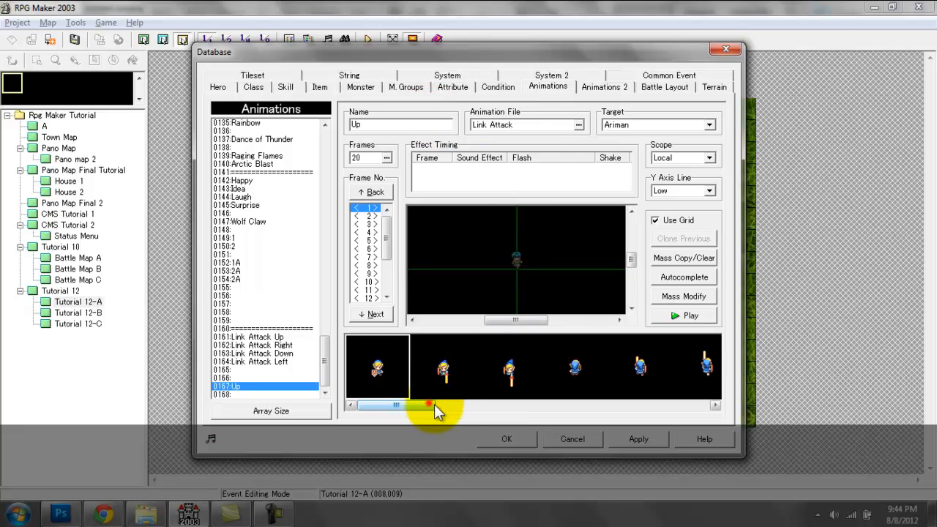
pyautogui.moveTo(432, 404); pyautogui.dragTo(417, 404)
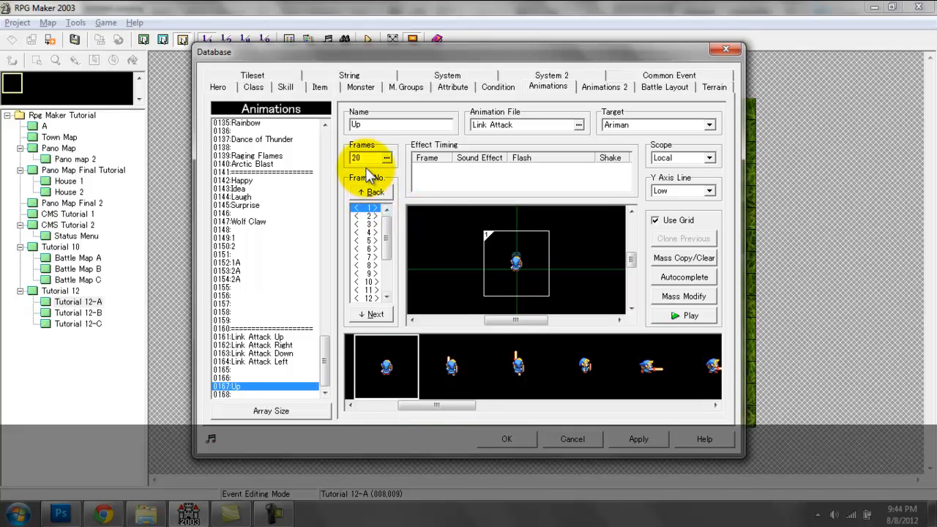
pyautogui.click(366, 264)
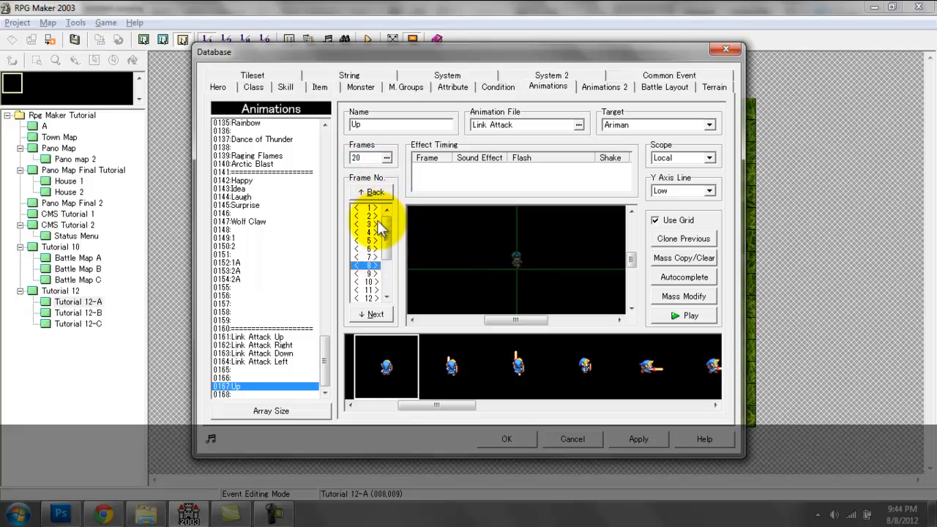
pyautogui.click(365, 216)
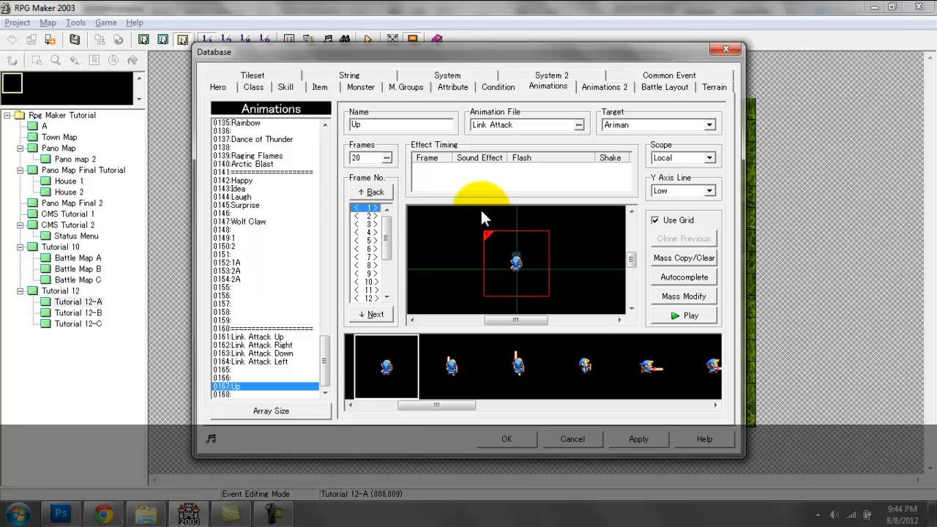
# Step: Step through frames 2–4 of the Up animation and preview it
pyautogui.click(369, 224)
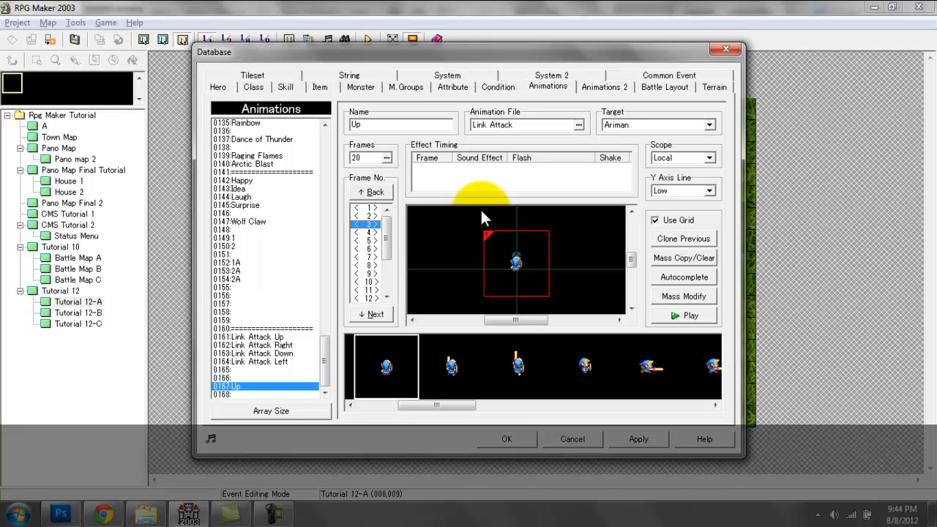
pyautogui.click(367, 232)
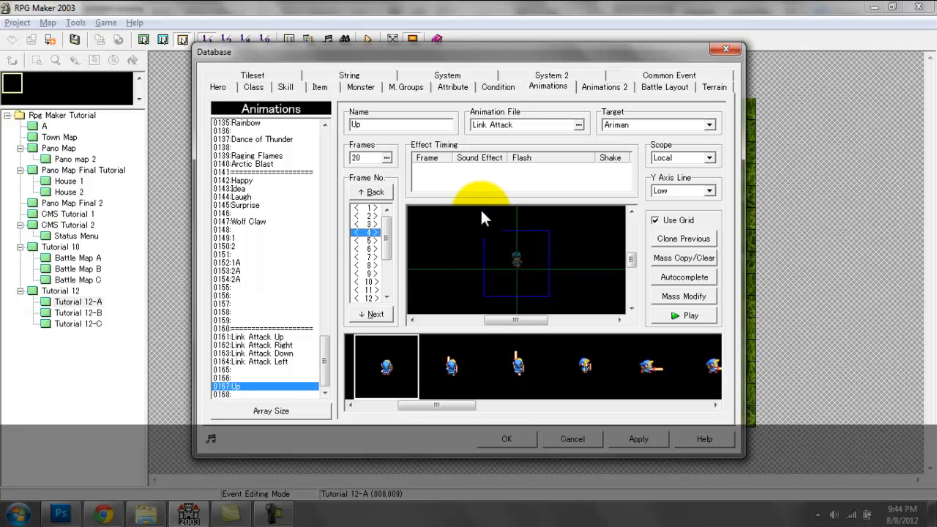
pyautogui.click(367, 215)
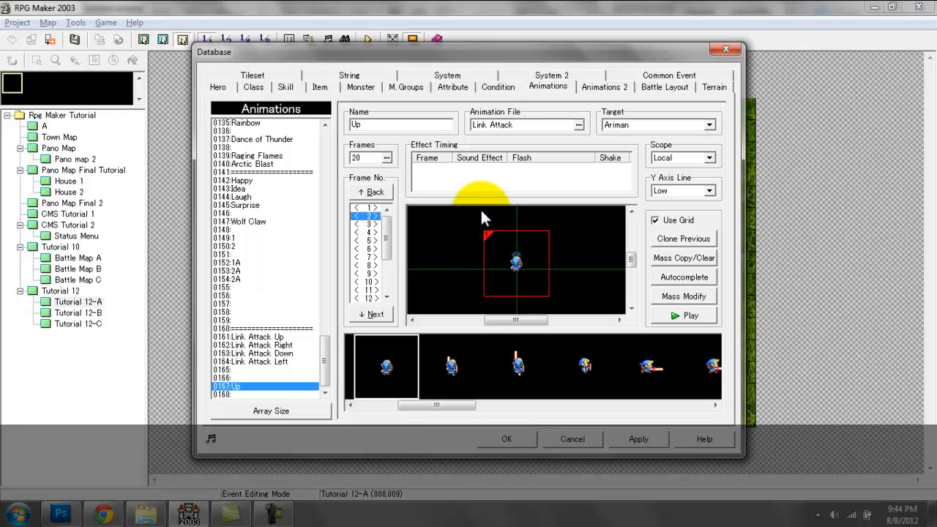
pyautogui.click(368, 207)
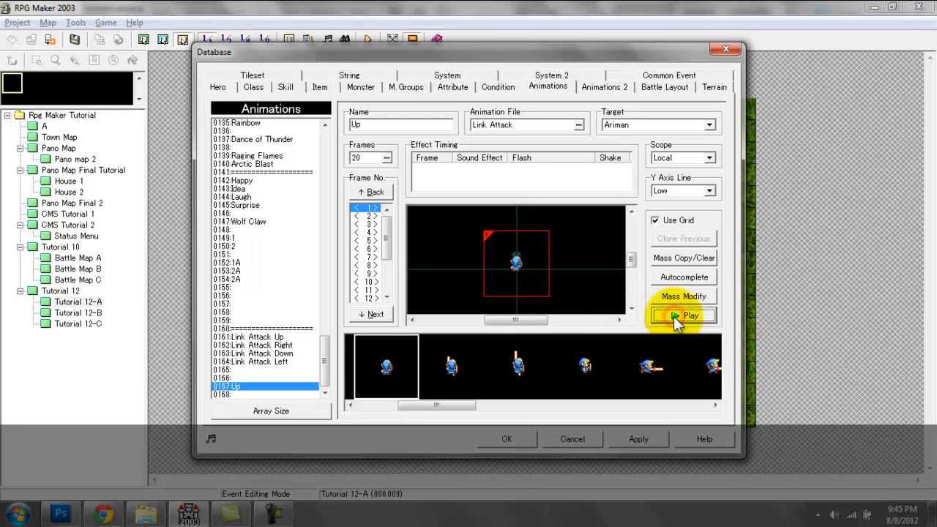
pyautogui.moveTo(370, 212)
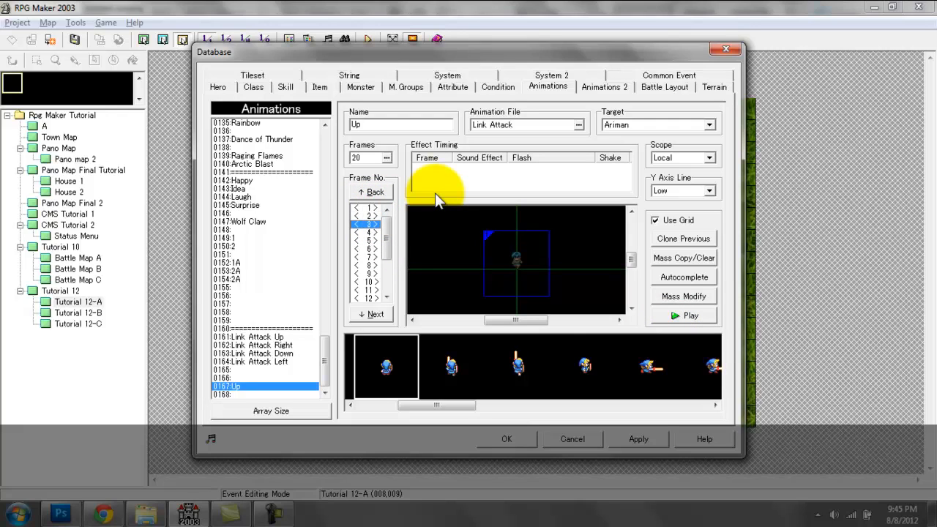
# Step: Place the second attack pose in frame 5 and the third pose in the final frame
pyautogui.click(369, 232)
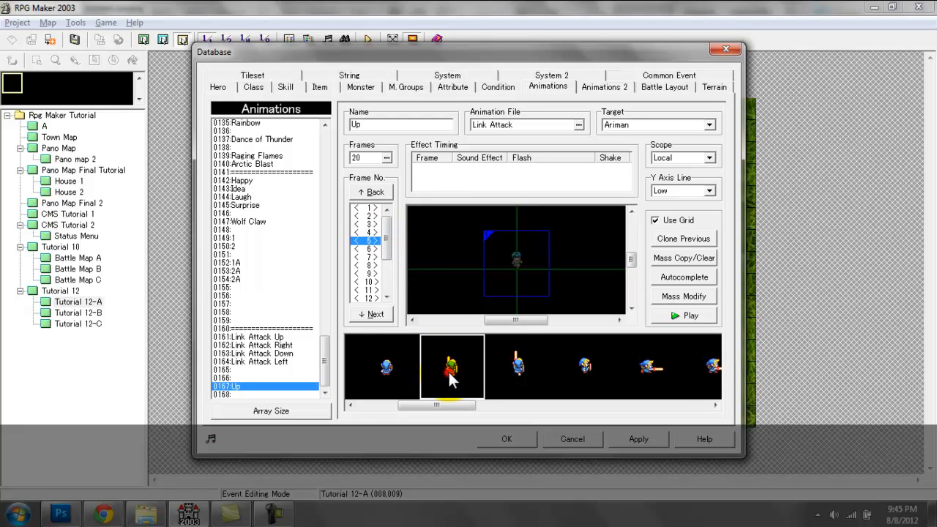
pyautogui.click(373, 241)
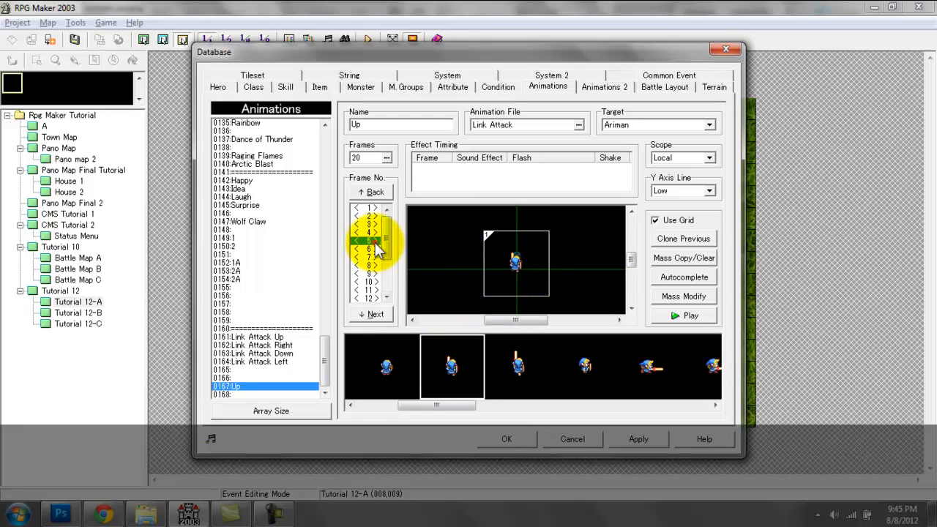
pyautogui.click(368, 256)
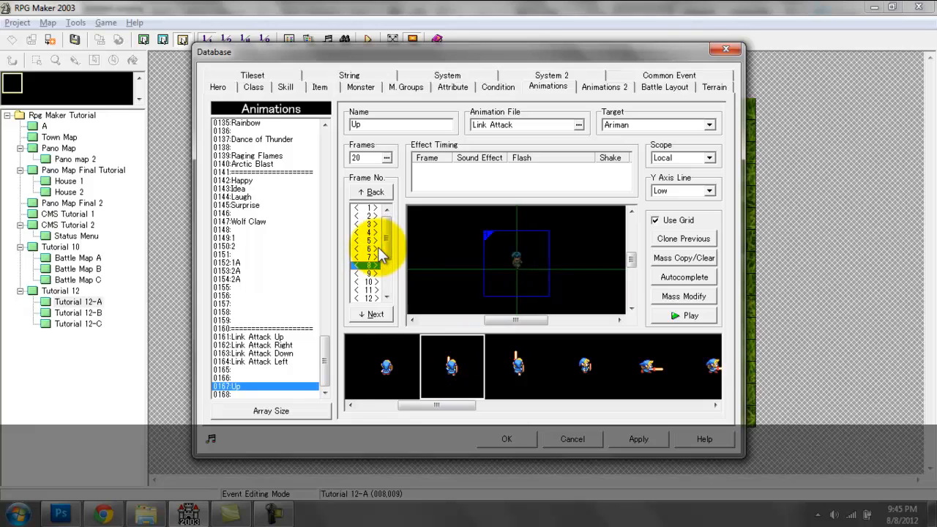
pyautogui.click(368, 273)
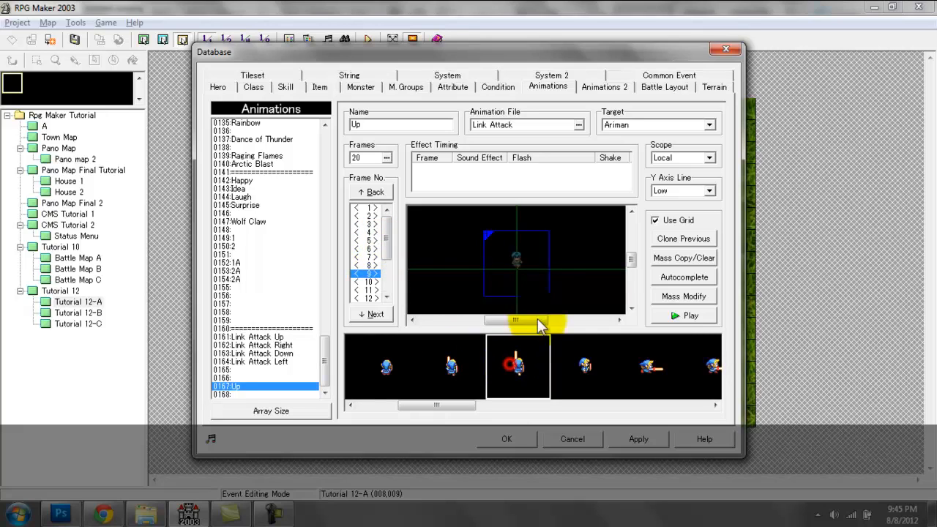
pyautogui.click(367, 282)
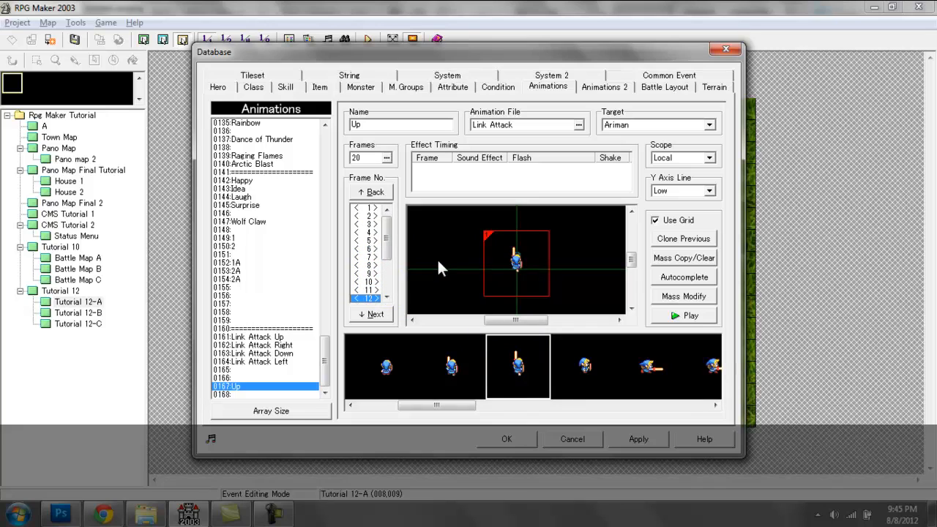
# Step: Shorten the Up animation to 12 frames, preview it, and set the target to Ariman
pyautogui.click(369, 158)
pyautogui.write('12')
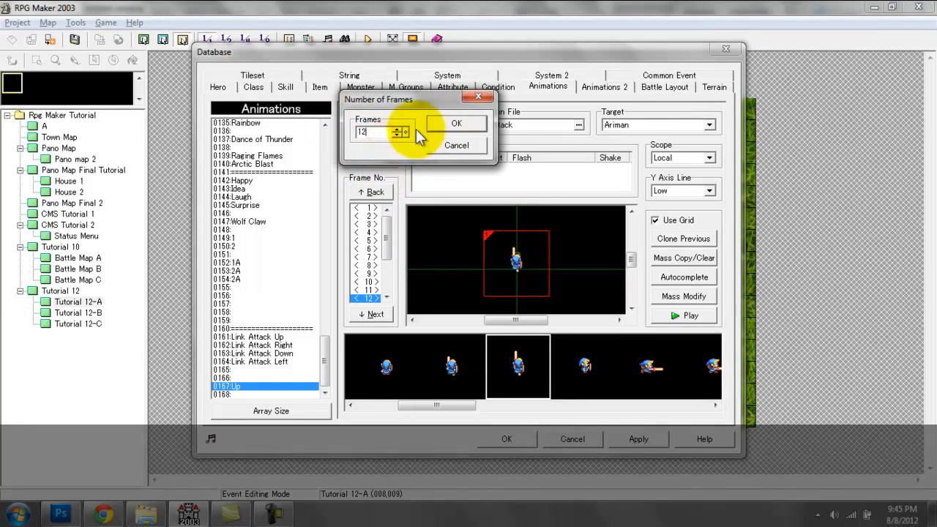
pyautogui.click(456, 123)
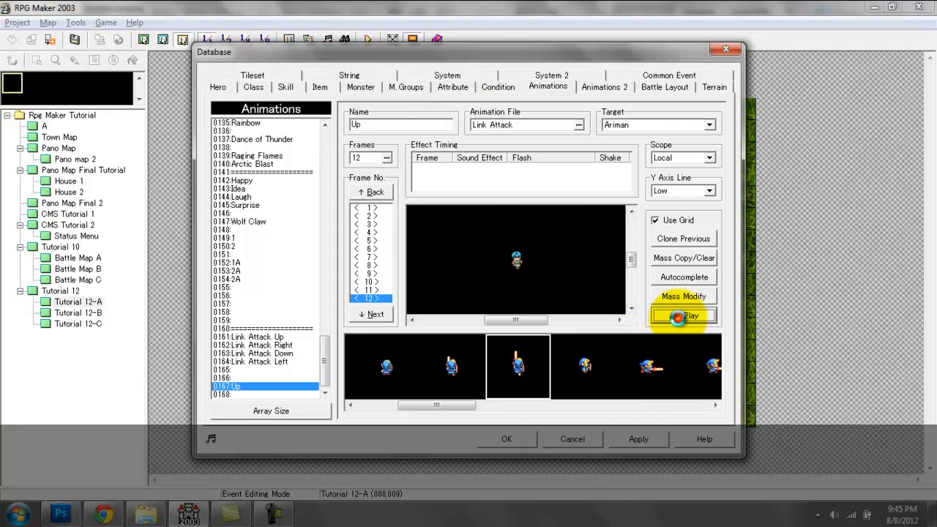
pyautogui.click(682, 316)
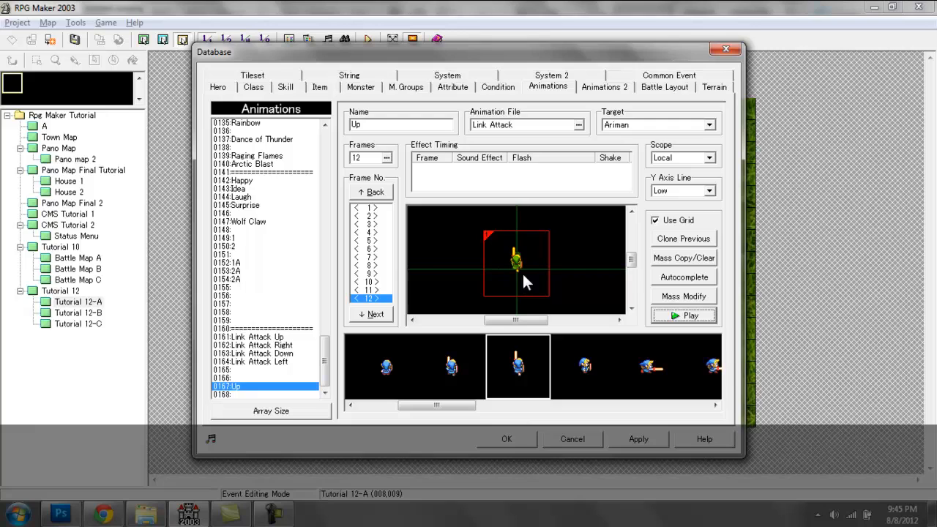
pyautogui.moveTo(493, 260)
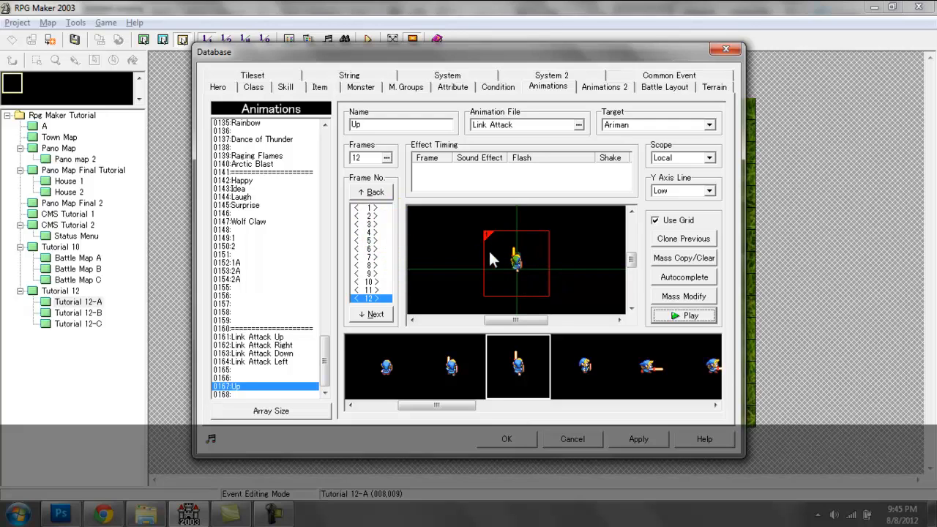
pyautogui.click(366, 207)
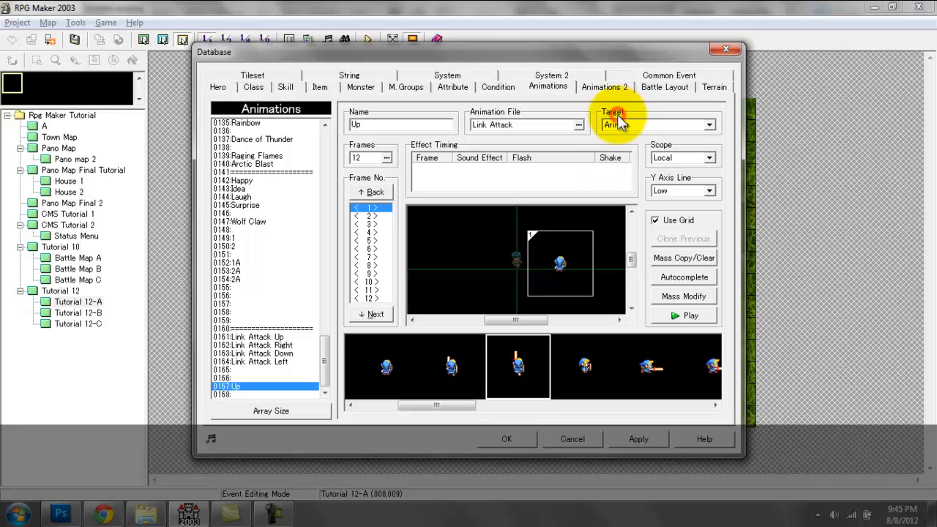
pyautogui.click(707, 124)
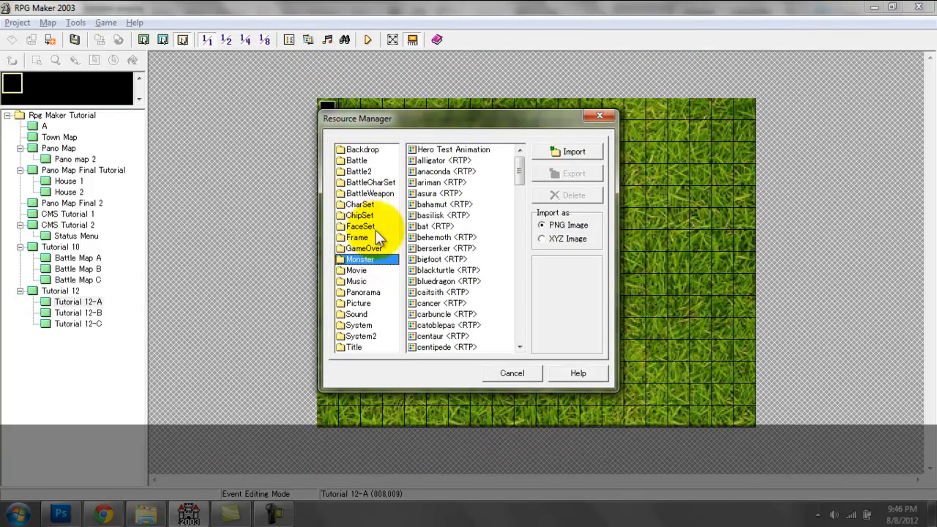
pyautogui.moveTo(380, 270)
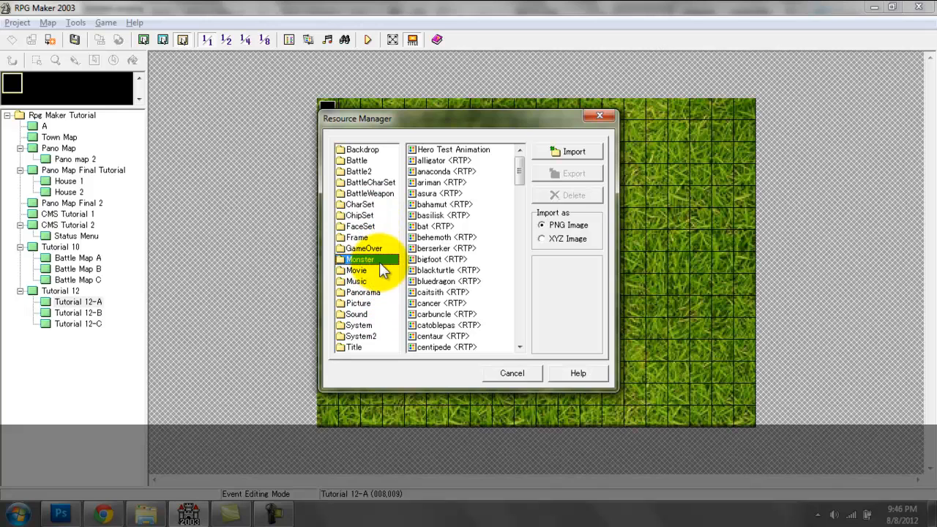
pyautogui.moveTo(448, 154)
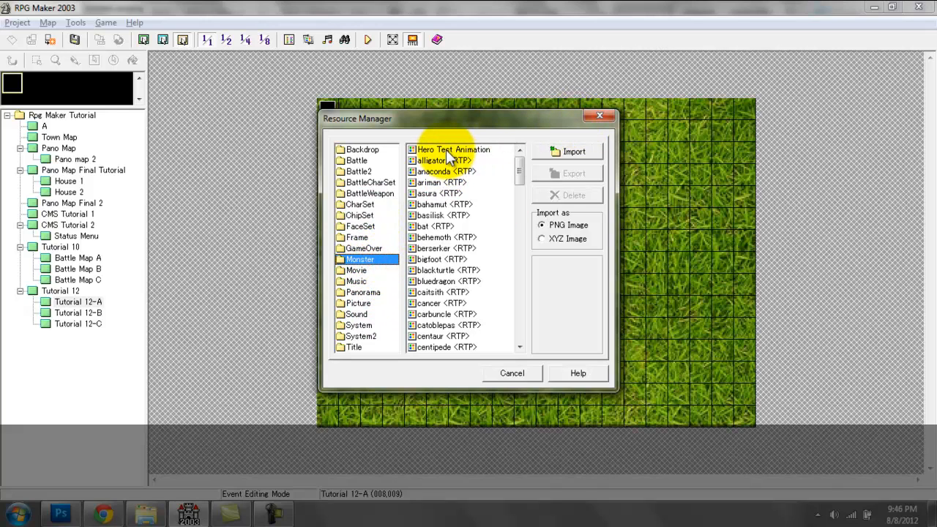
# Step: Find Hero Test Animation in Resource Manager, check Ariman's graphic unchanged, and return to Animations
pyautogui.click(454, 149)
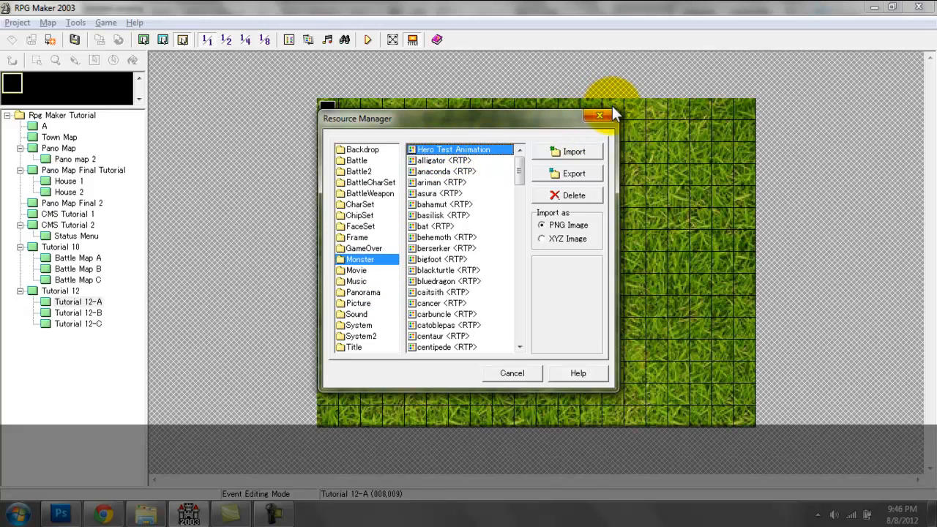
pyautogui.click(599, 116)
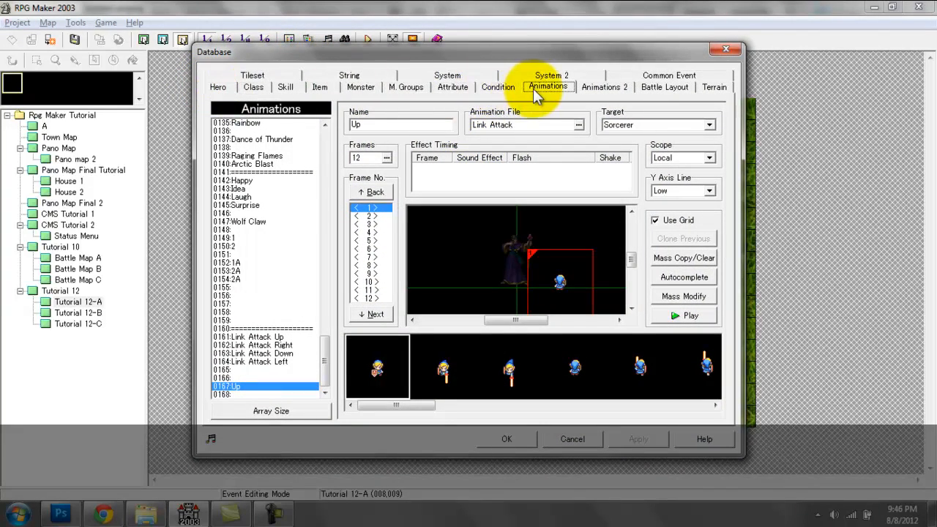
pyautogui.click(360, 86)
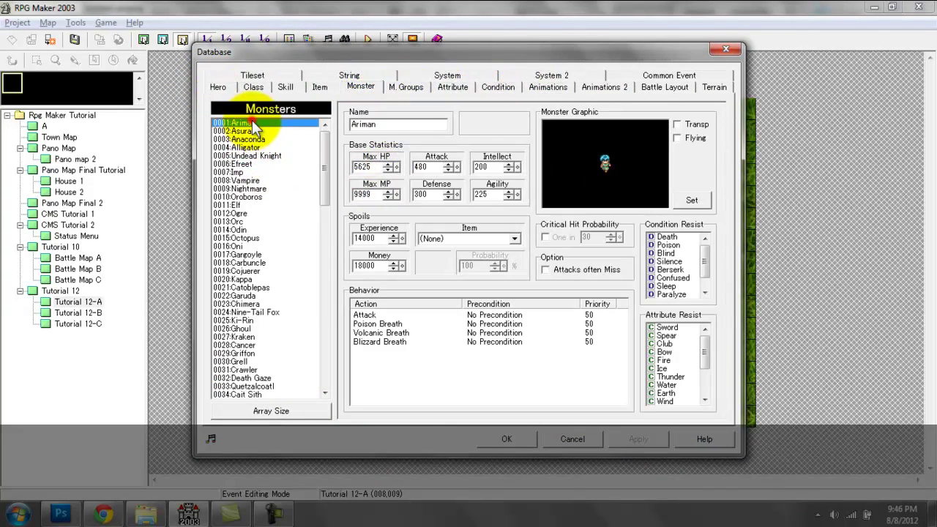
pyautogui.click(691, 200)
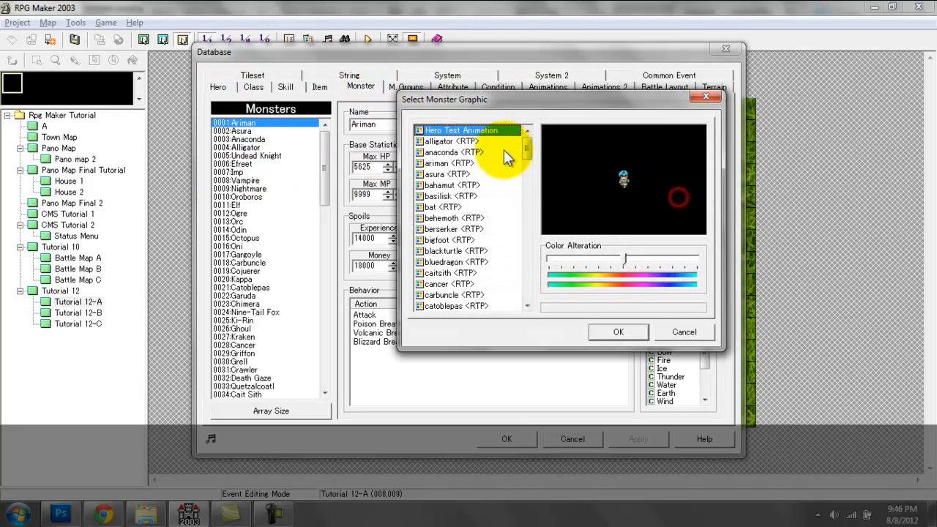
pyautogui.moveTo(709, 99)
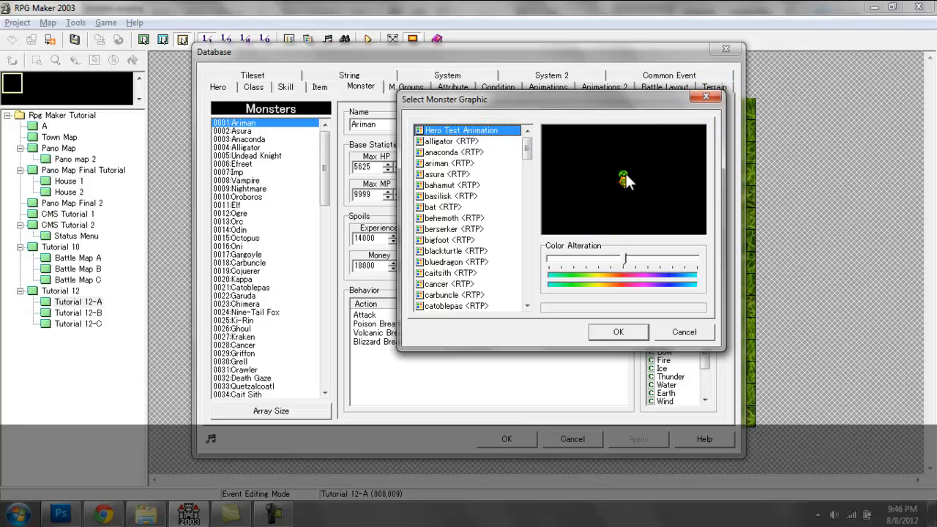
pyautogui.moveTo(704, 101)
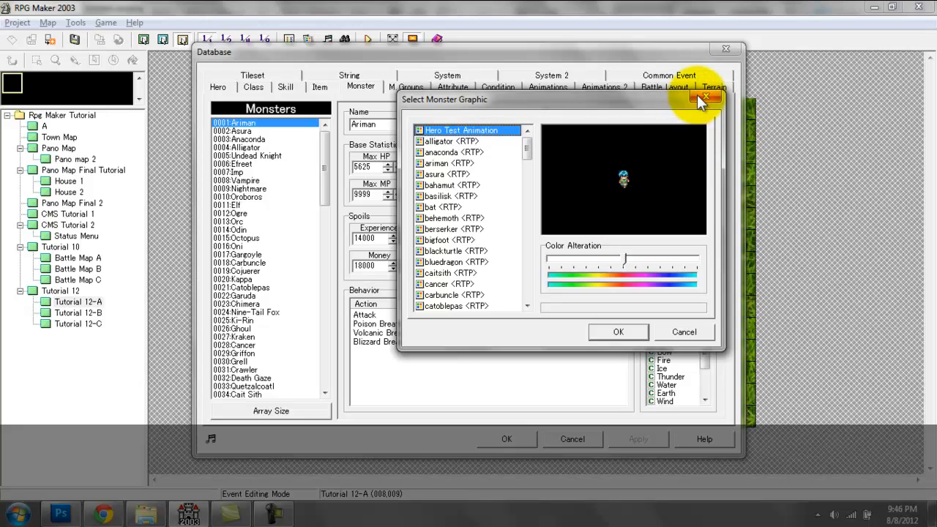
pyautogui.click(704, 99)
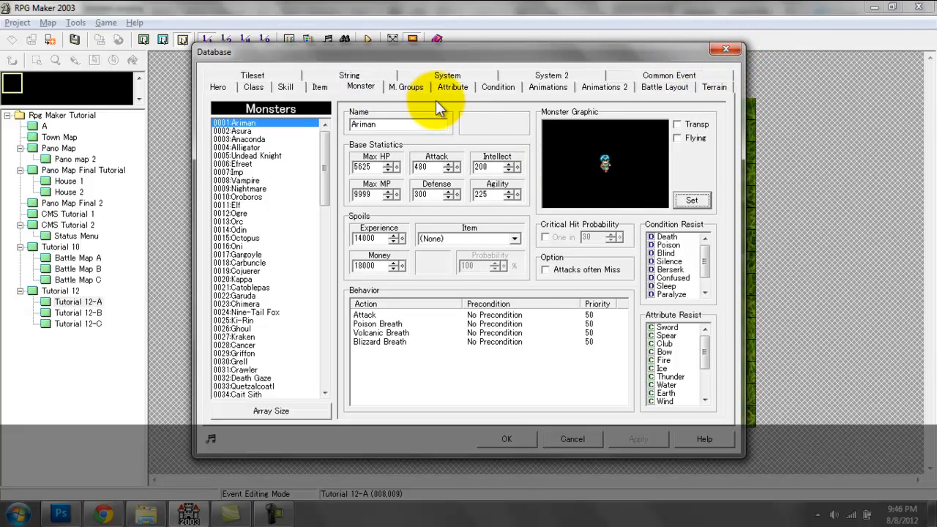
pyautogui.click(548, 87)
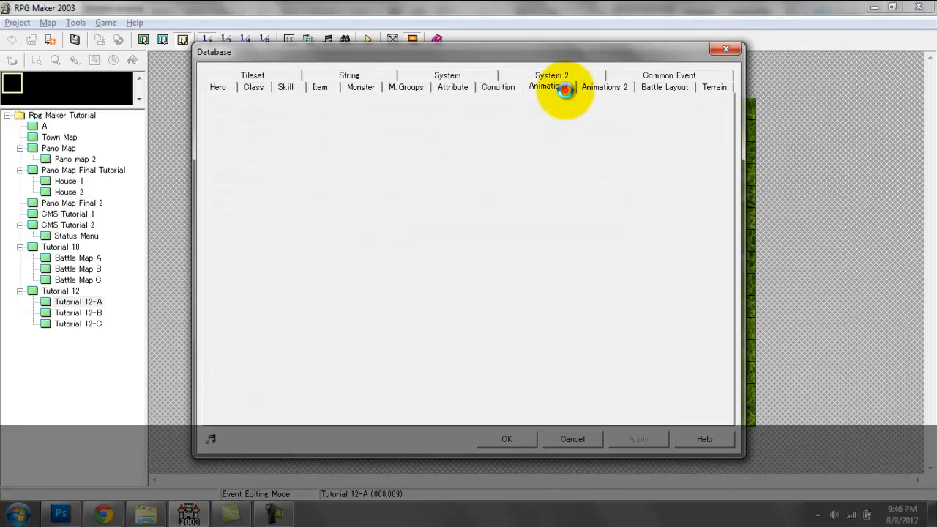
# Step: Target the Up animation at Ariman and nudge the hero cell down, then back to centre
pyautogui.click(547, 86)
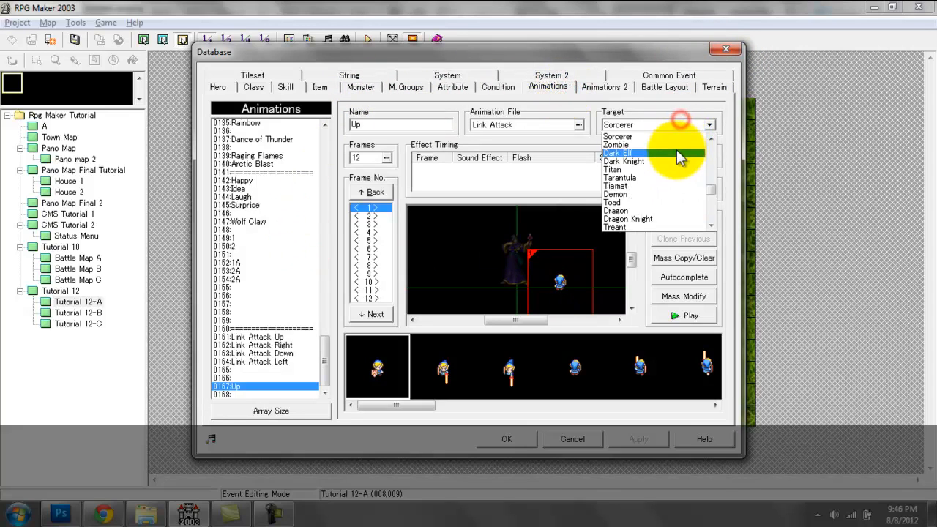
pyautogui.click(619, 136)
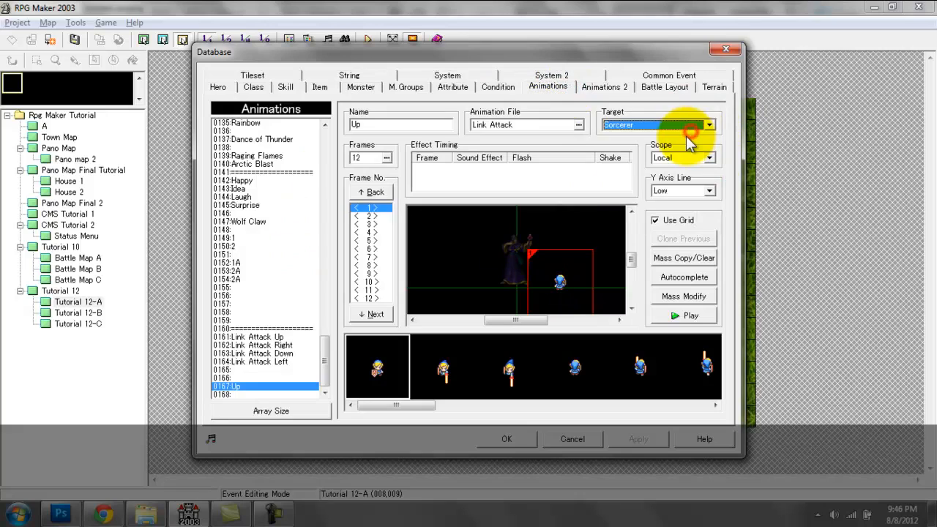
pyautogui.click(707, 124)
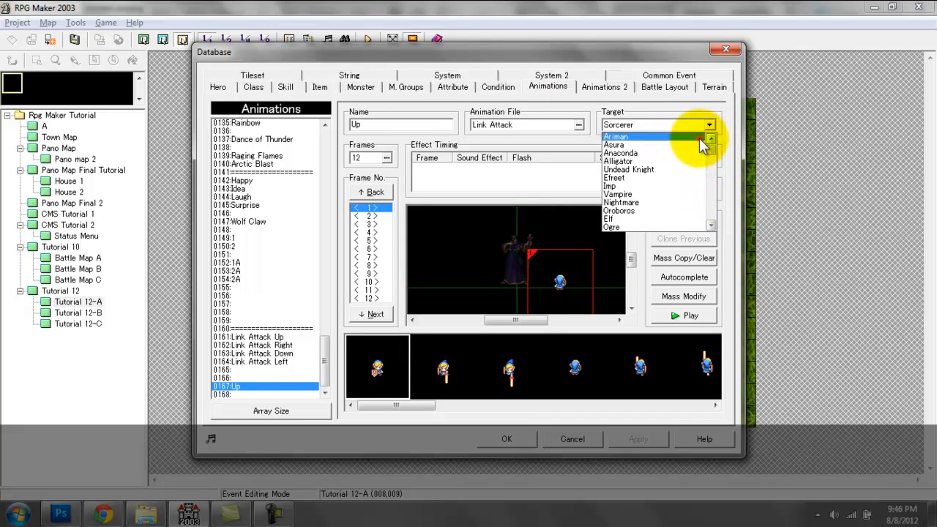
pyautogui.click(616, 137)
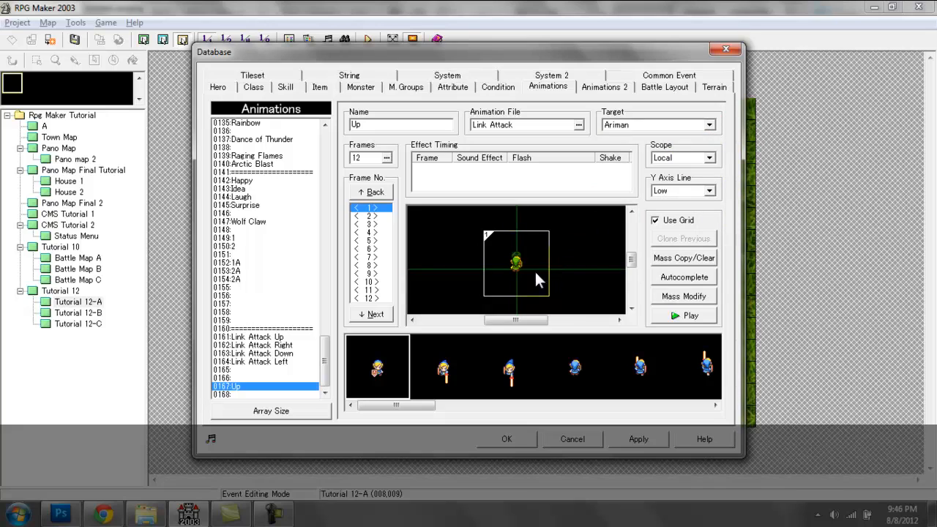
pyautogui.moveTo(516, 263); pyautogui.dragTo(516, 297)
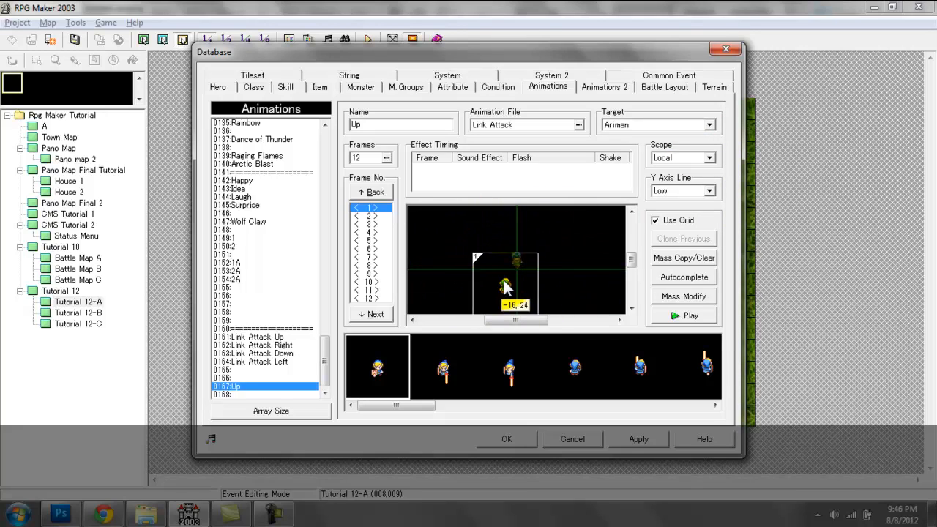
pyautogui.moveTo(516, 285); pyautogui.dragTo(516, 263)
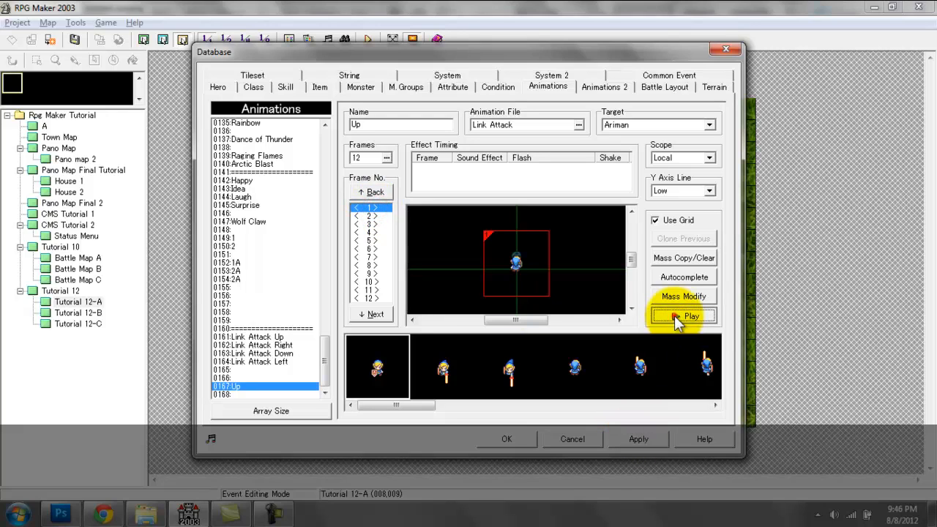
pyautogui.moveTo(482, 277)
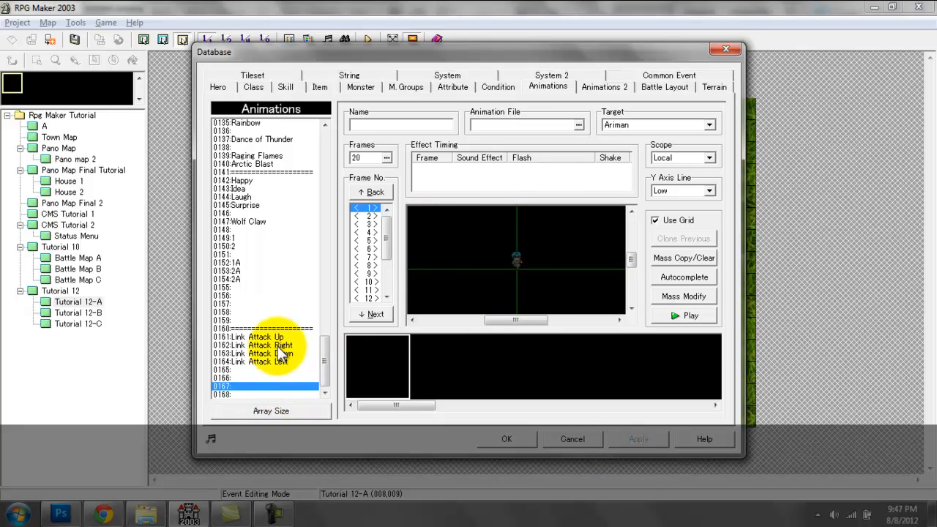
# Step: View the Link Attack Right and Left animations, then switch to Common Events
pyautogui.click(252, 345)
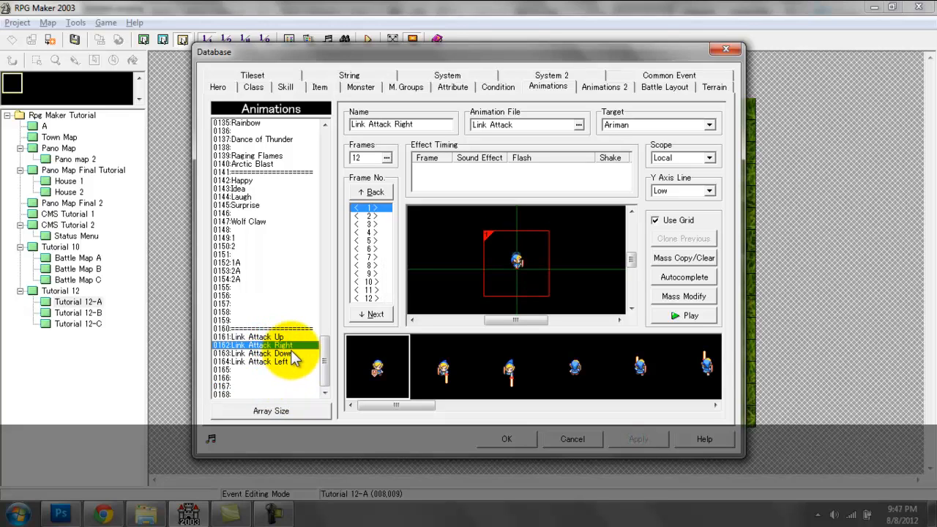
pyautogui.click(256, 361)
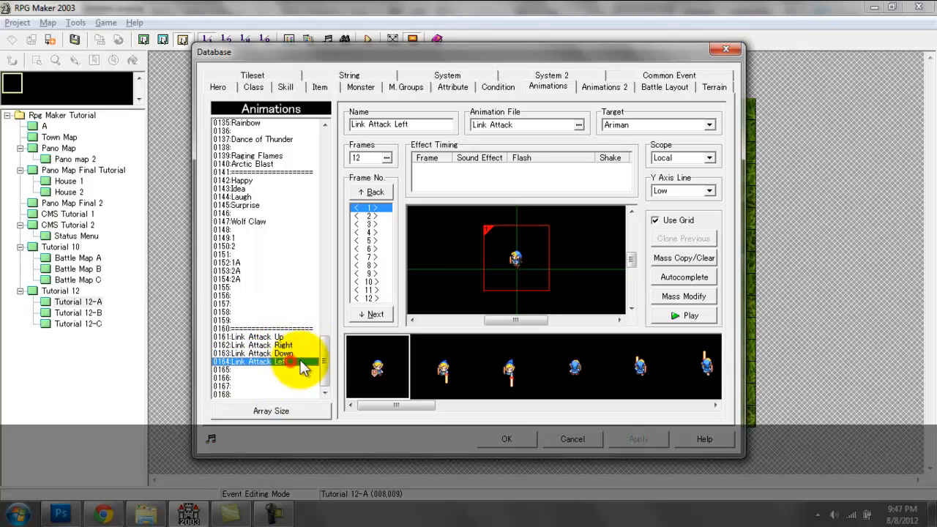
pyautogui.click(668, 75)
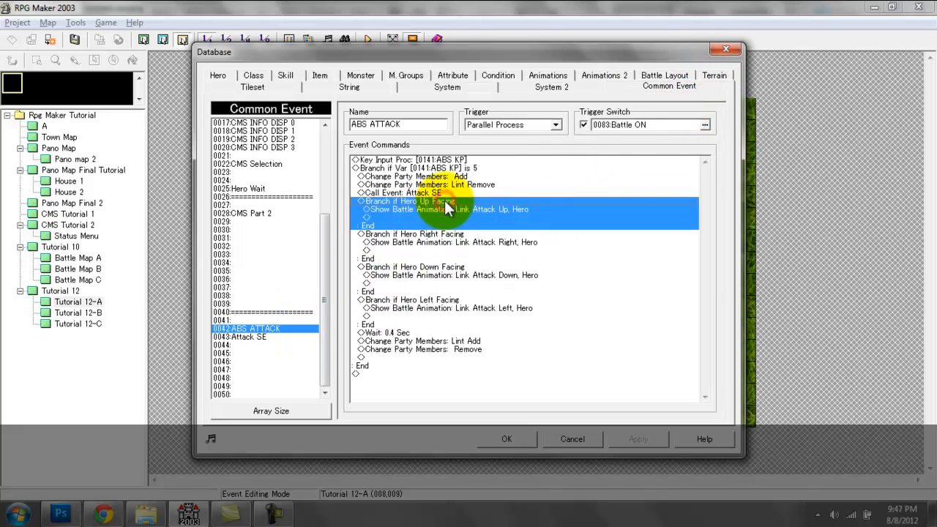
pyautogui.click(447, 209)
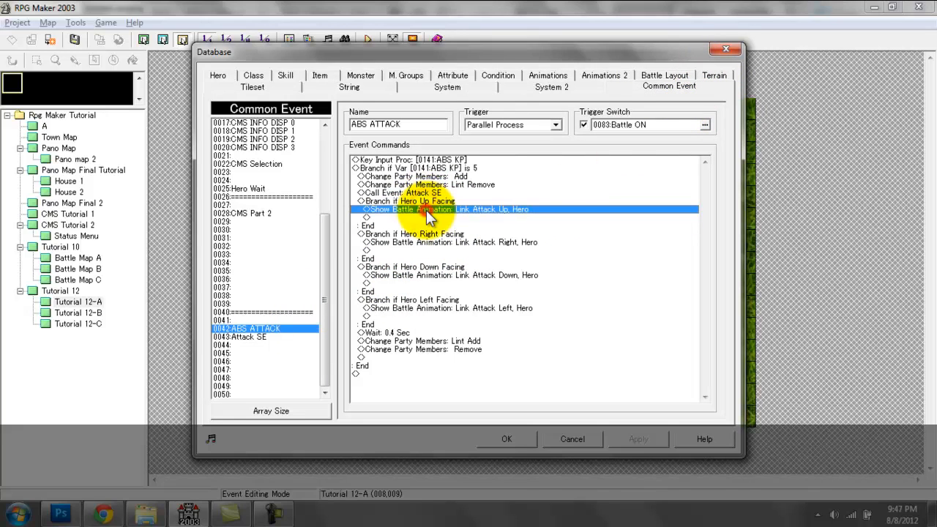
pyautogui.moveTo(481, 216)
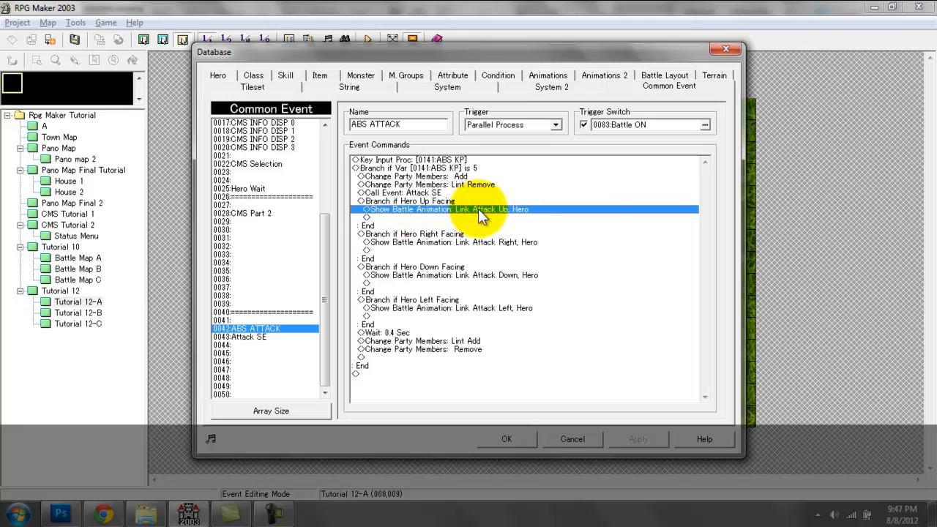
pyautogui.moveTo(463, 215)
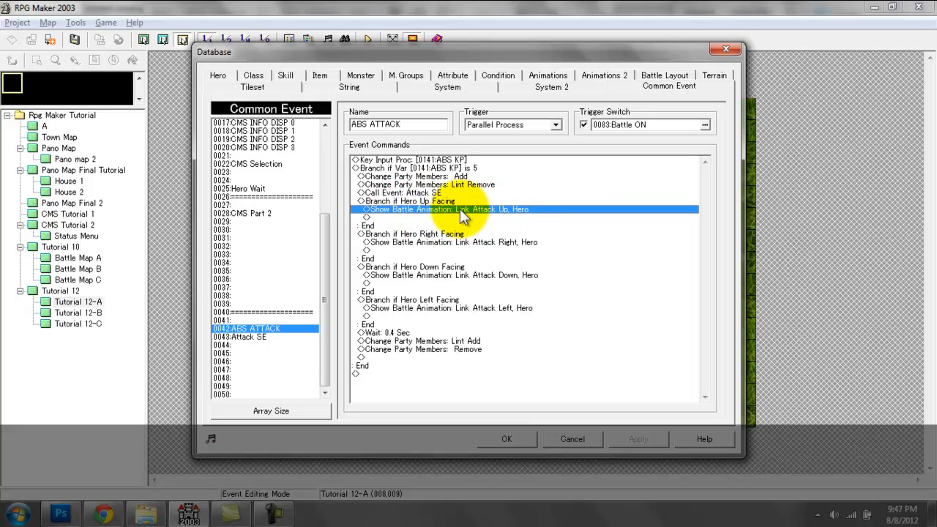
pyautogui.click(450, 242)
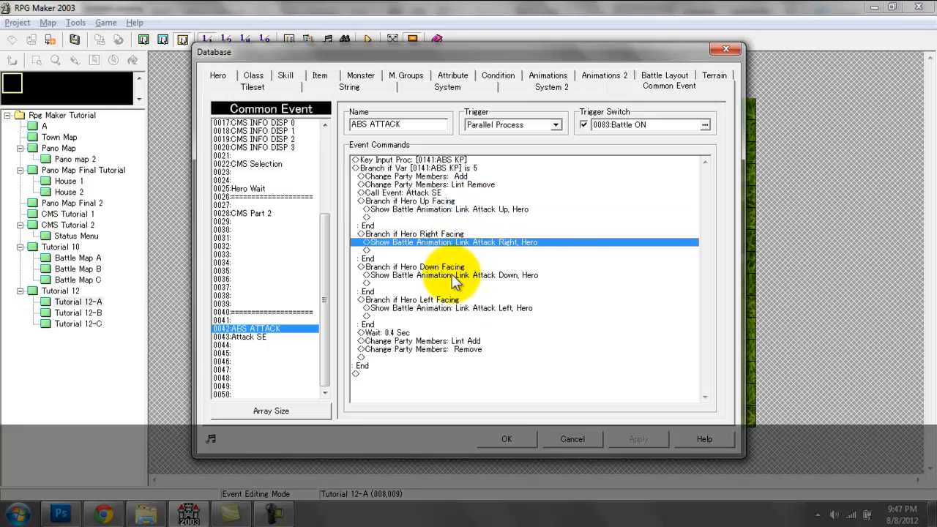
pyautogui.click(450, 275)
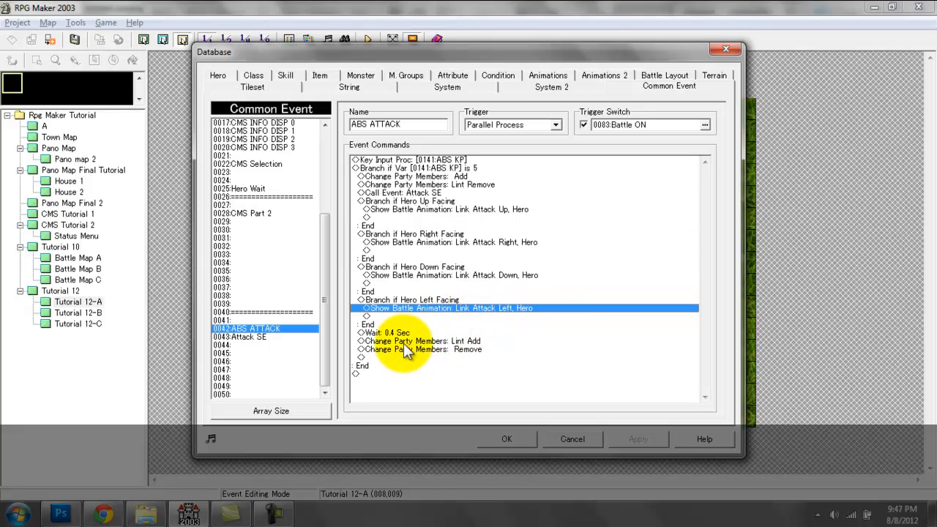
pyautogui.moveTo(409, 329)
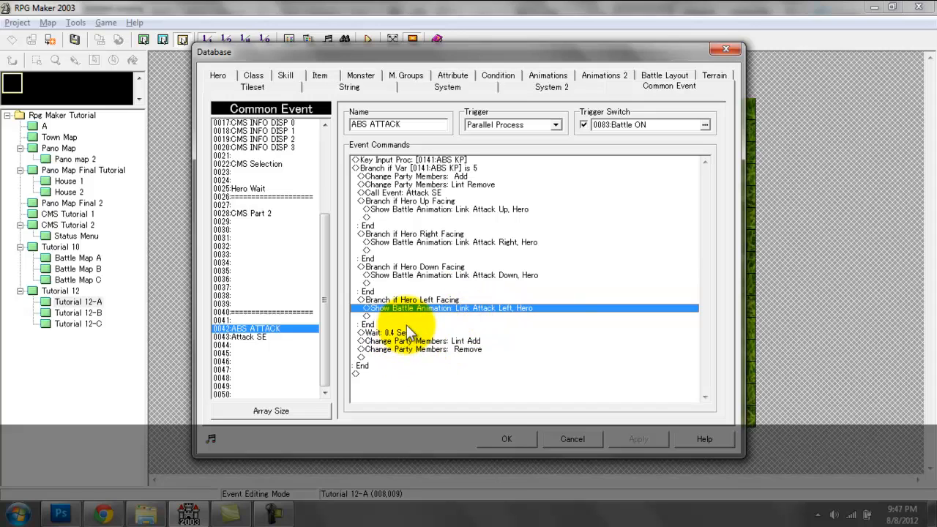
pyautogui.moveTo(412, 344)
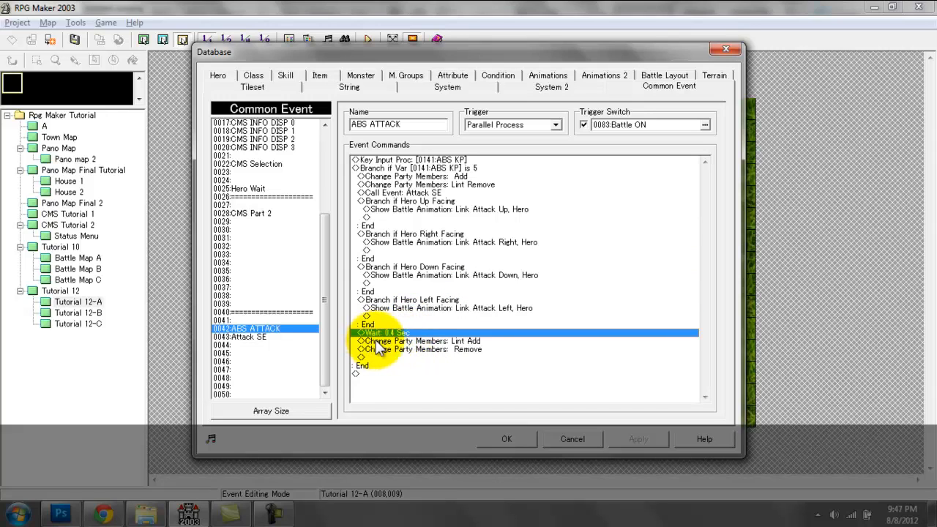
pyautogui.moveTo(457, 322)
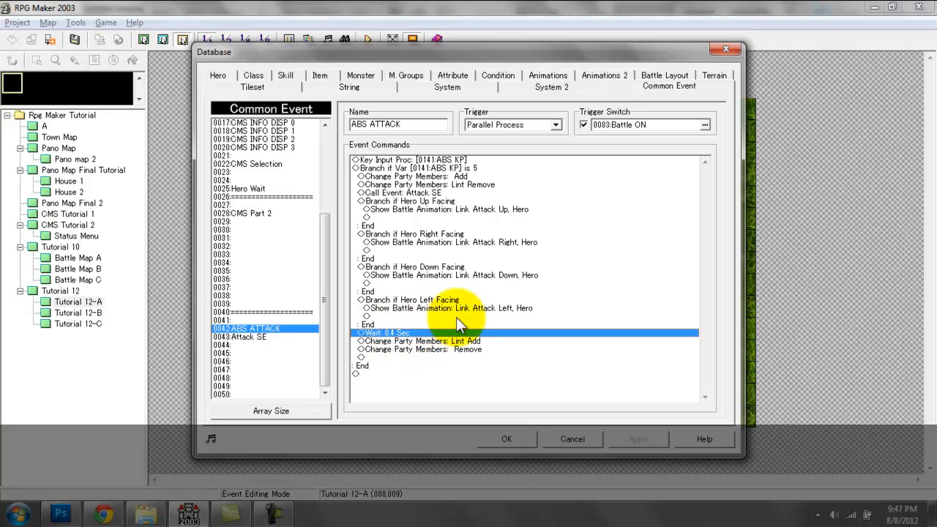
pyautogui.moveTo(418, 359)
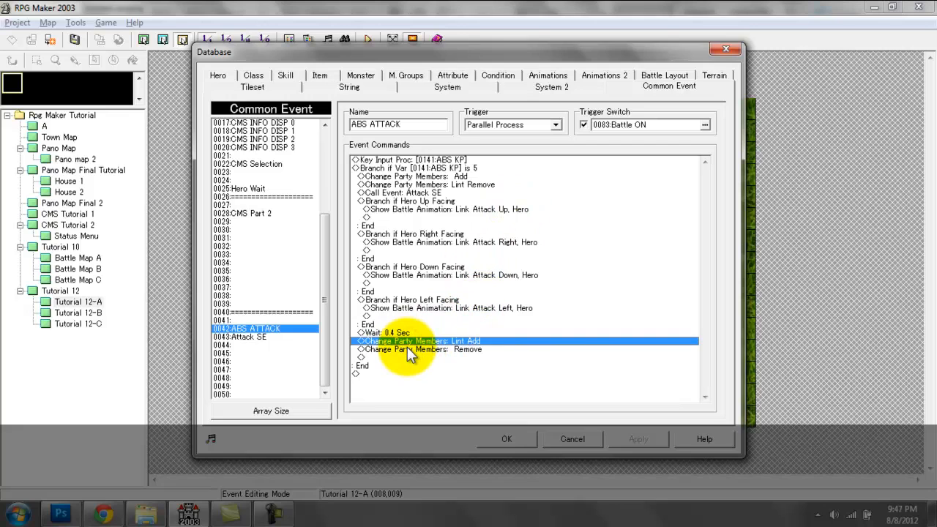
pyautogui.doubleClick(418, 341)
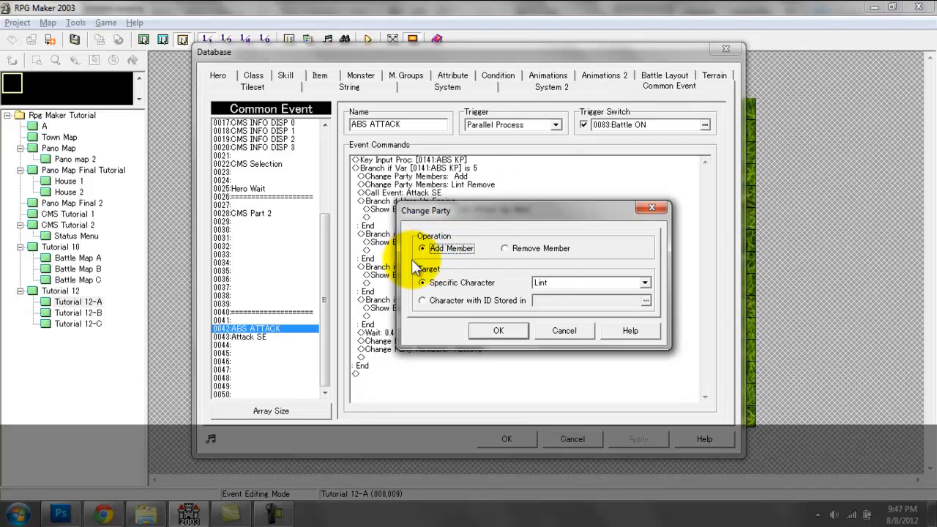
pyautogui.click(498, 330)
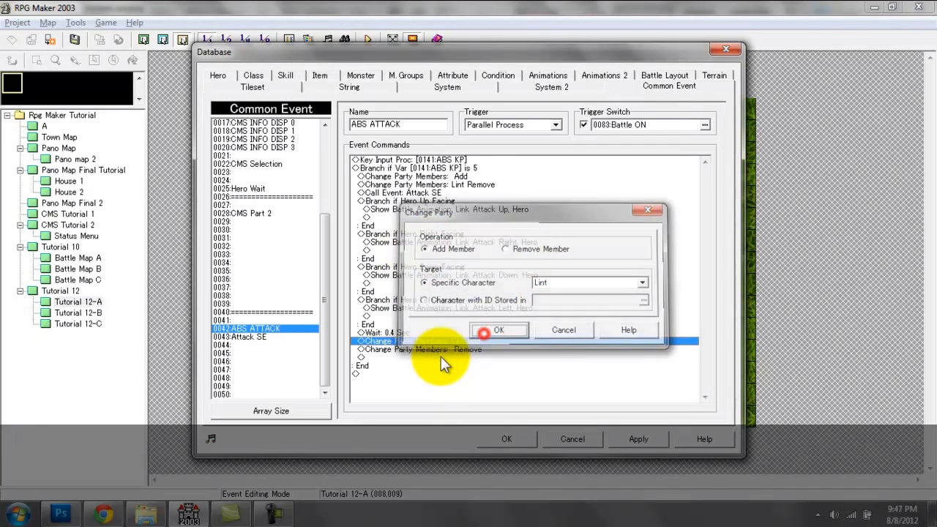
pyautogui.click(504, 248)
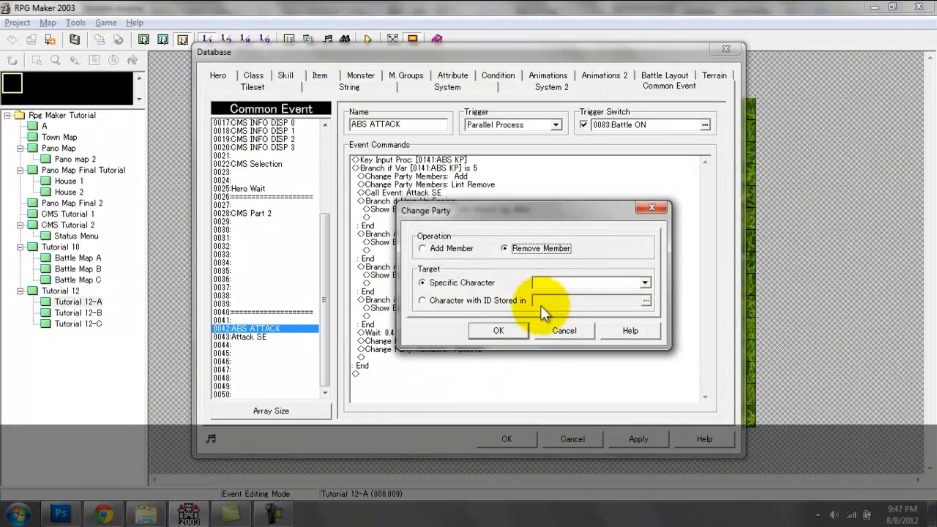
pyautogui.click(498, 330)
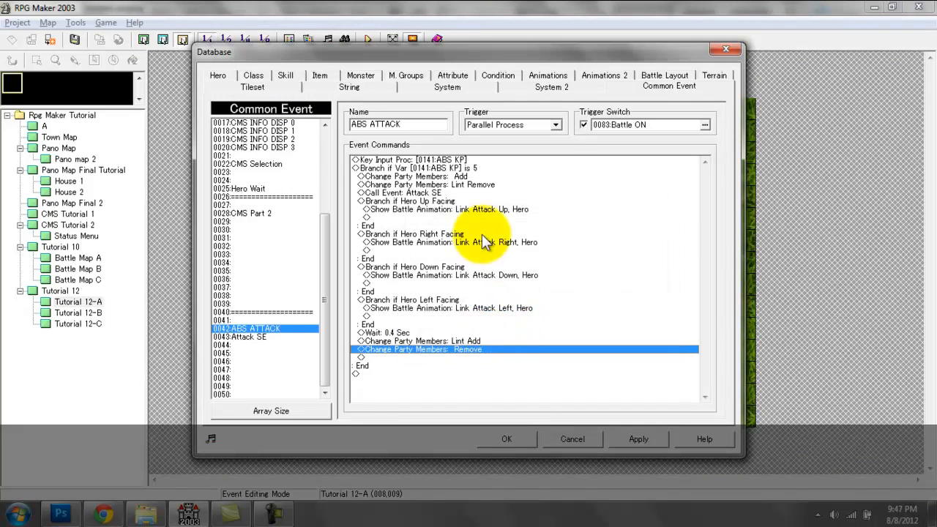
pyautogui.moveTo(457, 212)
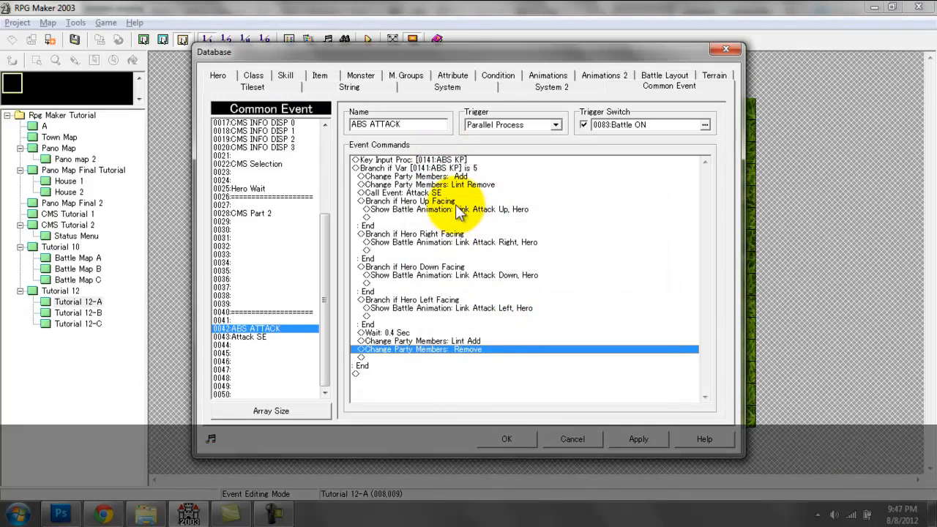
pyautogui.moveTo(479, 170)
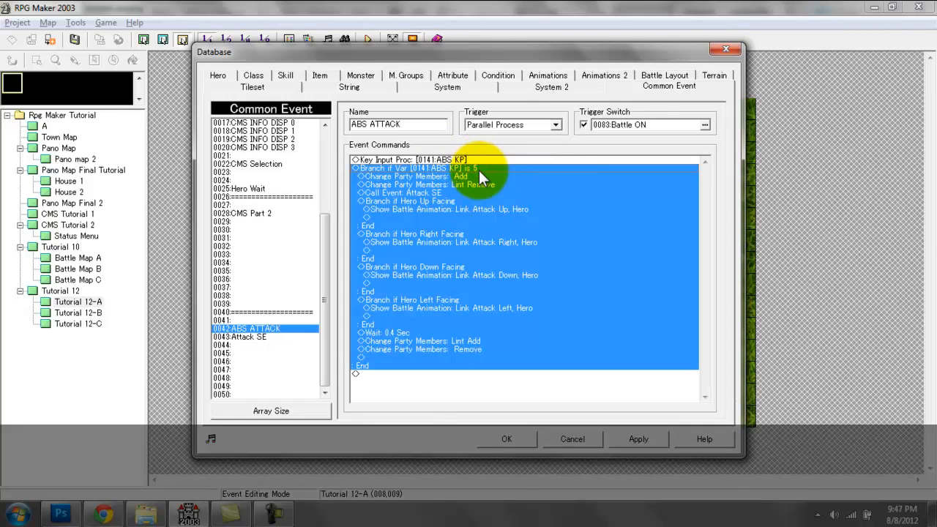
pyautogui.moveTo(467, 187)
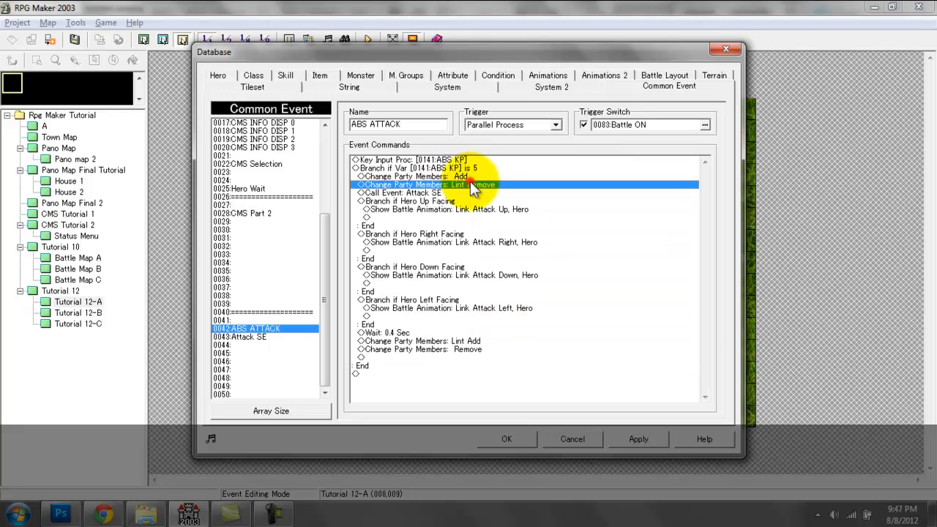
pyautogui.moveTo(446, 185)
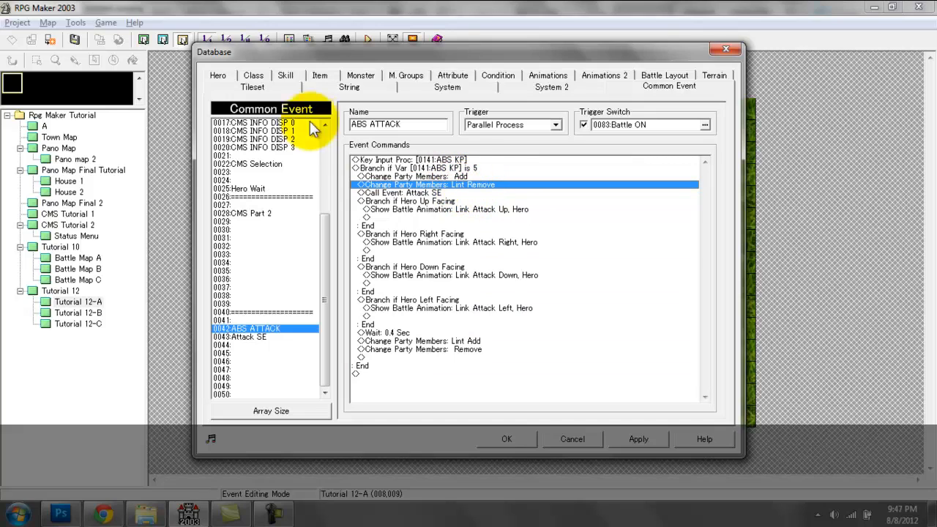
pyautogui.moveTo(450, 205)
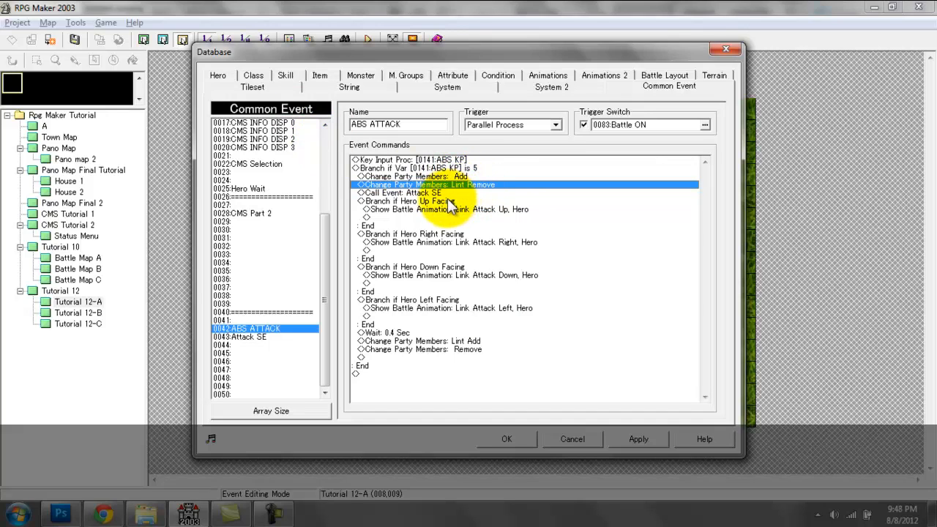
pyautogui.click(439, 209)
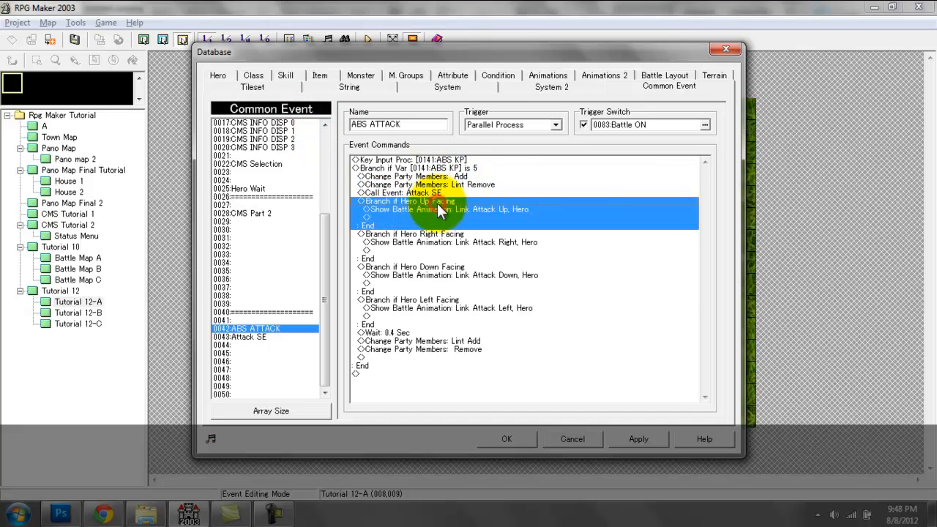
pyautogui.click(412, 192)
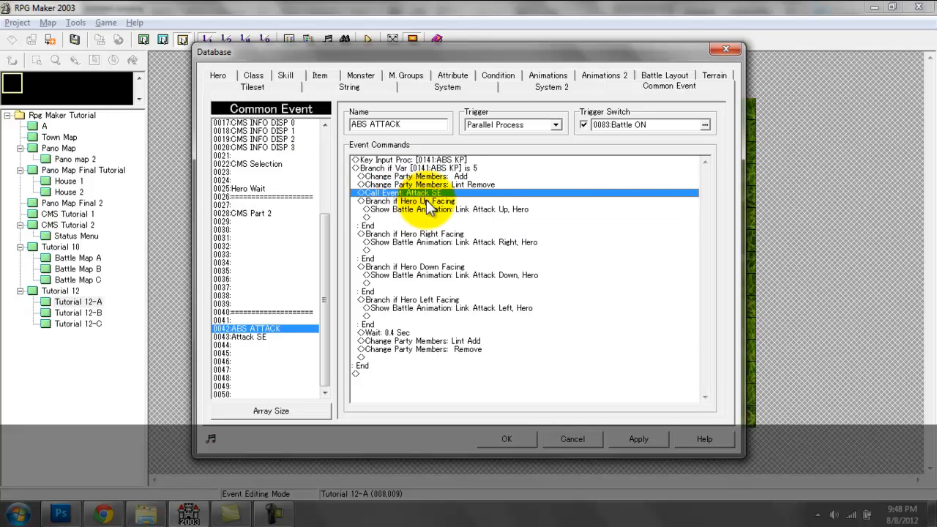
pyautogui.moveTo(407, 223)
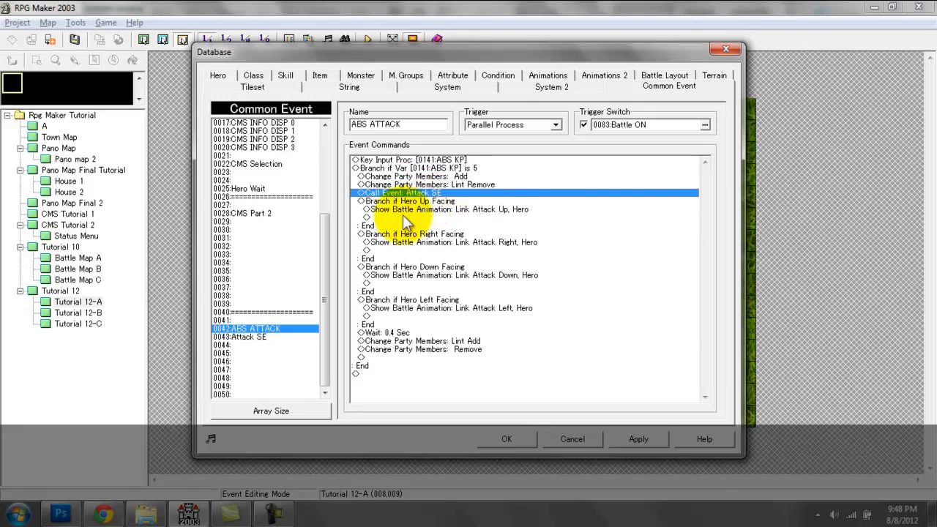
pyautogui.moveTo(450, 212)
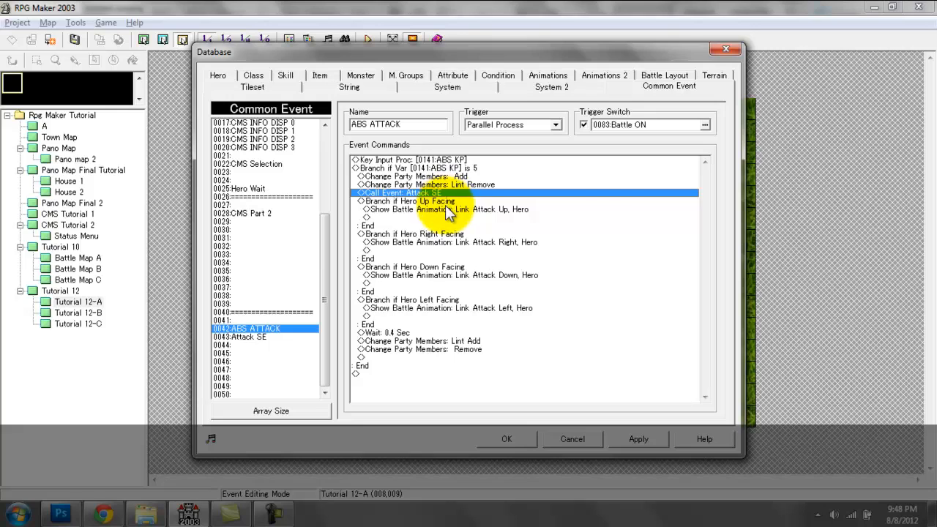
pyautogui.click(447, 209)
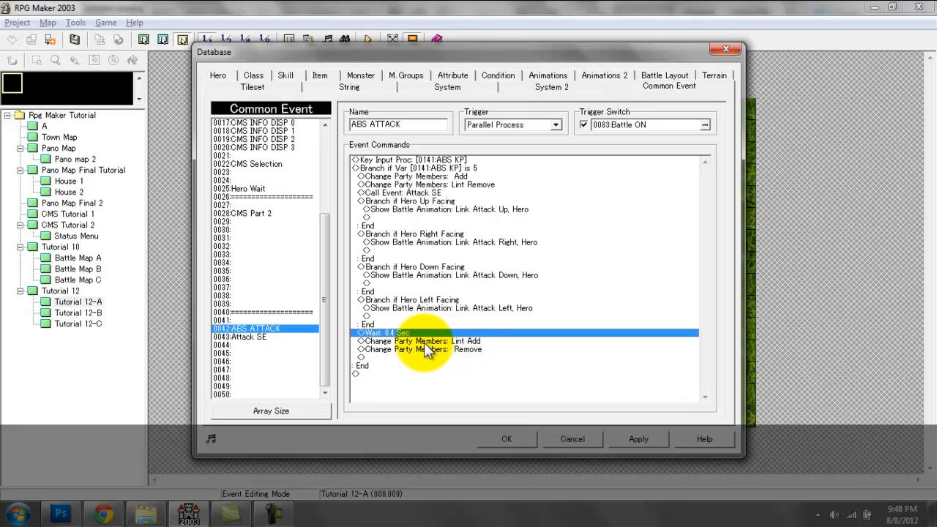
pyautogui.moveTo(384, 340)
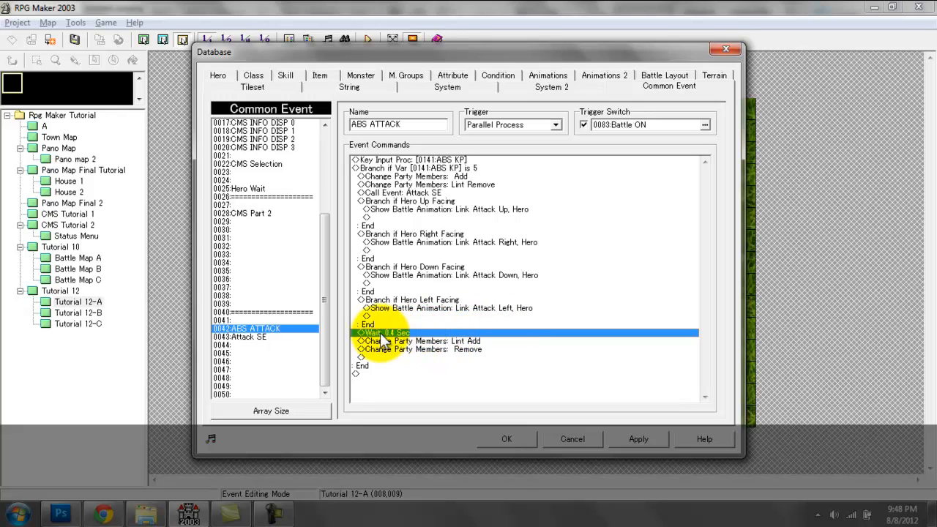
pyautogui.moveTo(413, 341)
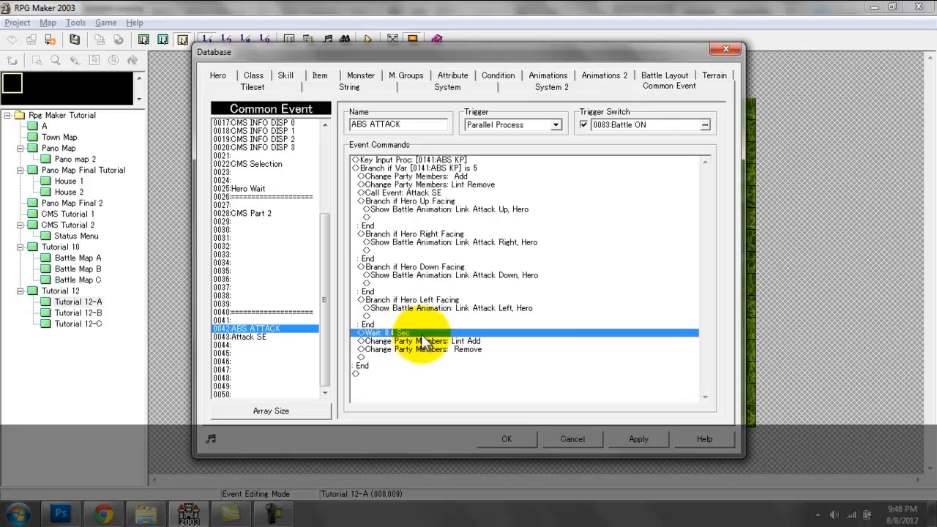
pyautogui.moveTo(496, 323)
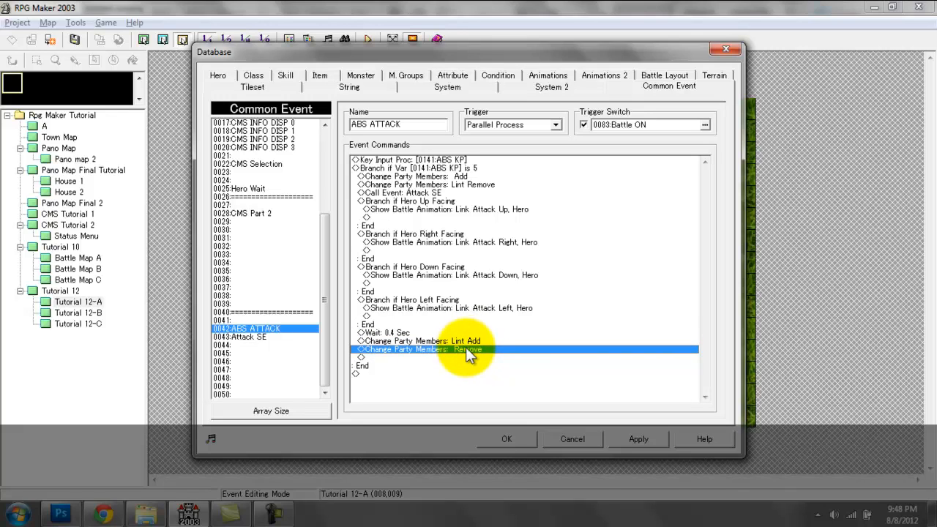
pyautogui.moveTo(407, 349)
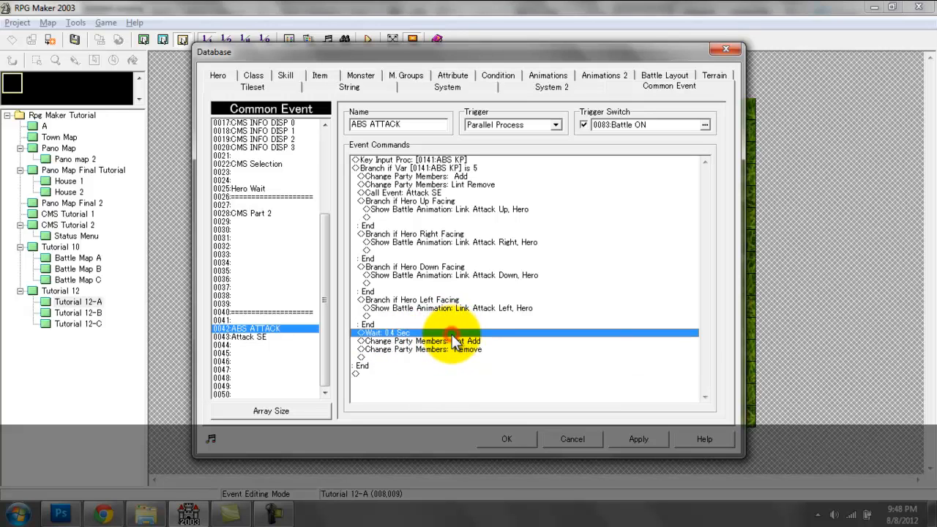
pyautogui.click(421, 341)
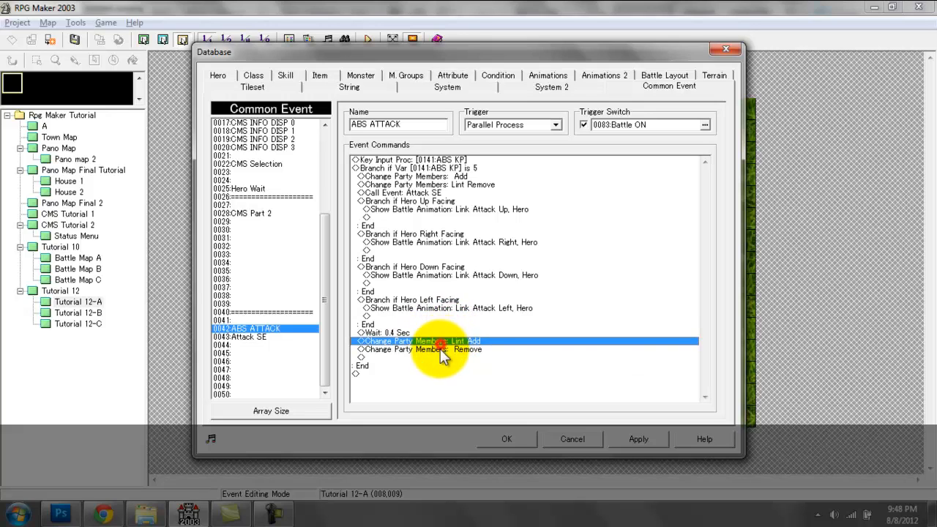
pyautogui.click(388, 333)
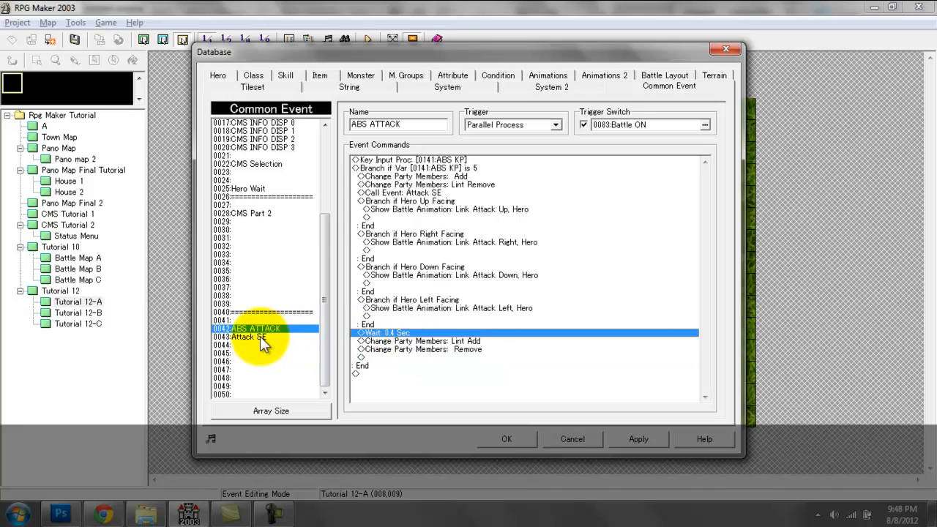
pyautogui.moveTo(253, 348)
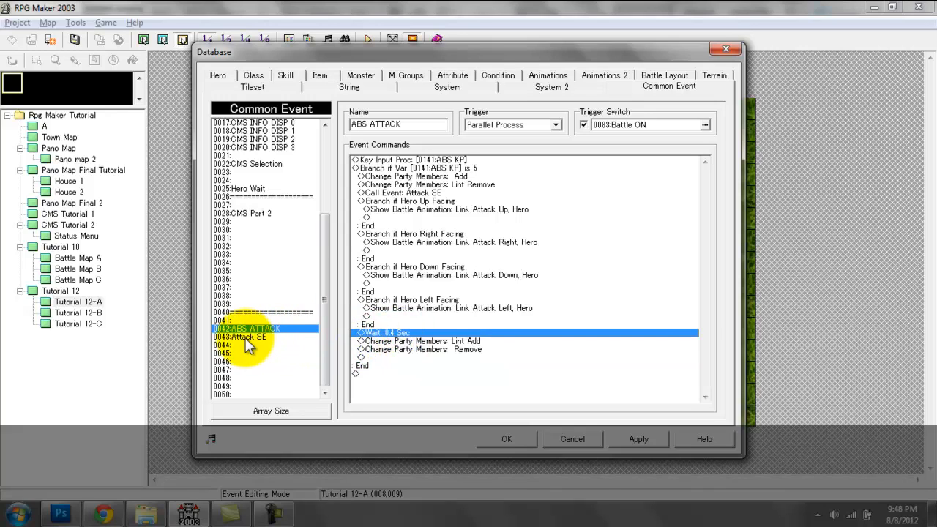
# Step: Review Attack SE's random 0–2 variable and three sound branches, then close the database
pyautogui.click(249, 336)
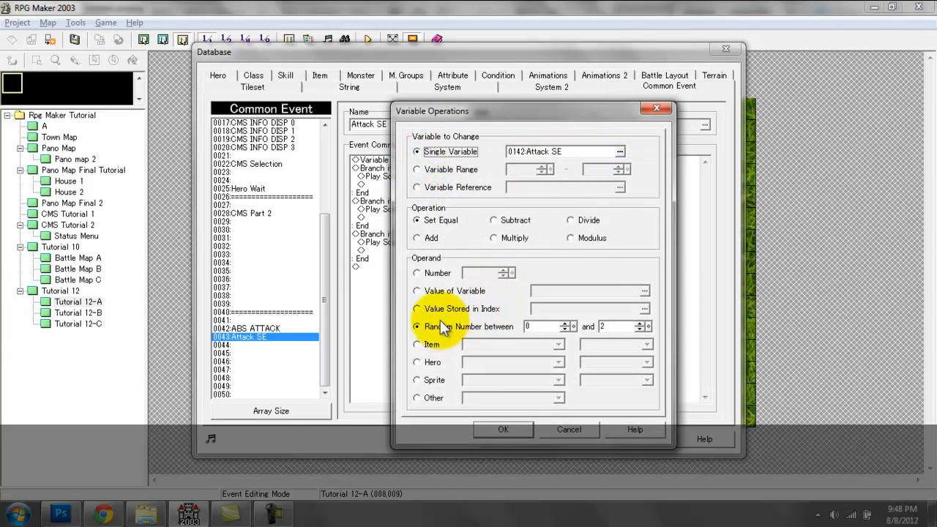
pyautogui.click(417, 326)
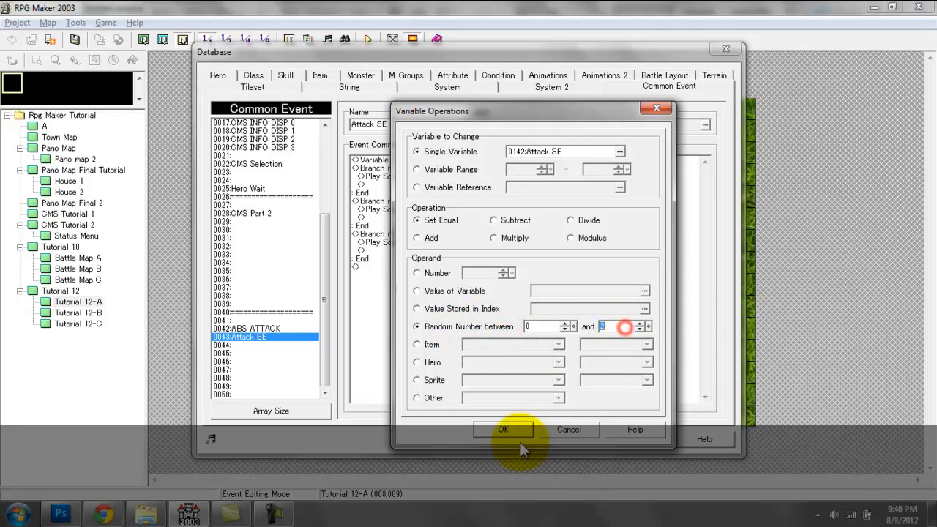
pyautogui.click(503, 429)
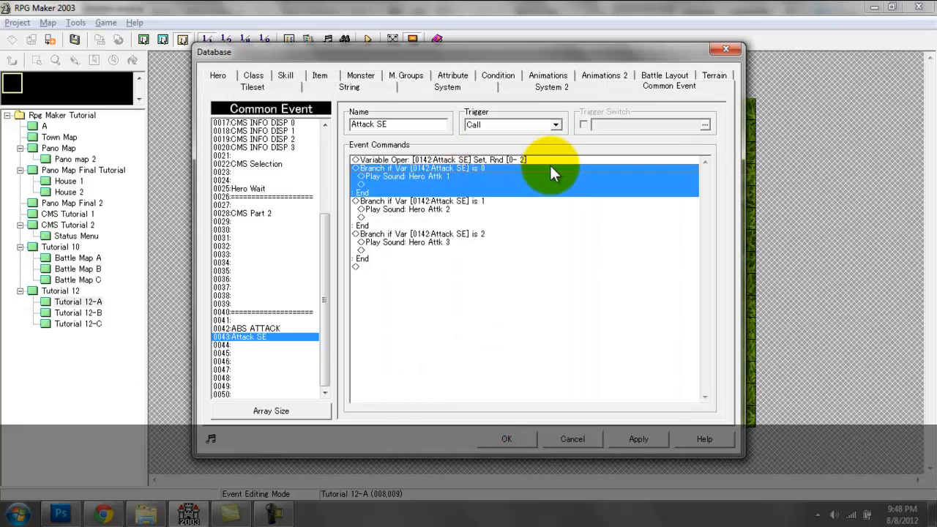
pyautogui.moveTo(446, 187)
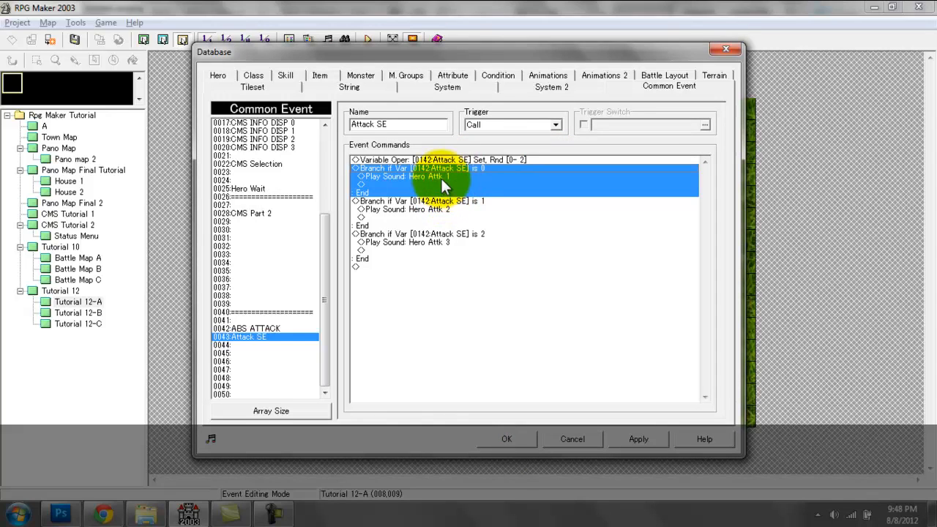
pyautogui.click(417, 176)
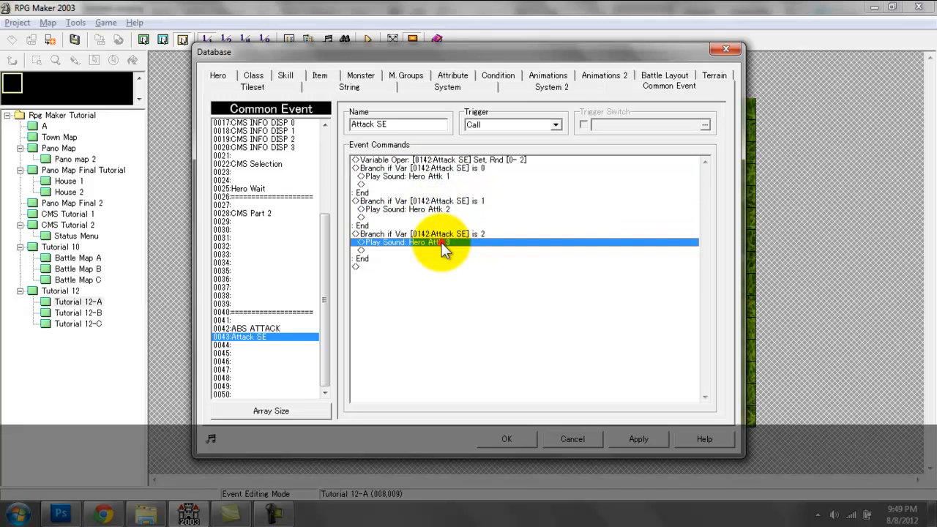
pyautogui.moveTo(454, 267)
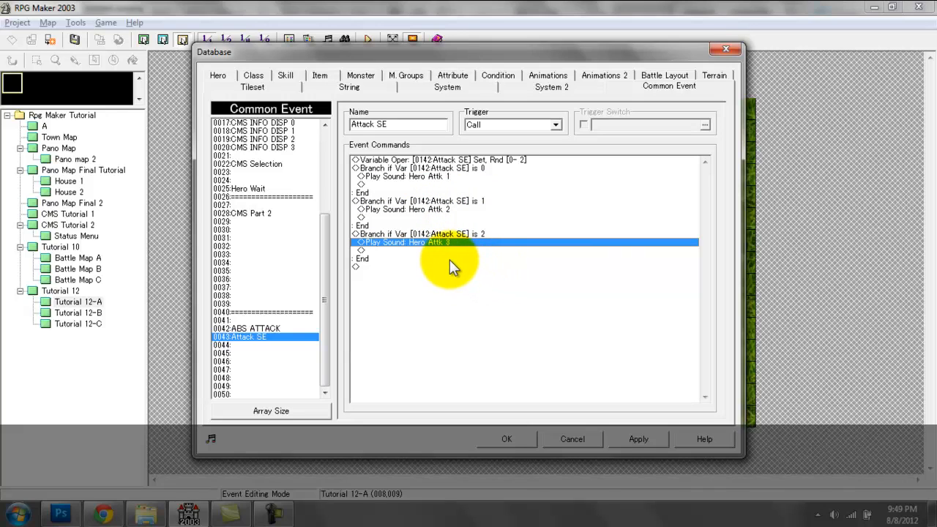
pyautogui.moveTo(446, 253)
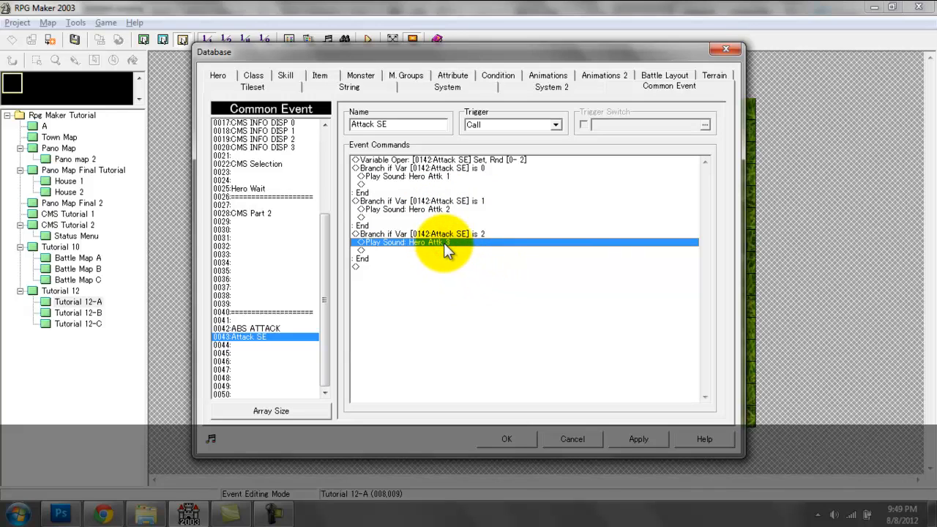
pyautogui.moveTo(446, 259)
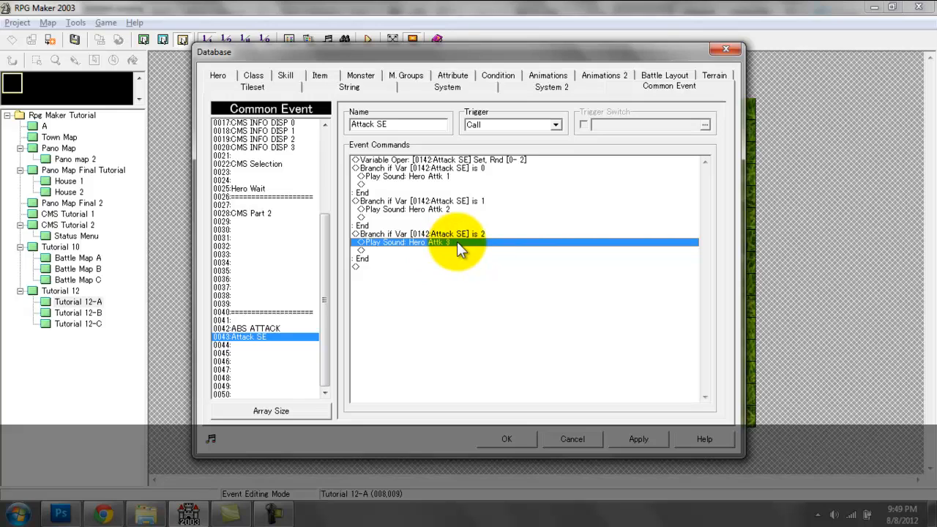
pyautogui.moveTo(460, 210)
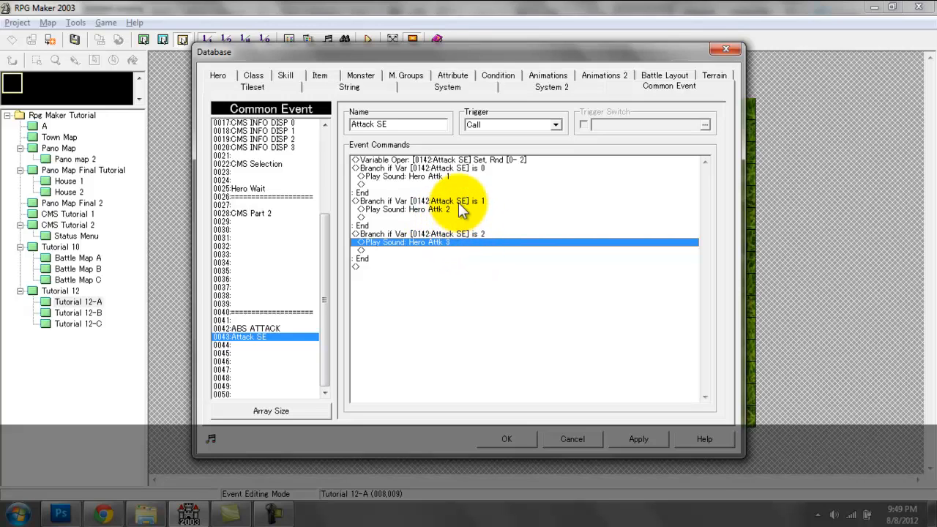
pyautogui.moveTo(475, 120)
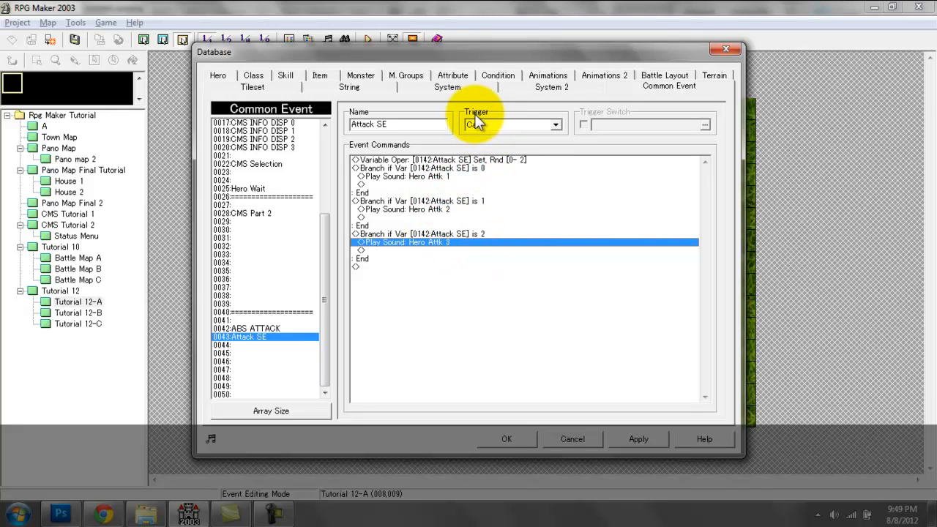
pyautogui.click(509, 124)
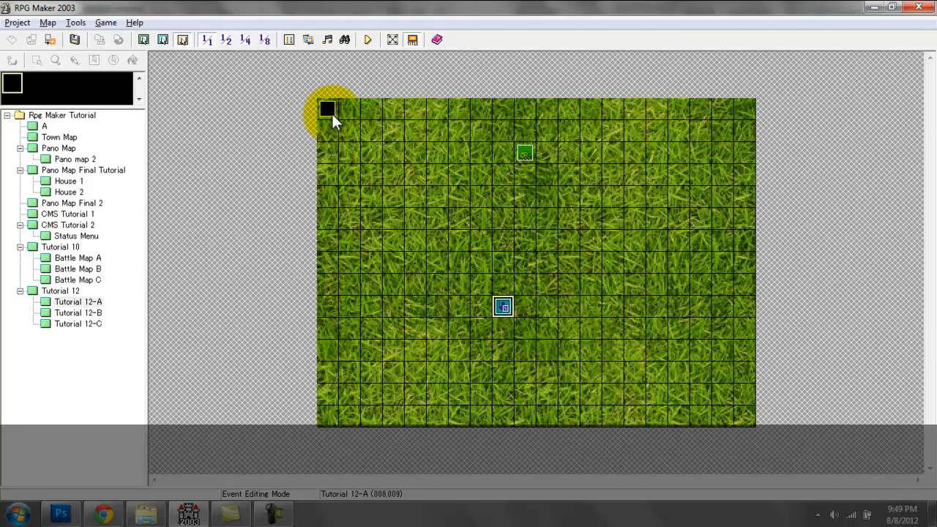
pyautogui.moveTo(523, 320)
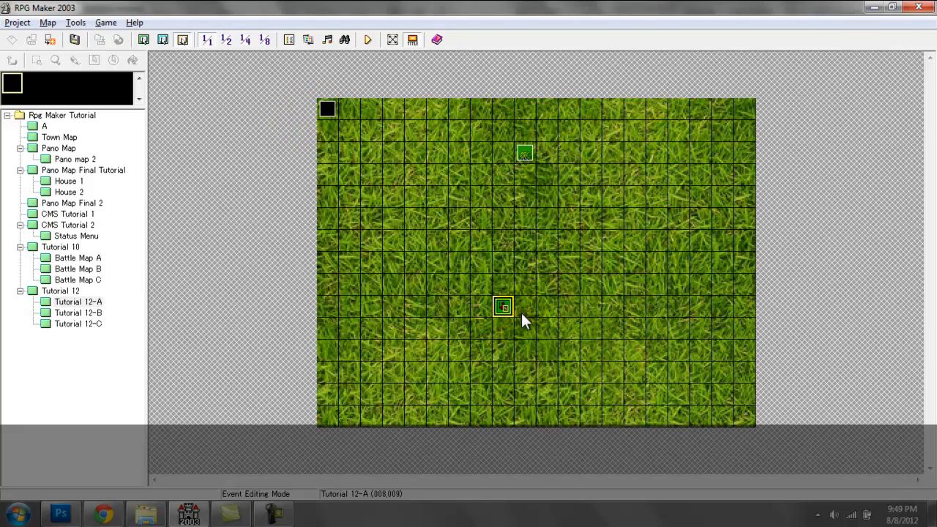
# Step: Place the party's starting position on the tile right of the party icon
pyautogui.rightClick(525, 306)
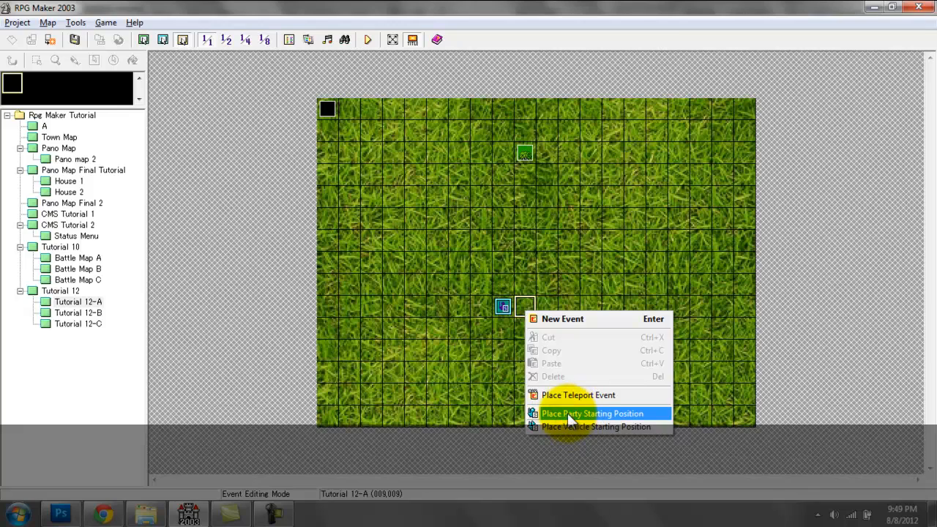
pyautogui.click(592, 413)
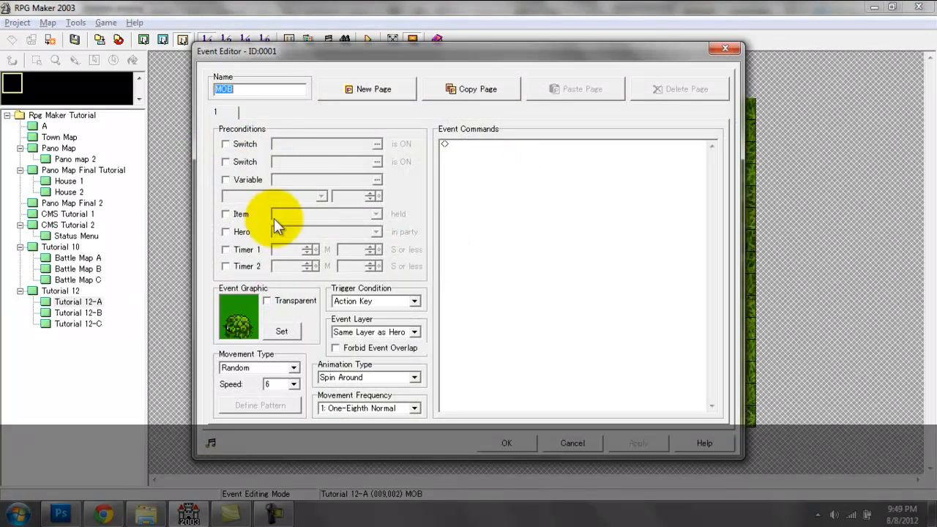
pyautogui.moveTo(315, 263)
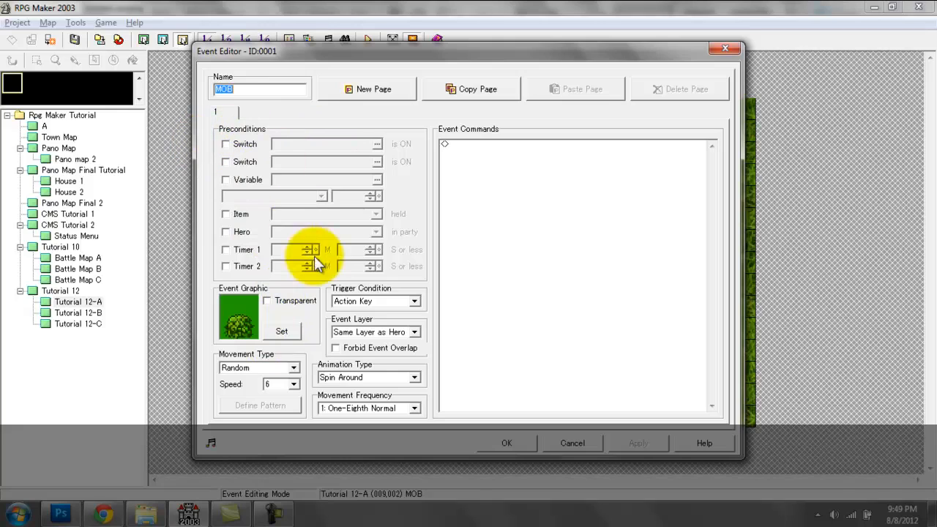
pyautogui.moveTo(267, 347)
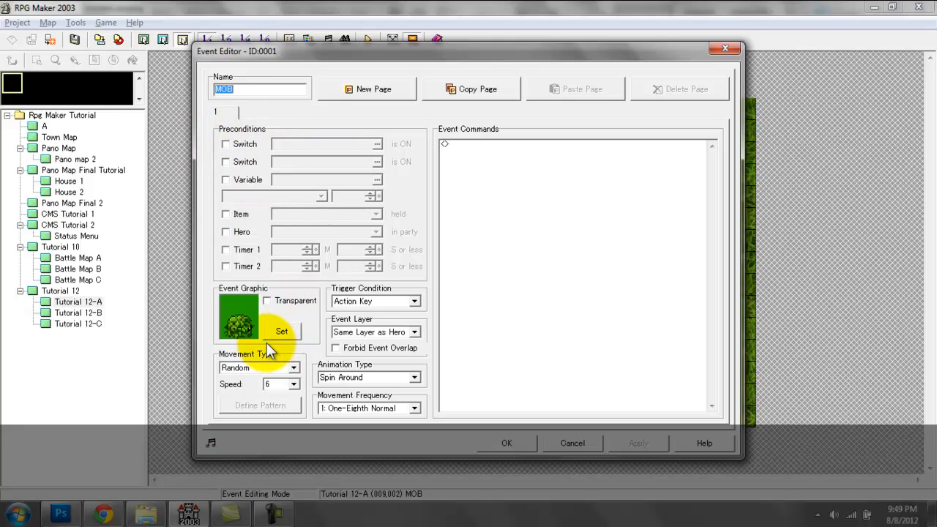
pyautogui.moveTo(355, 340)
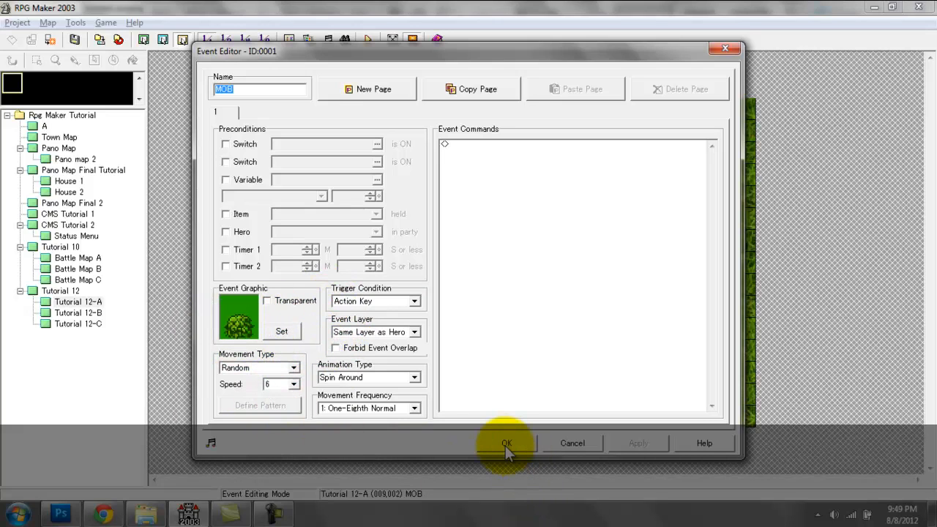
# Step: Close MOB and confirm EV0002 forbids the menu and switches Battle ON
pyautogui.click(507, 442)
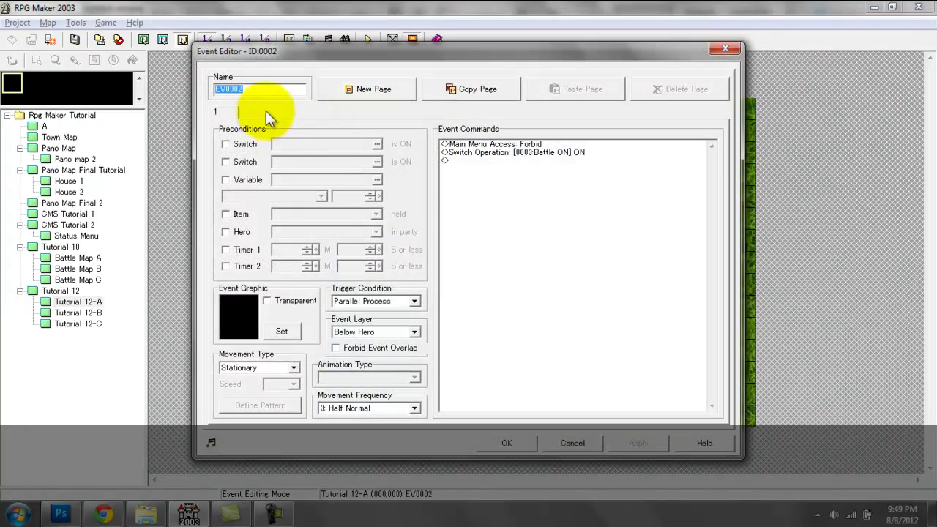
pyautogui.click(494, 143)
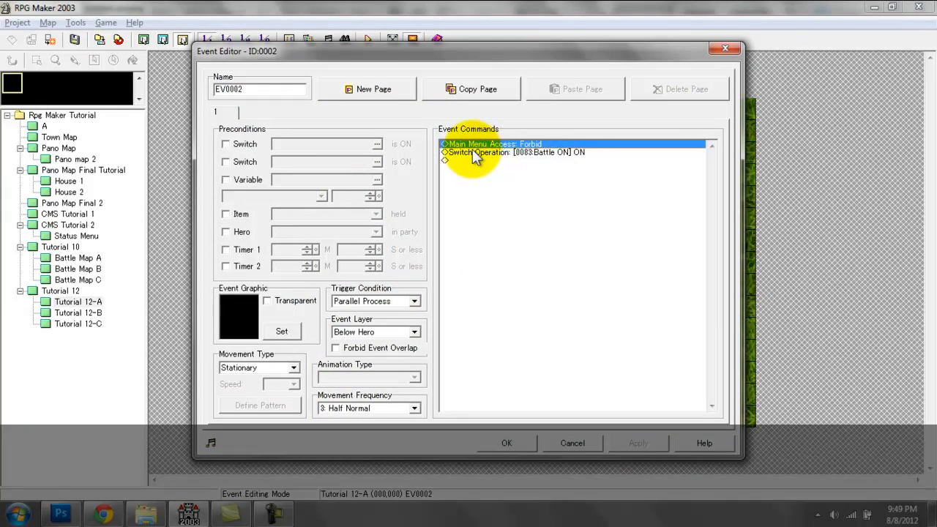
pyautogui.moveTo(509, 153)
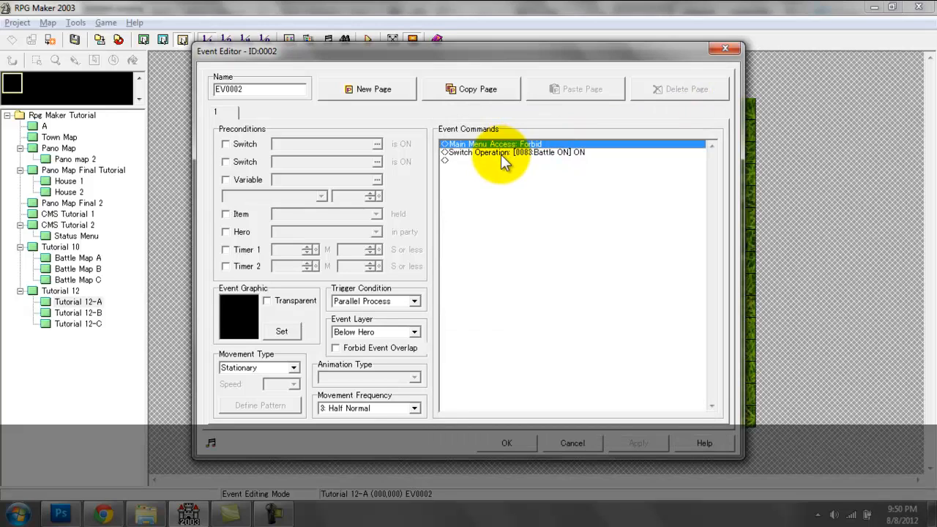
pyautogui.moveTo(494, 169)
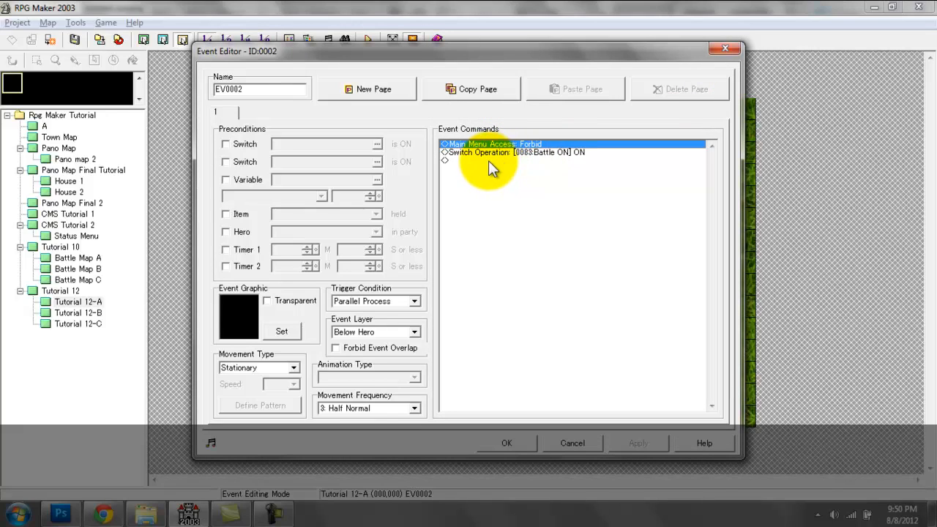
pyautogui.moveTo(499, 174)
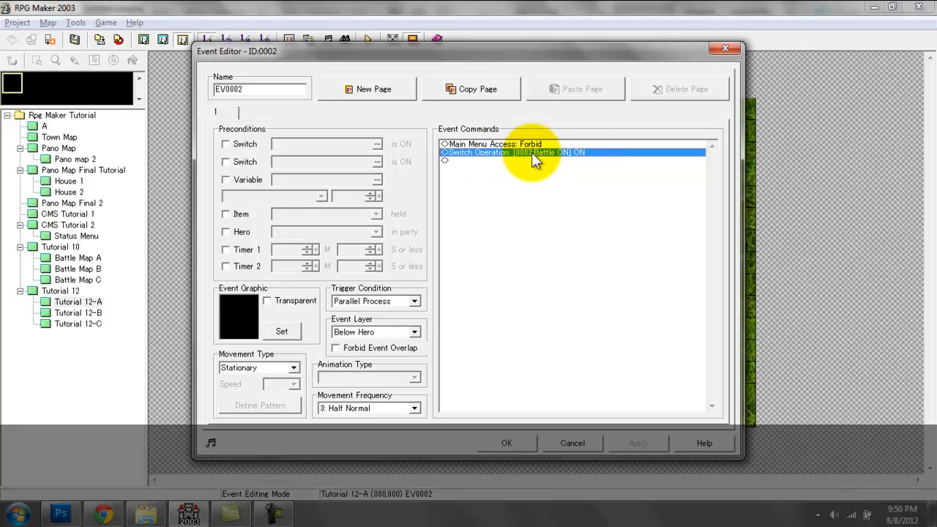
pyautogui.moveTo(483, 187)
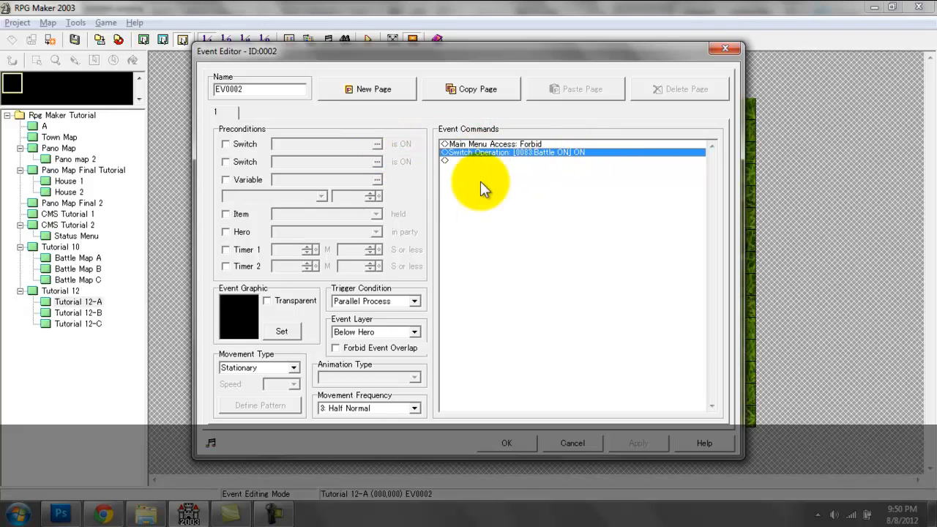
pyautogui.moveTo(515, 164)
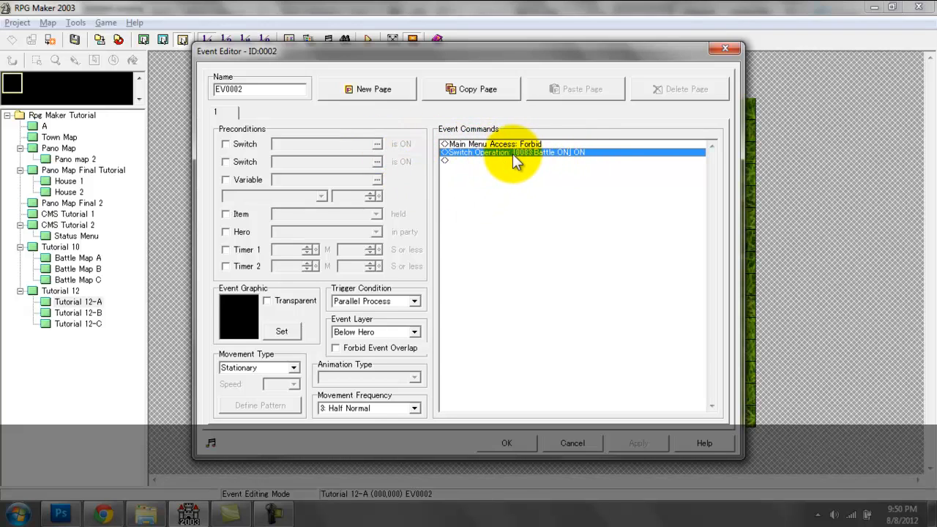
pyautogui.doubleClick(513, 152)
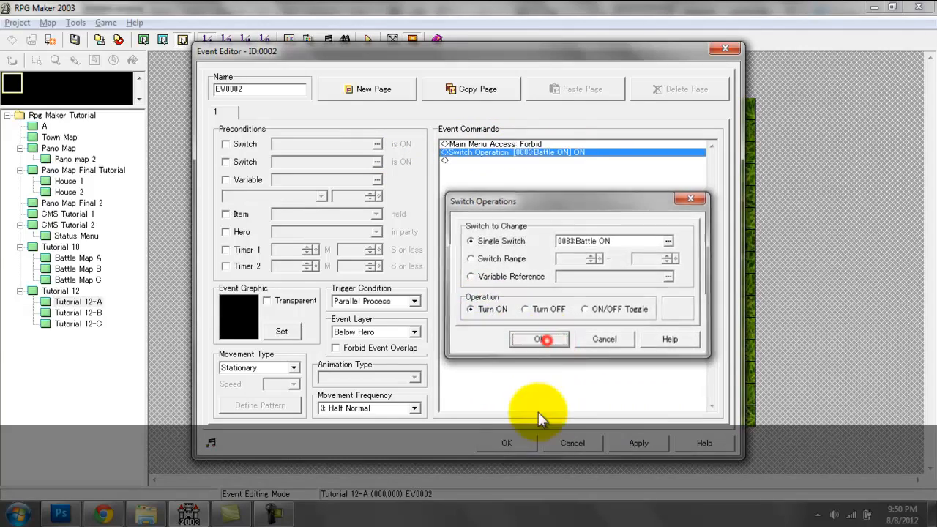
pyautogui.click(287, 39)
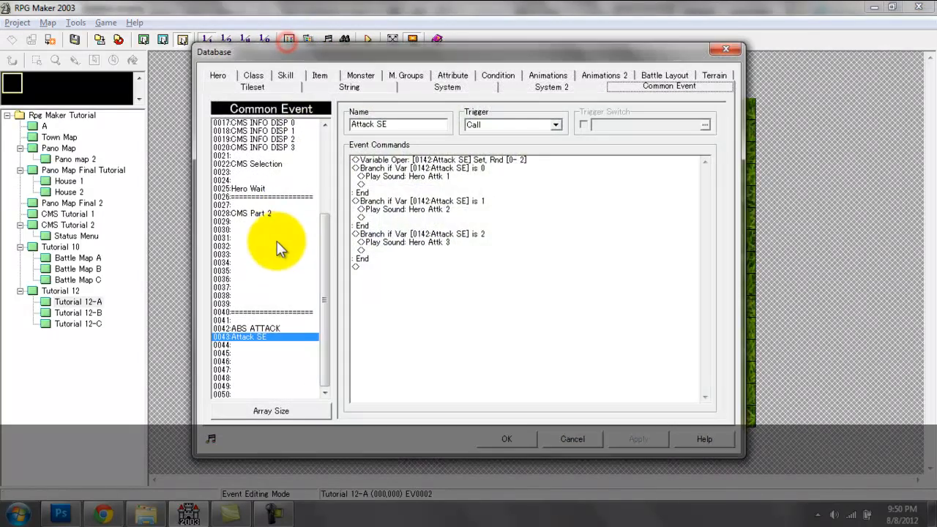
# Step: Inspect the ABS ATTACK common event's commands, starting with its key input
pyautogui.click(246, 328)
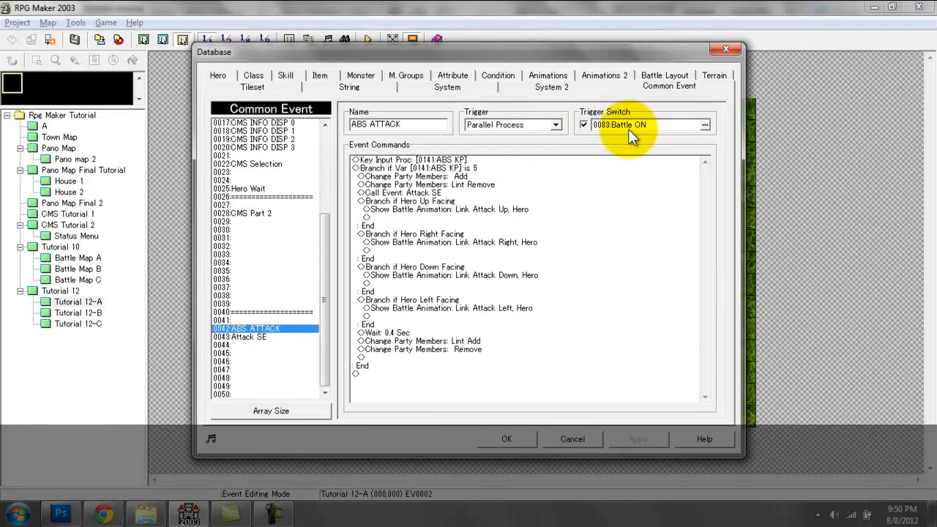
pyautogui.click(481, 283)
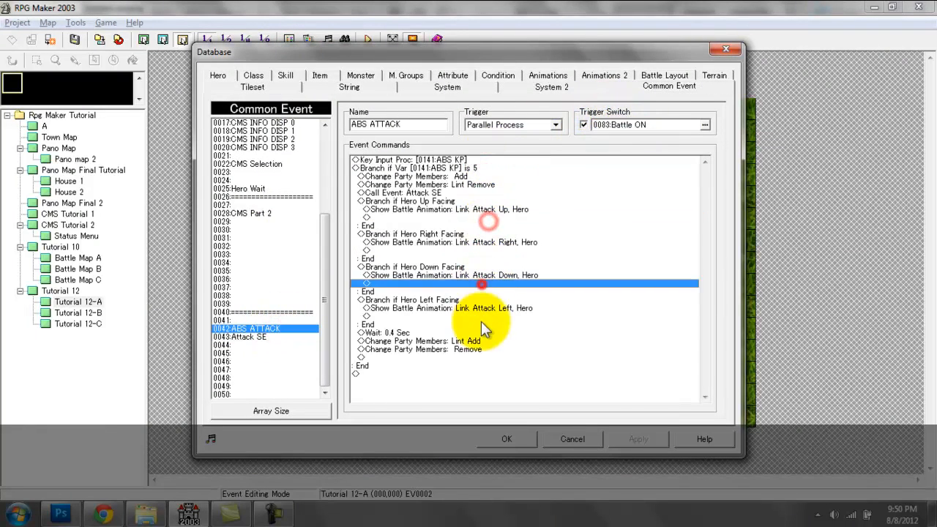
pyautogui.click(417, 160)
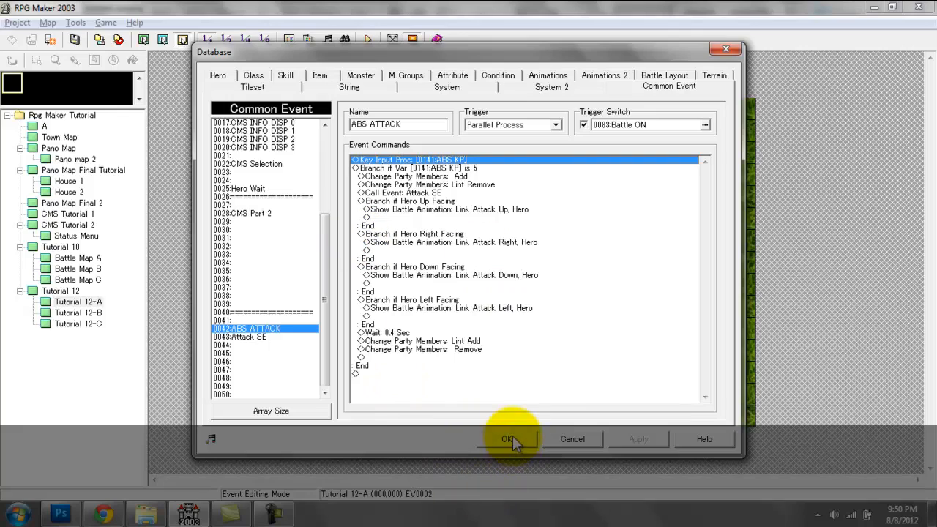
# Step: Close the database, open Tutorial 12-B, and run then close a test play
pyautogui.click(506, 438)
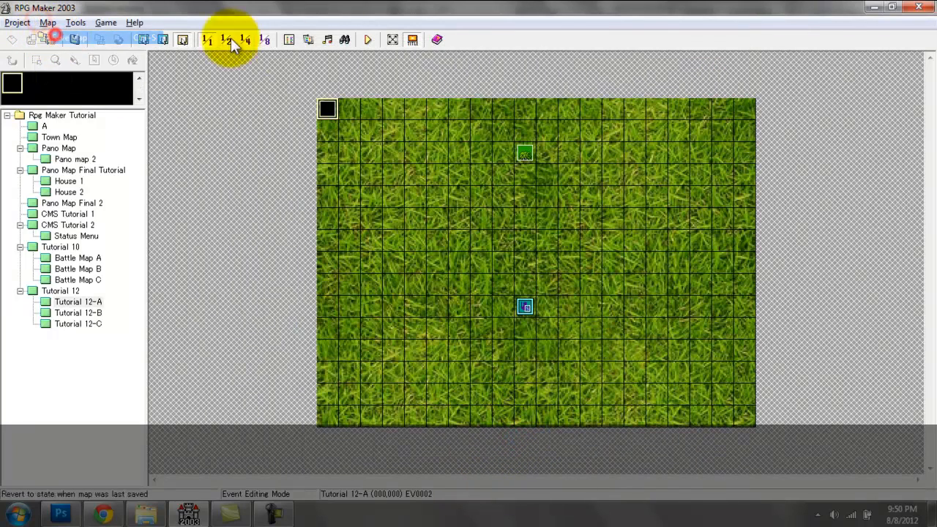
pyautogui.moveTo(421, 153)
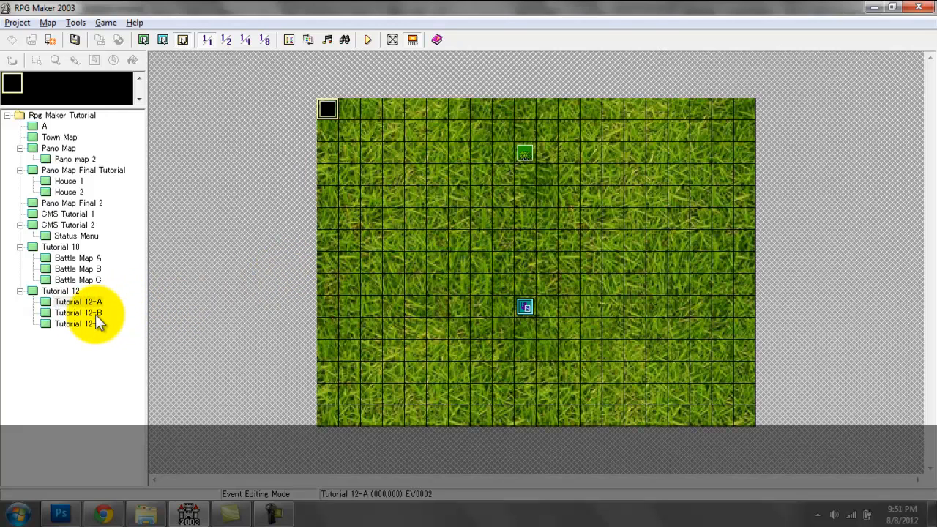
pyautogui.click(78, 313)
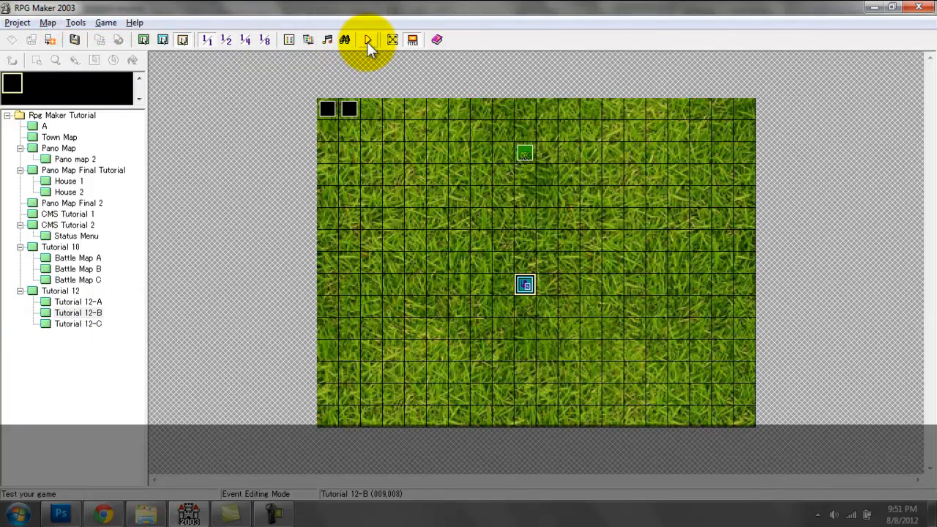
pyautogui.click(368, 39)
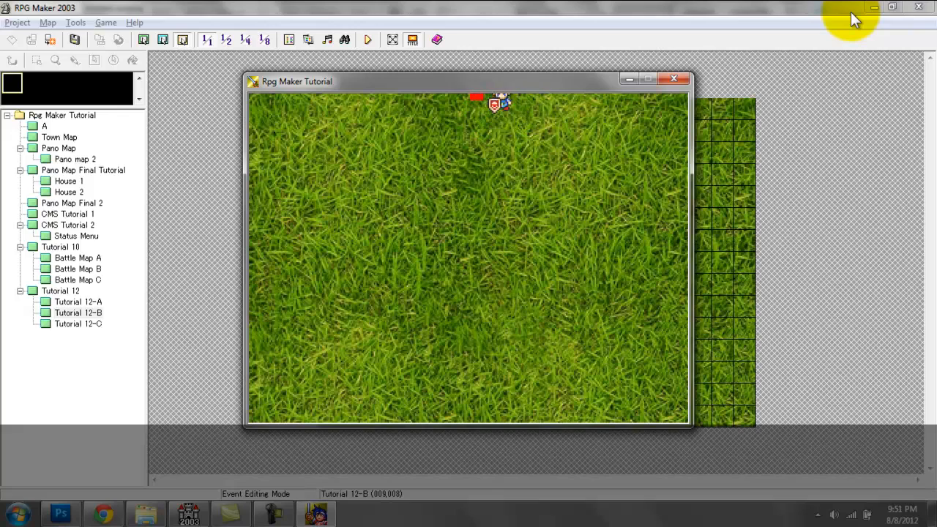
pyautogui.click(671, 79)
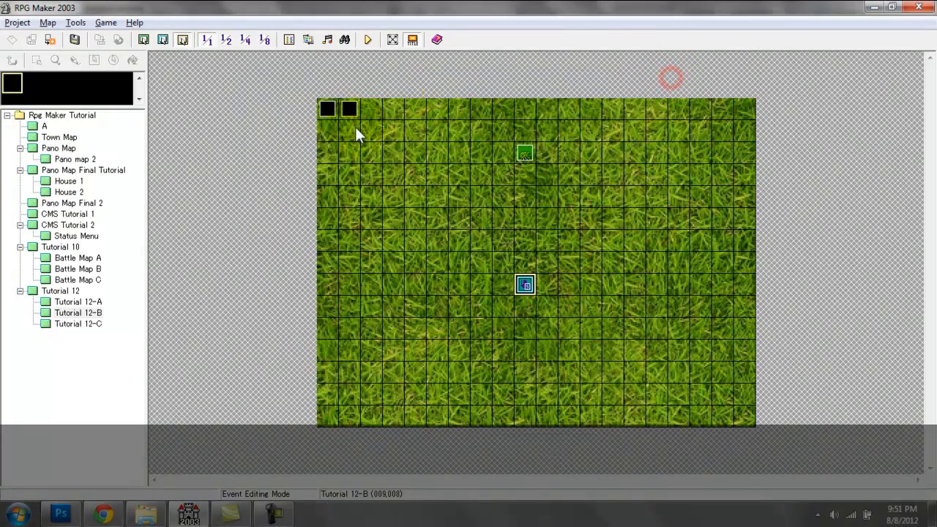
pyautogui.click(47, 22)
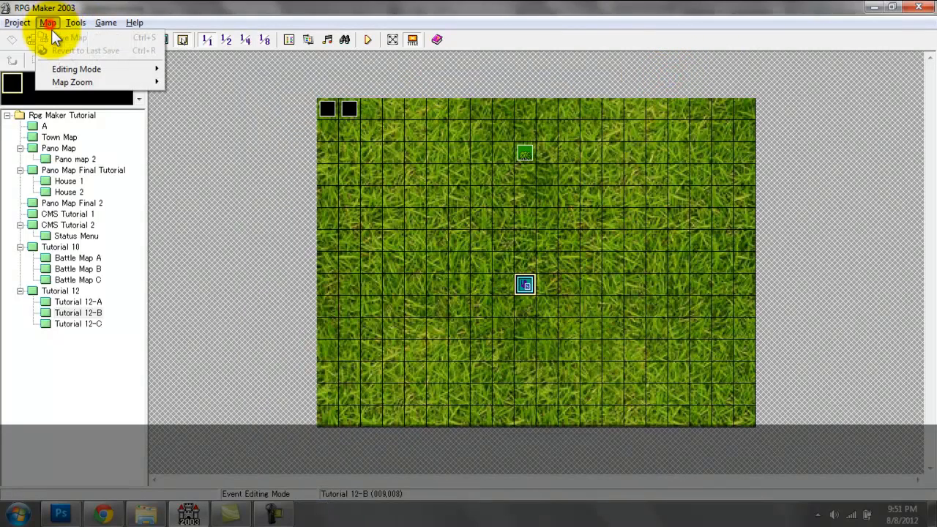